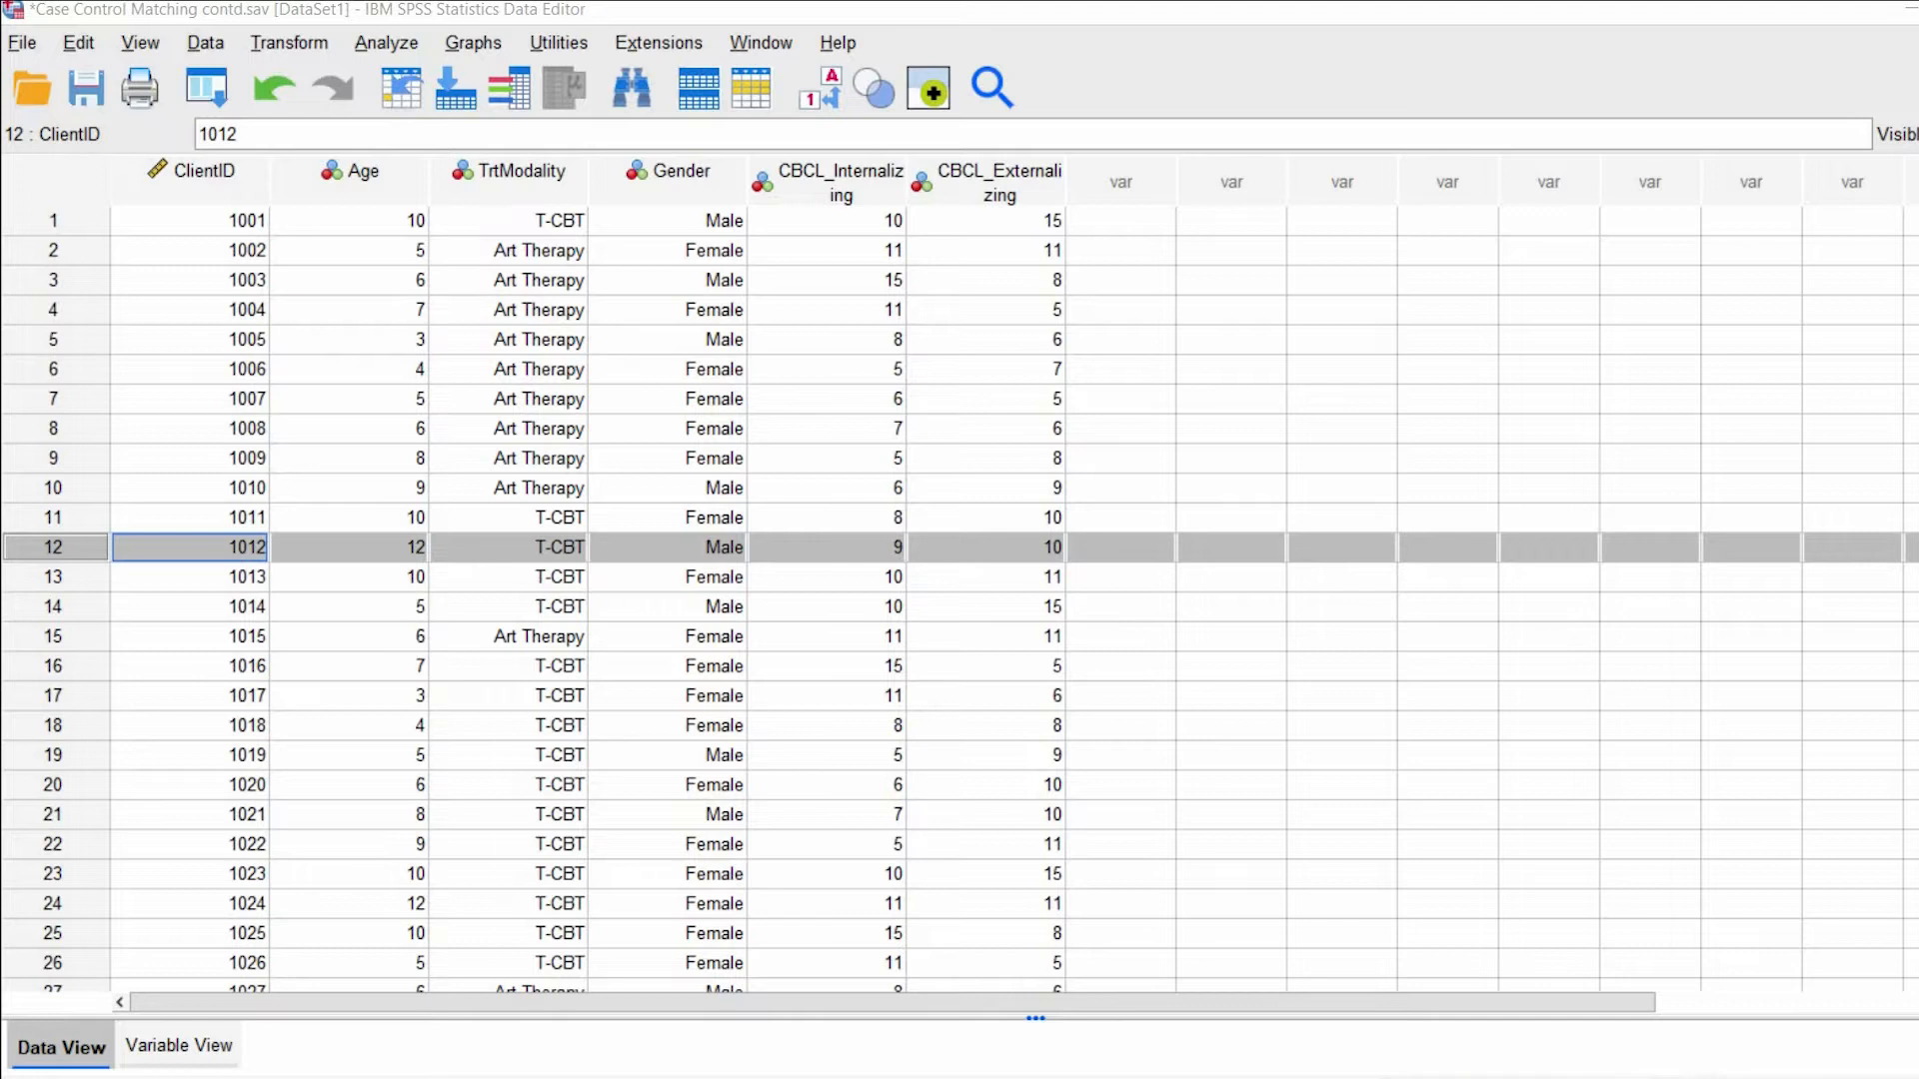
mouse_move(1173, 626)
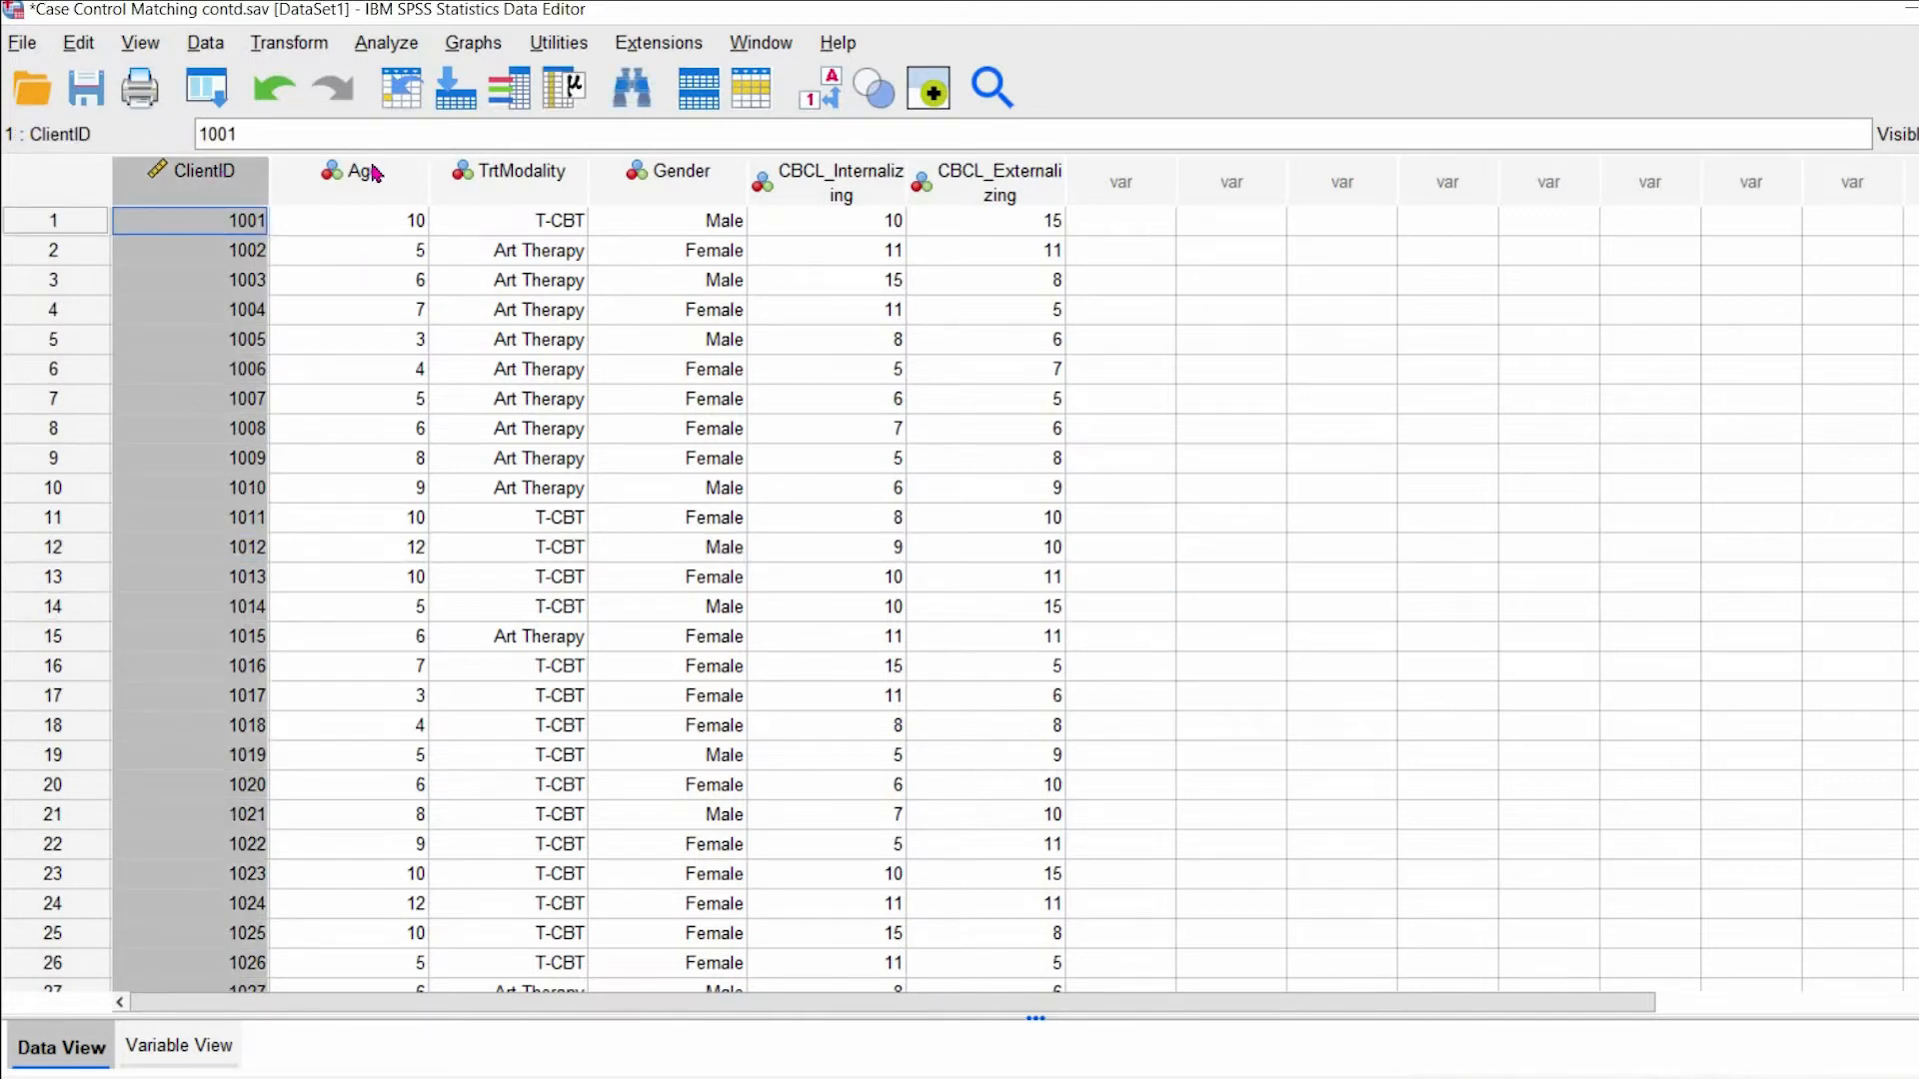
- Review the TrtModality and CBCL_Internalizing columns, then show the six variable definitions
click(538, 220)
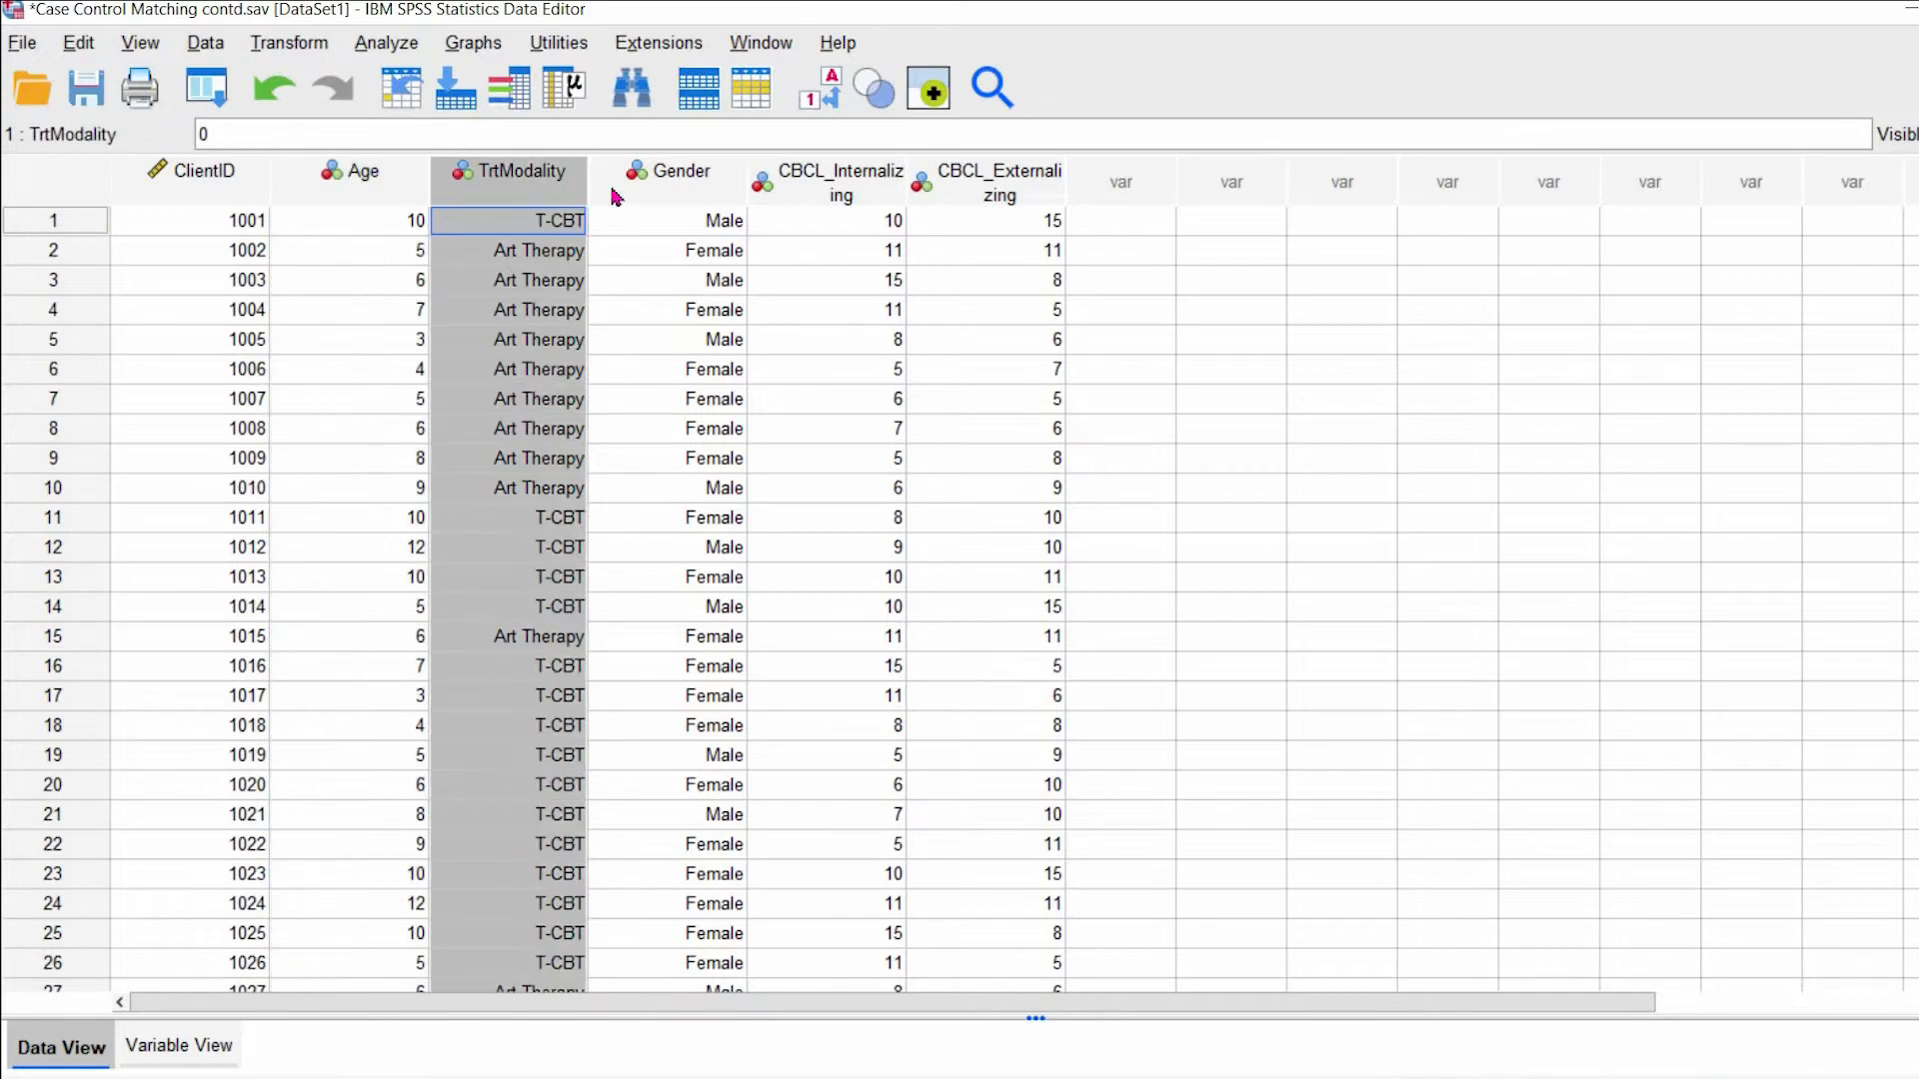
click(842, 220)
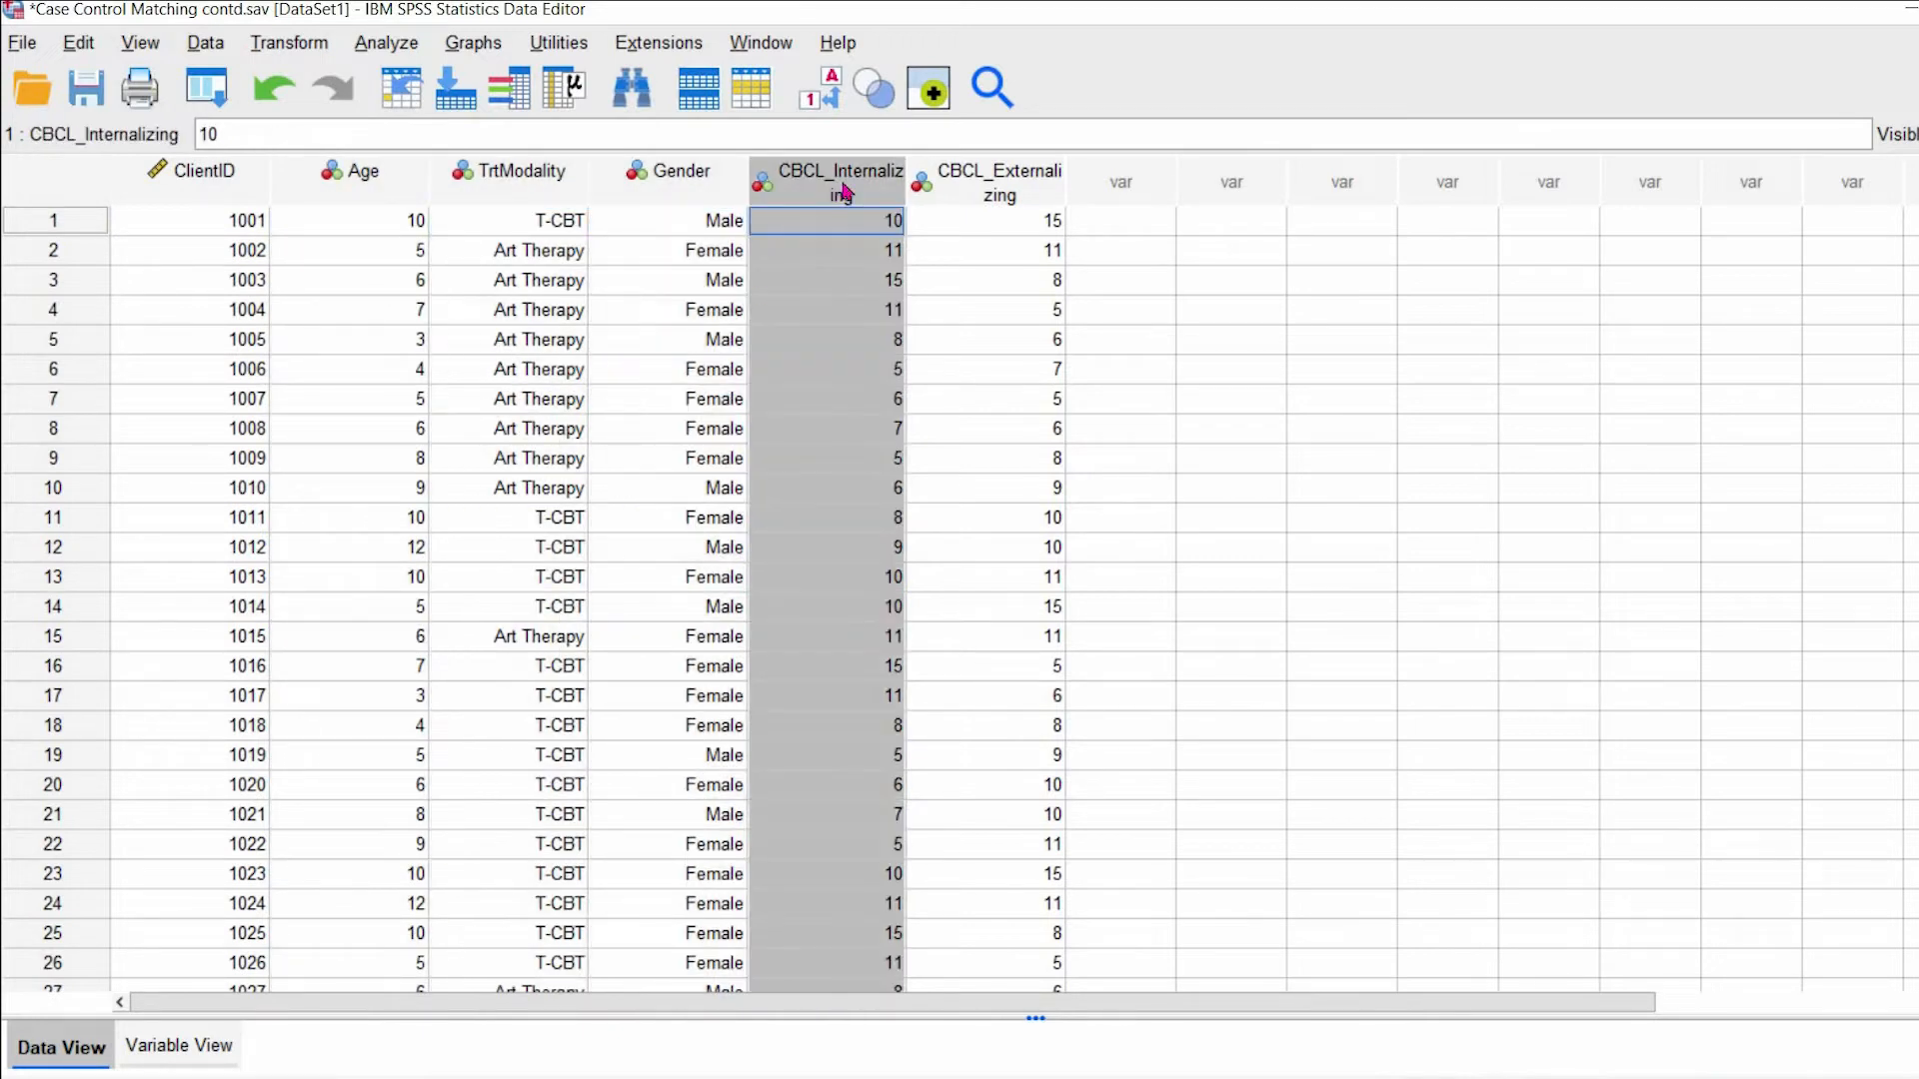
click(180, 1046)
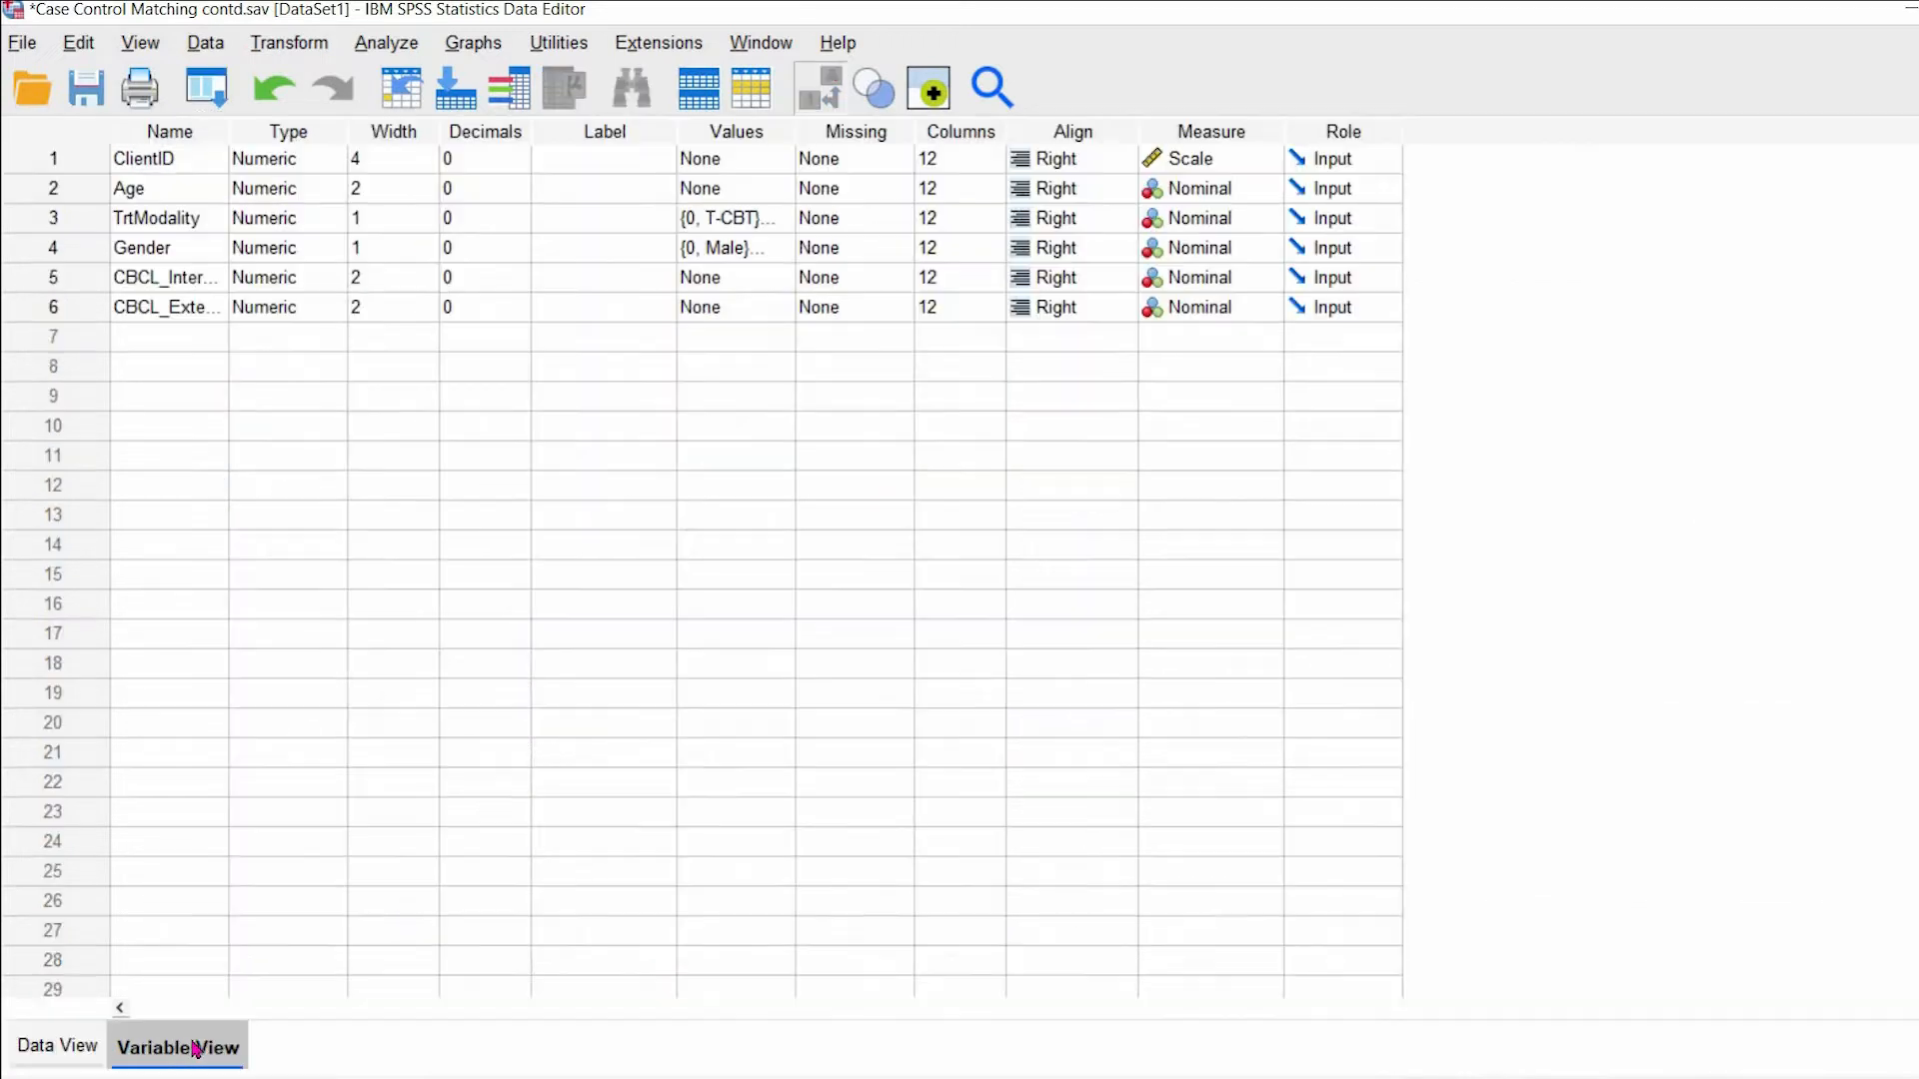
- Inspect the value labels for TrtModality and Gender, then return to the case rows
click(734, 217)
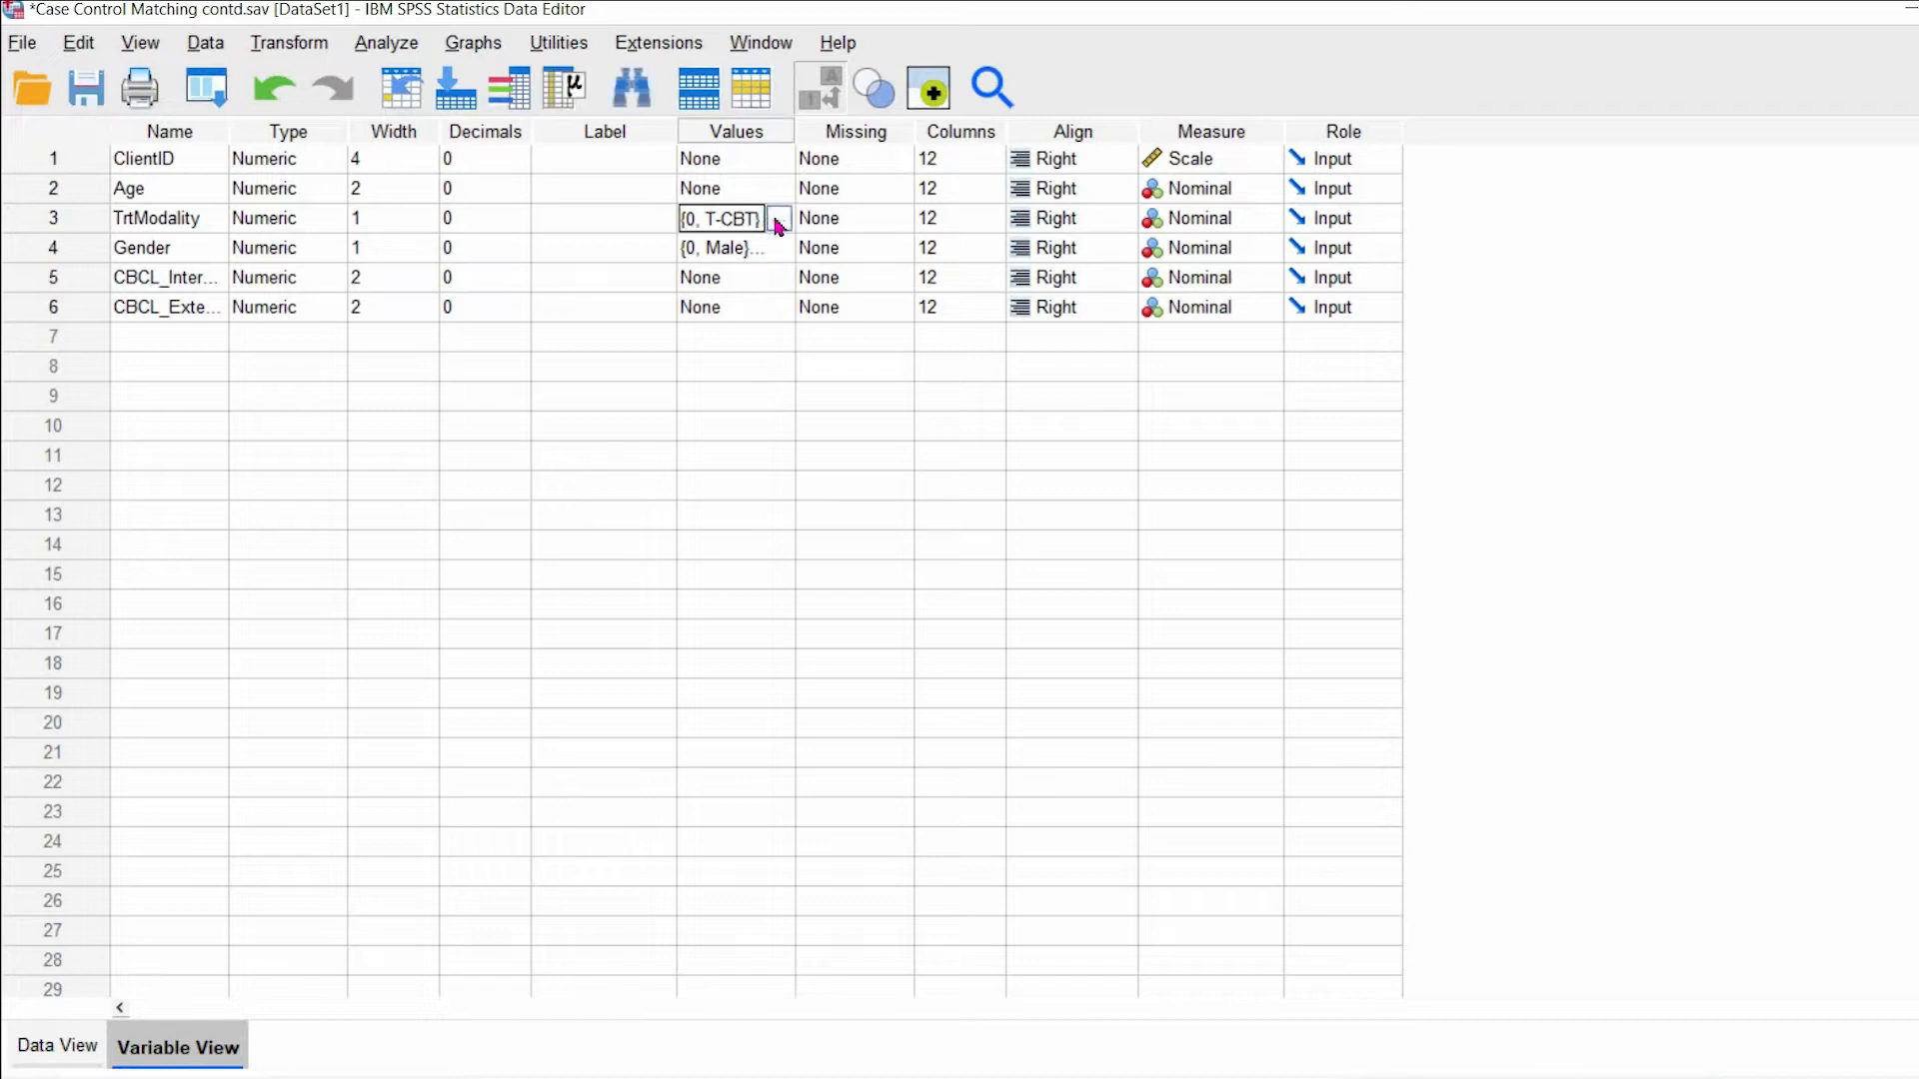
click(779, 218)
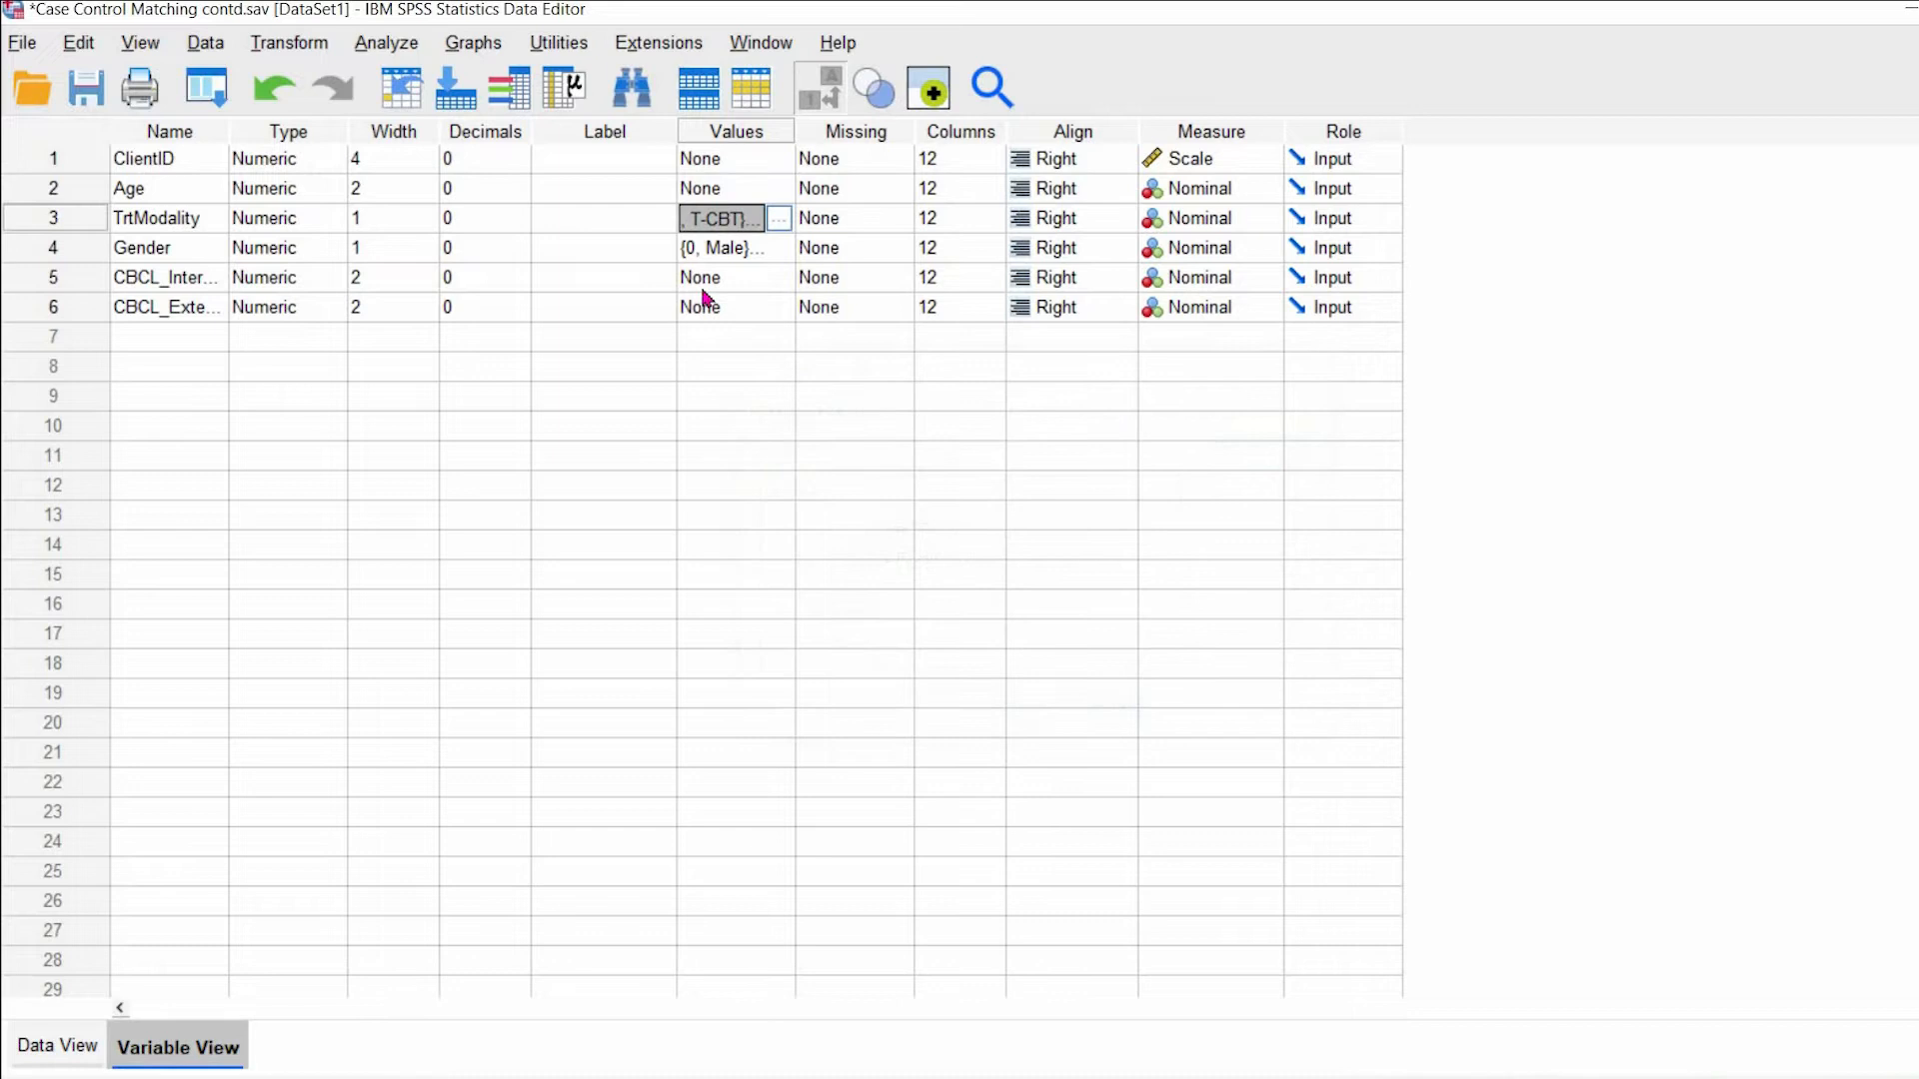
click(779, 248)
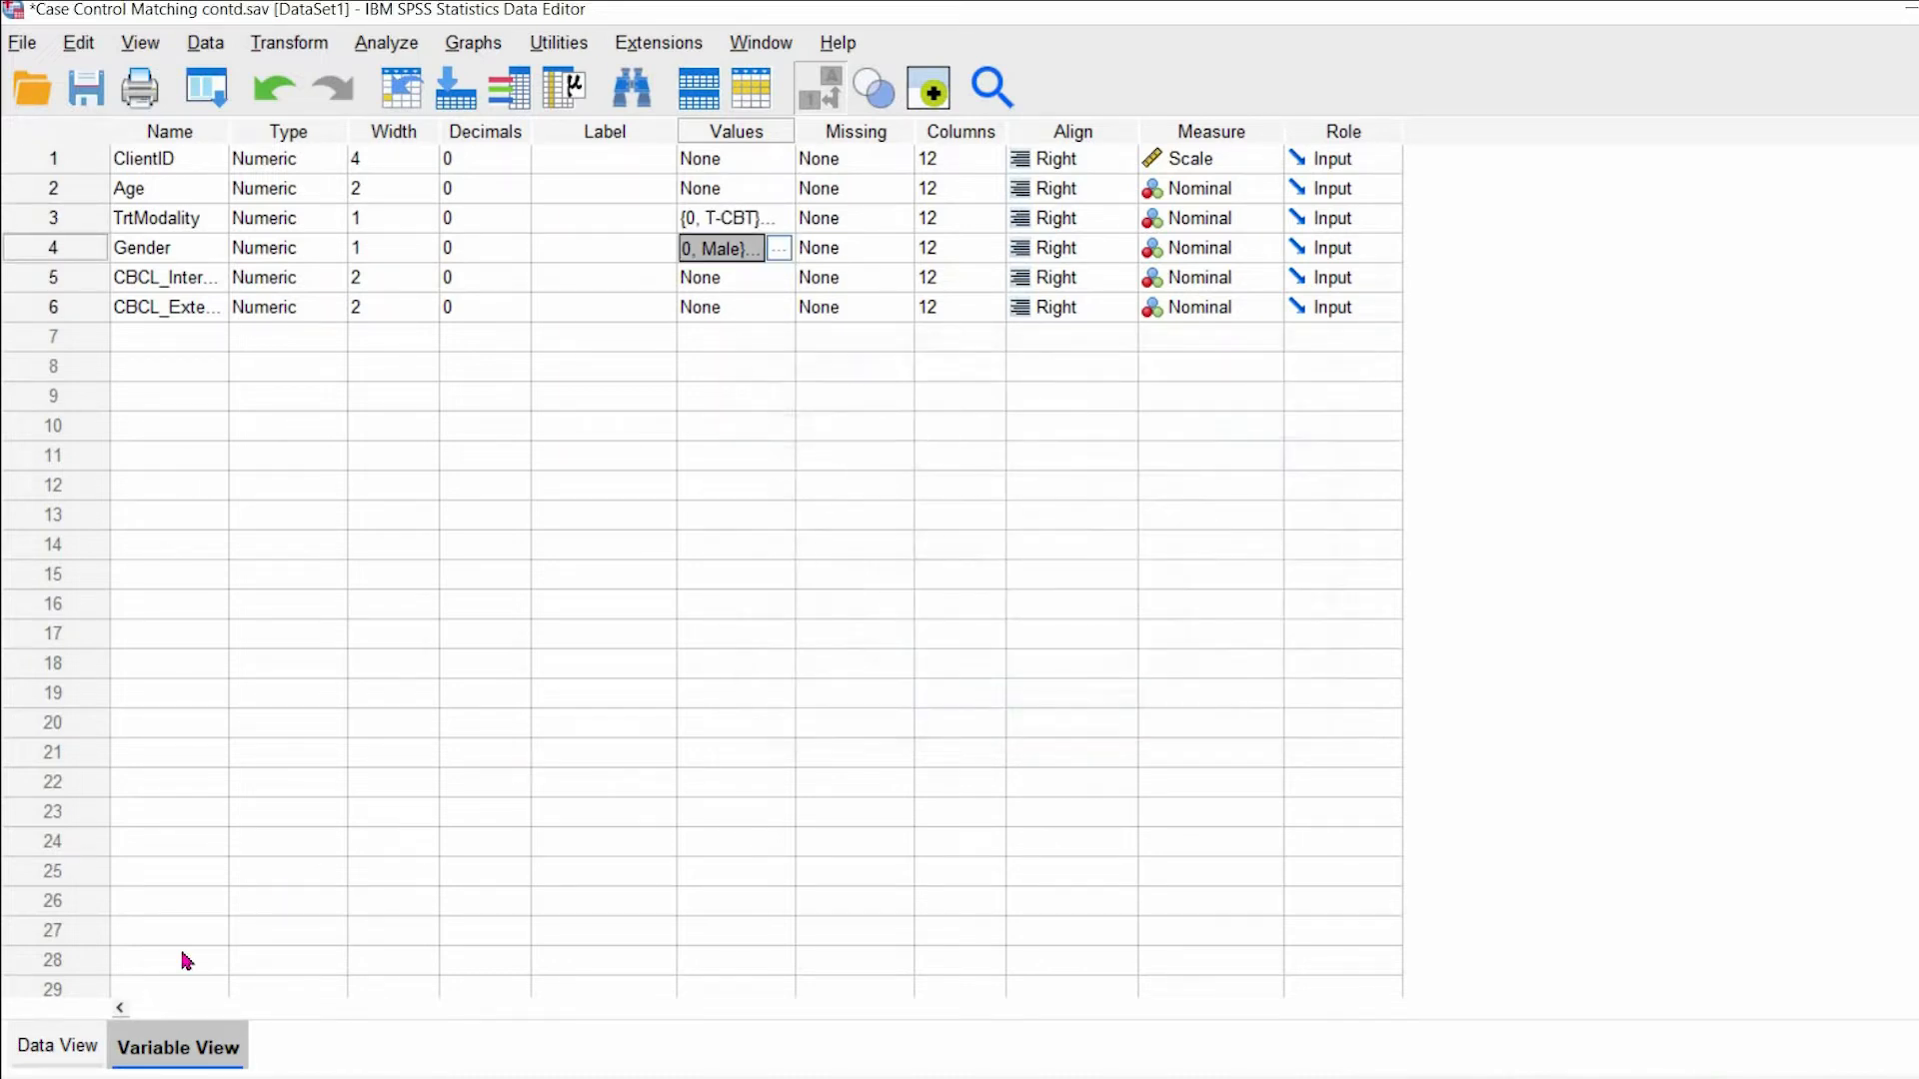
click(56, 1046)
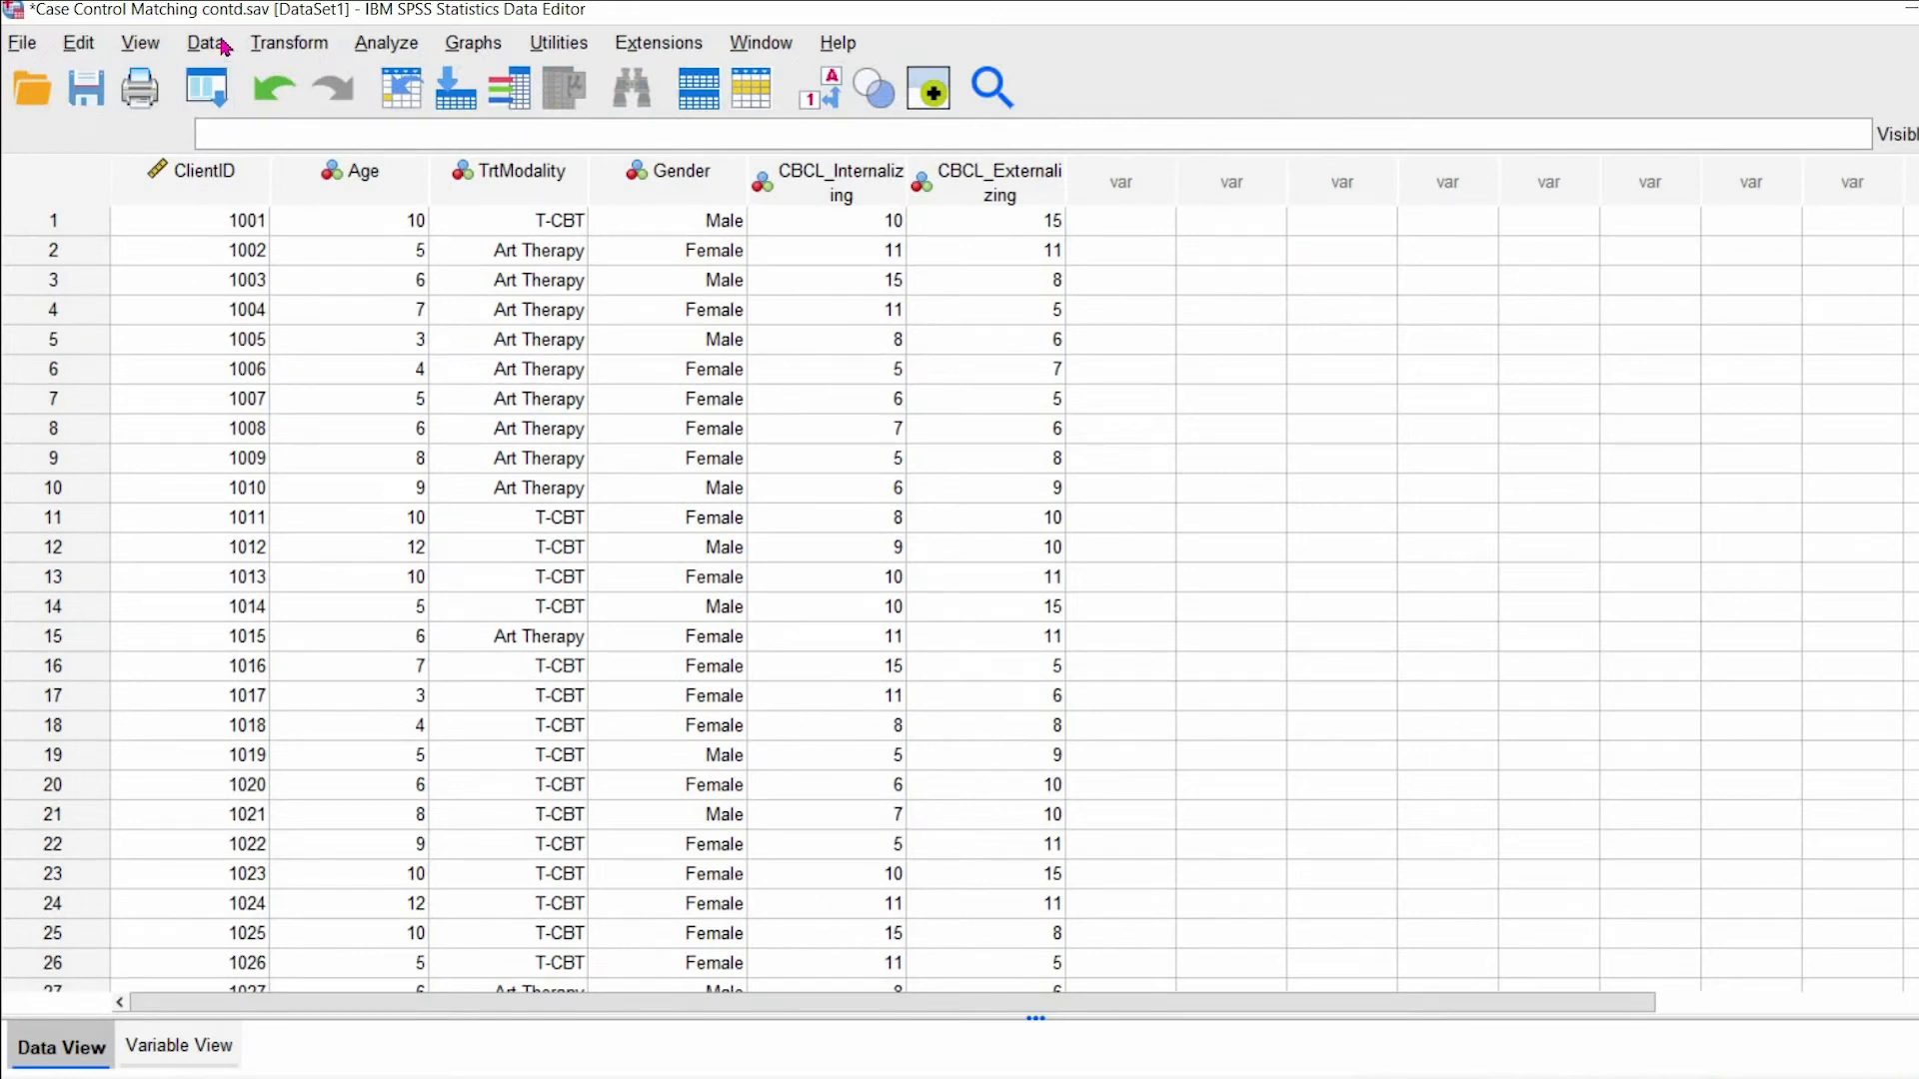
- Start Case-Control Matching with Age and Gender as match variables and TrtModality as group indicator
click(204, 42)
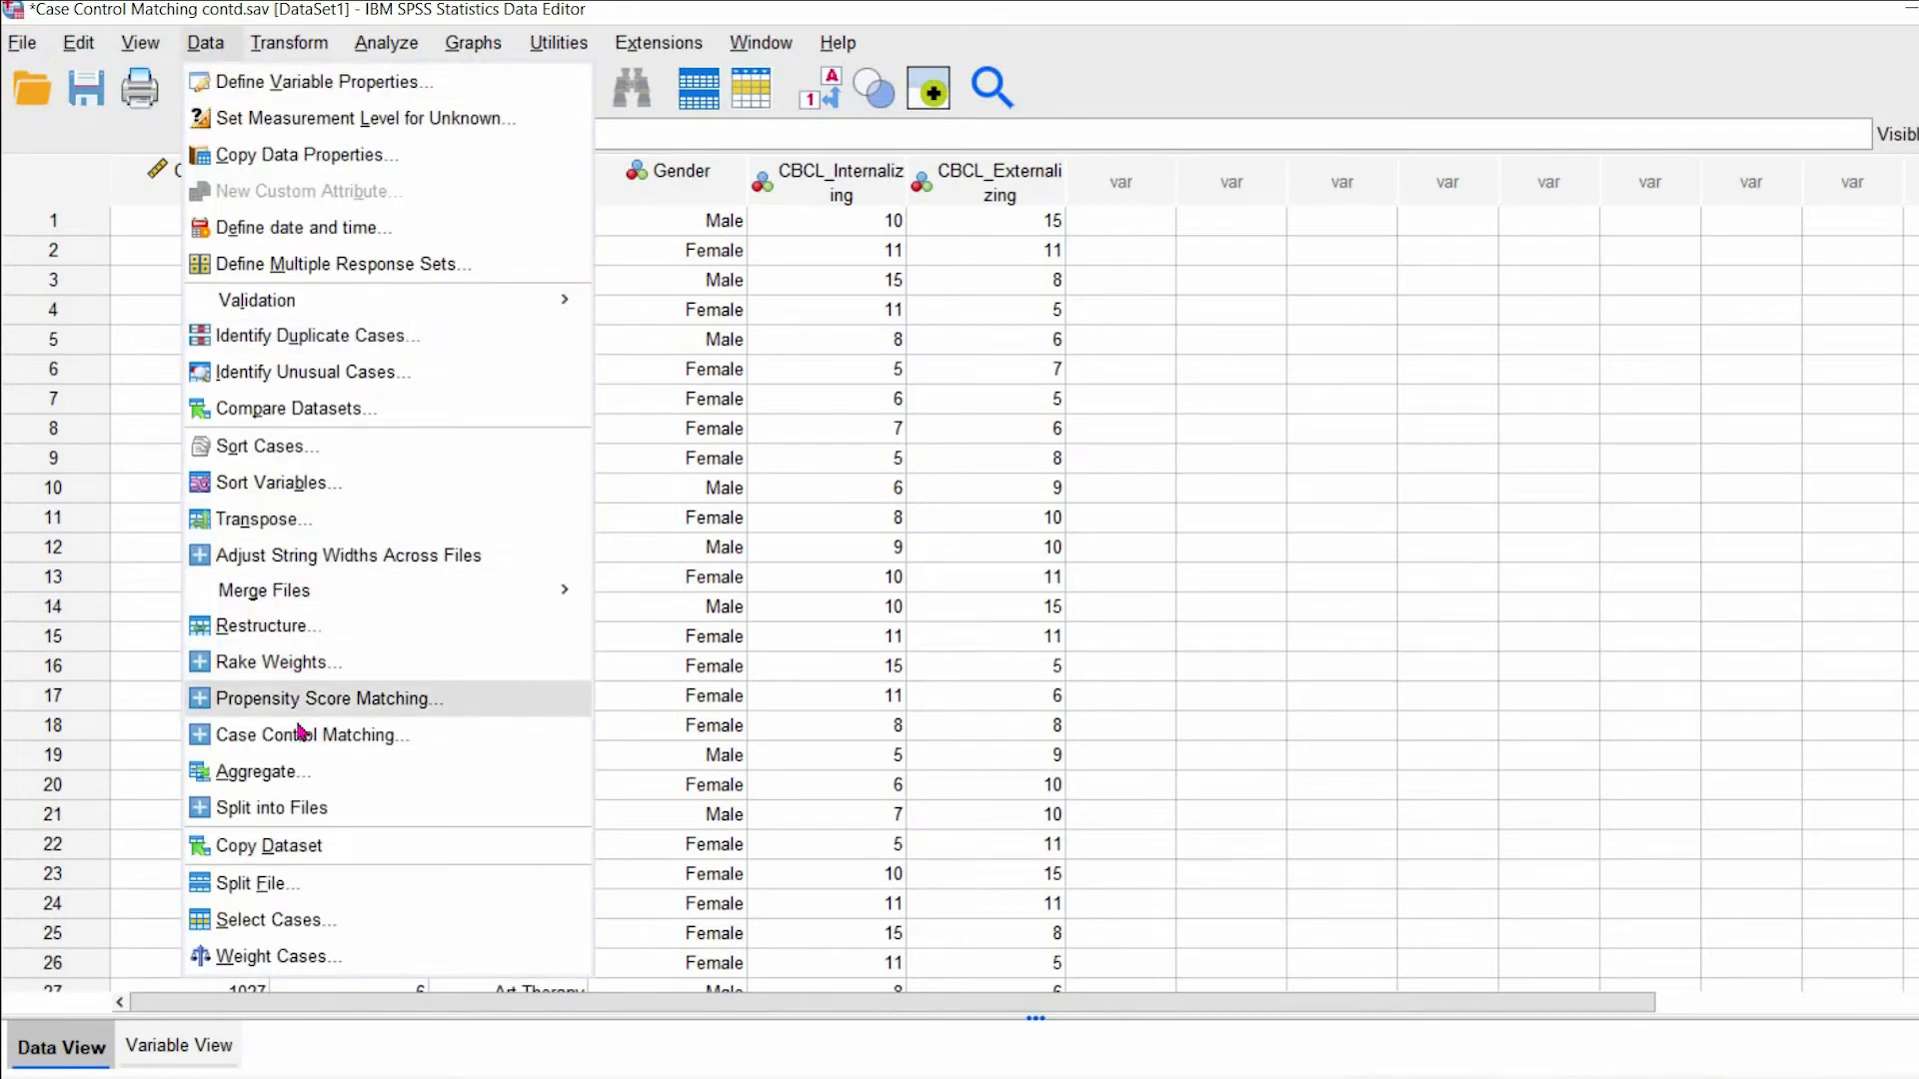
click(312, 735)
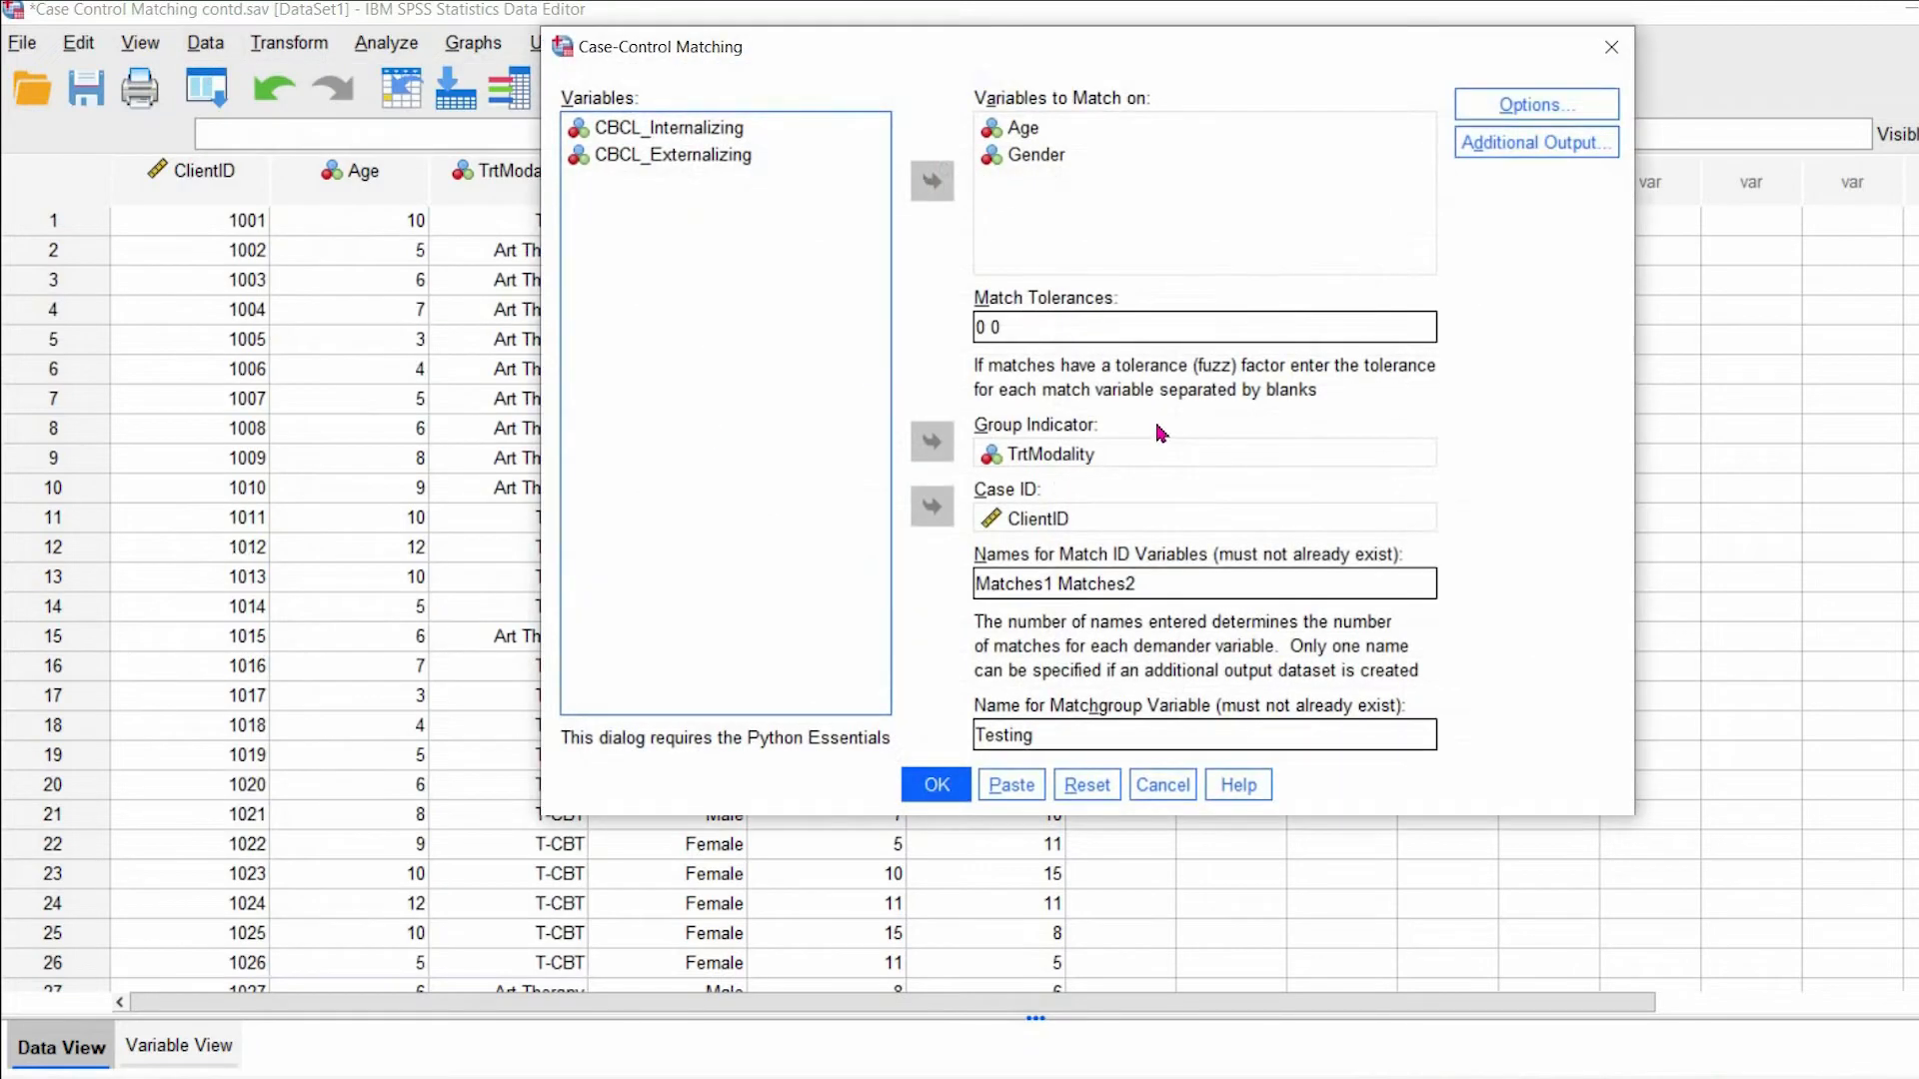
mouse_move(1043, 138)
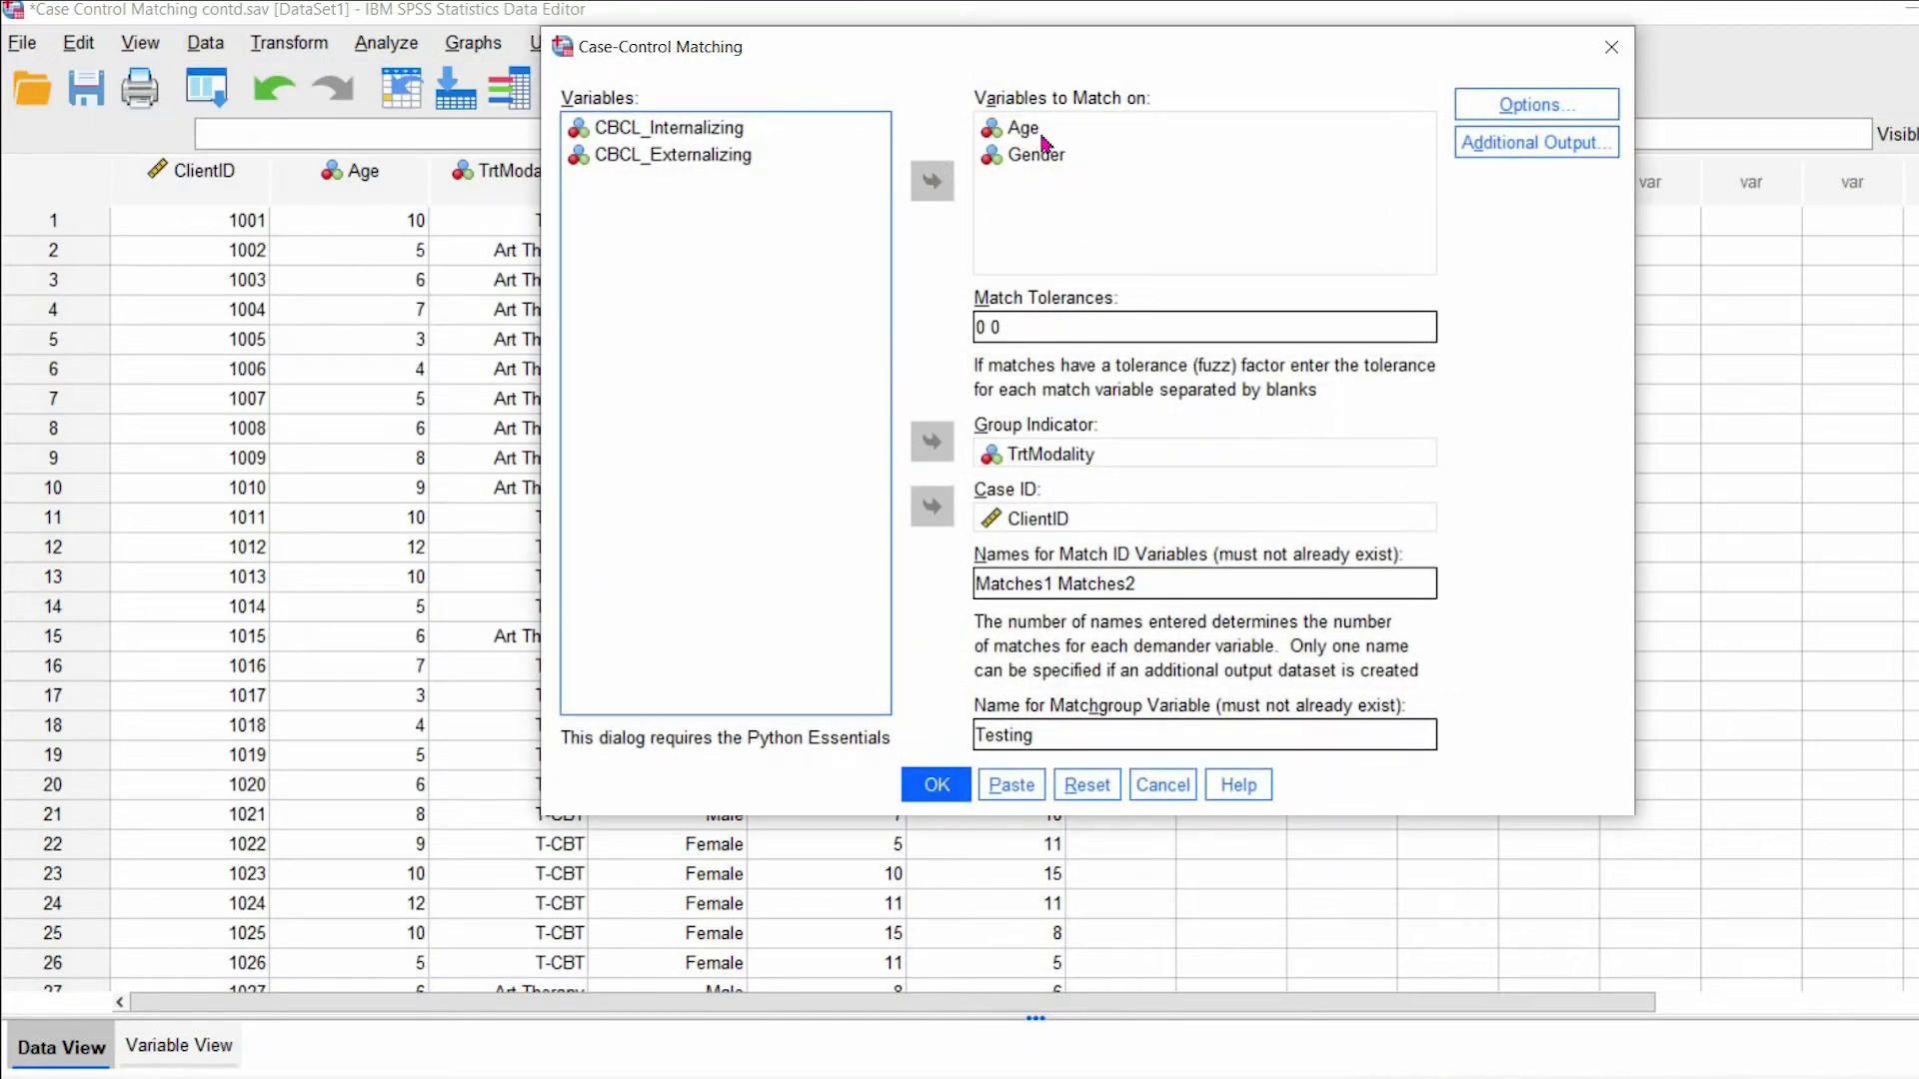
click(1036, 154)
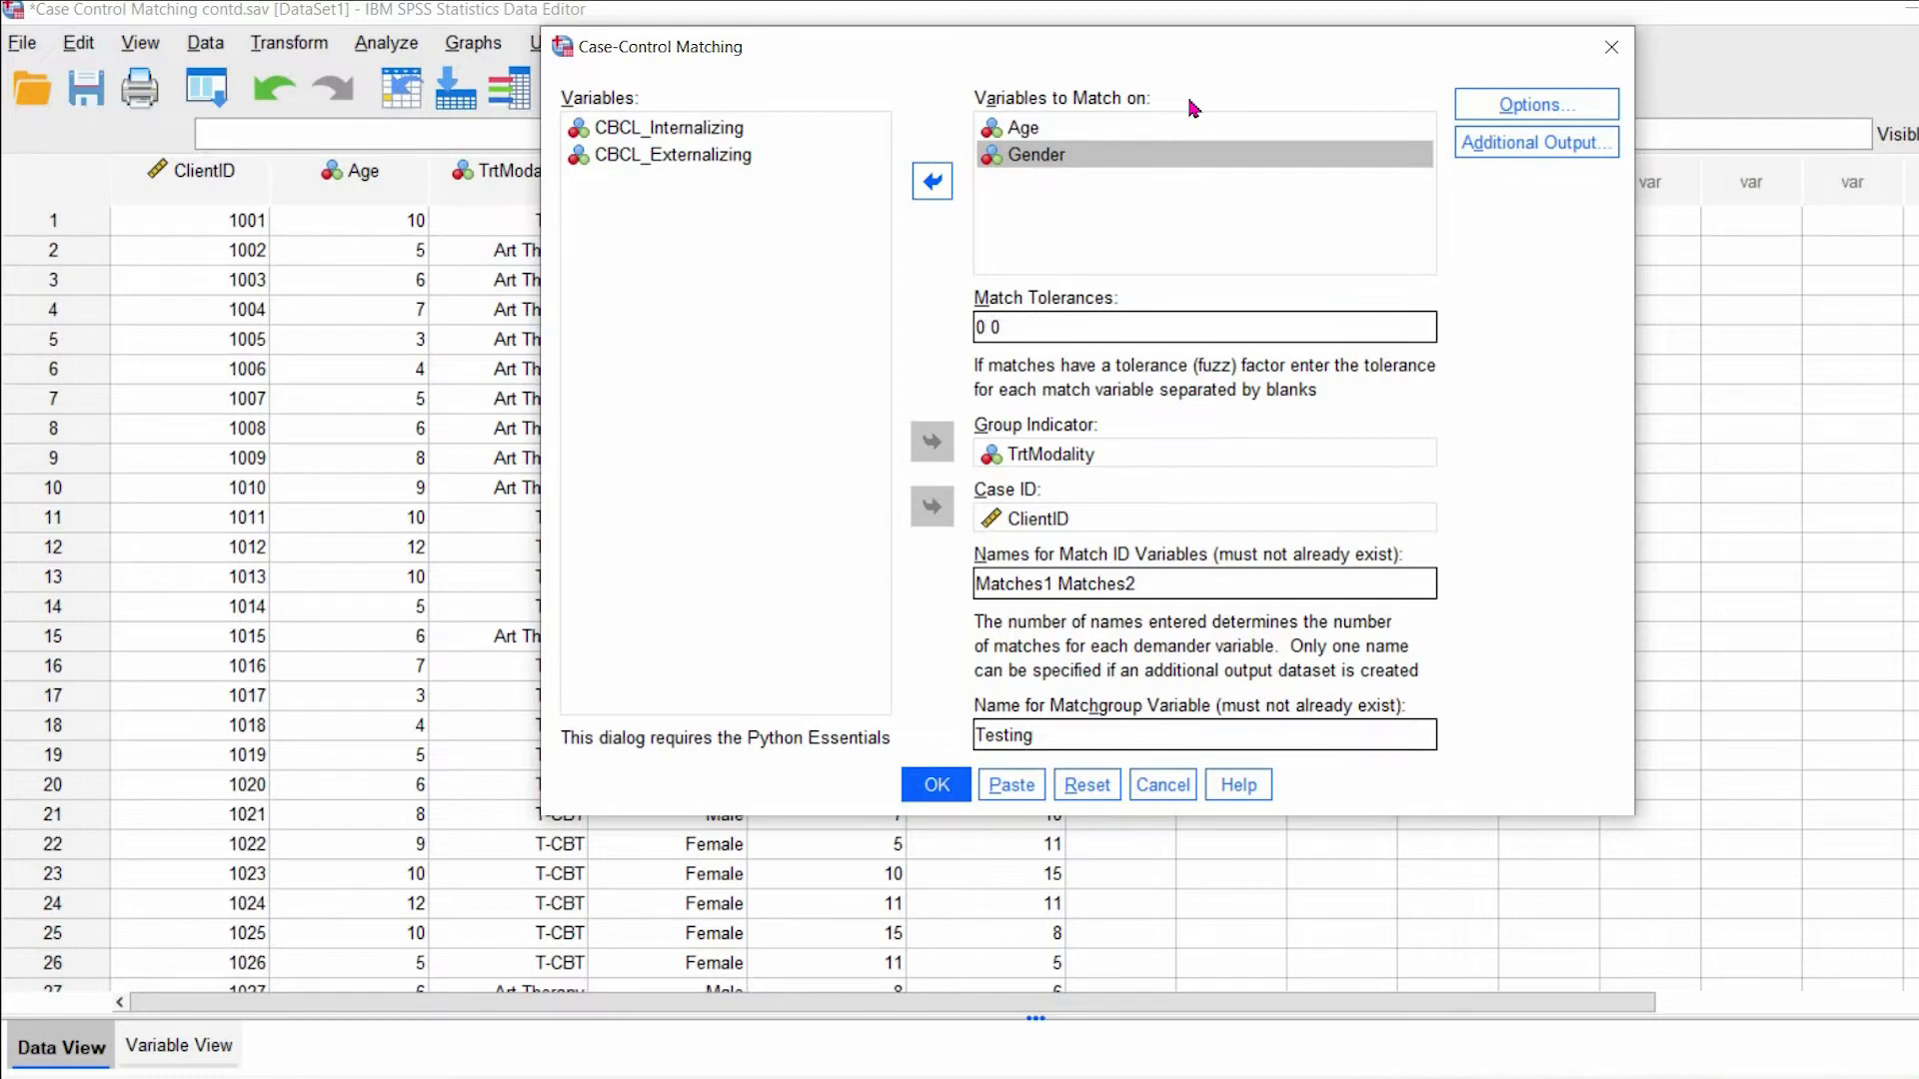
click(988, 328)
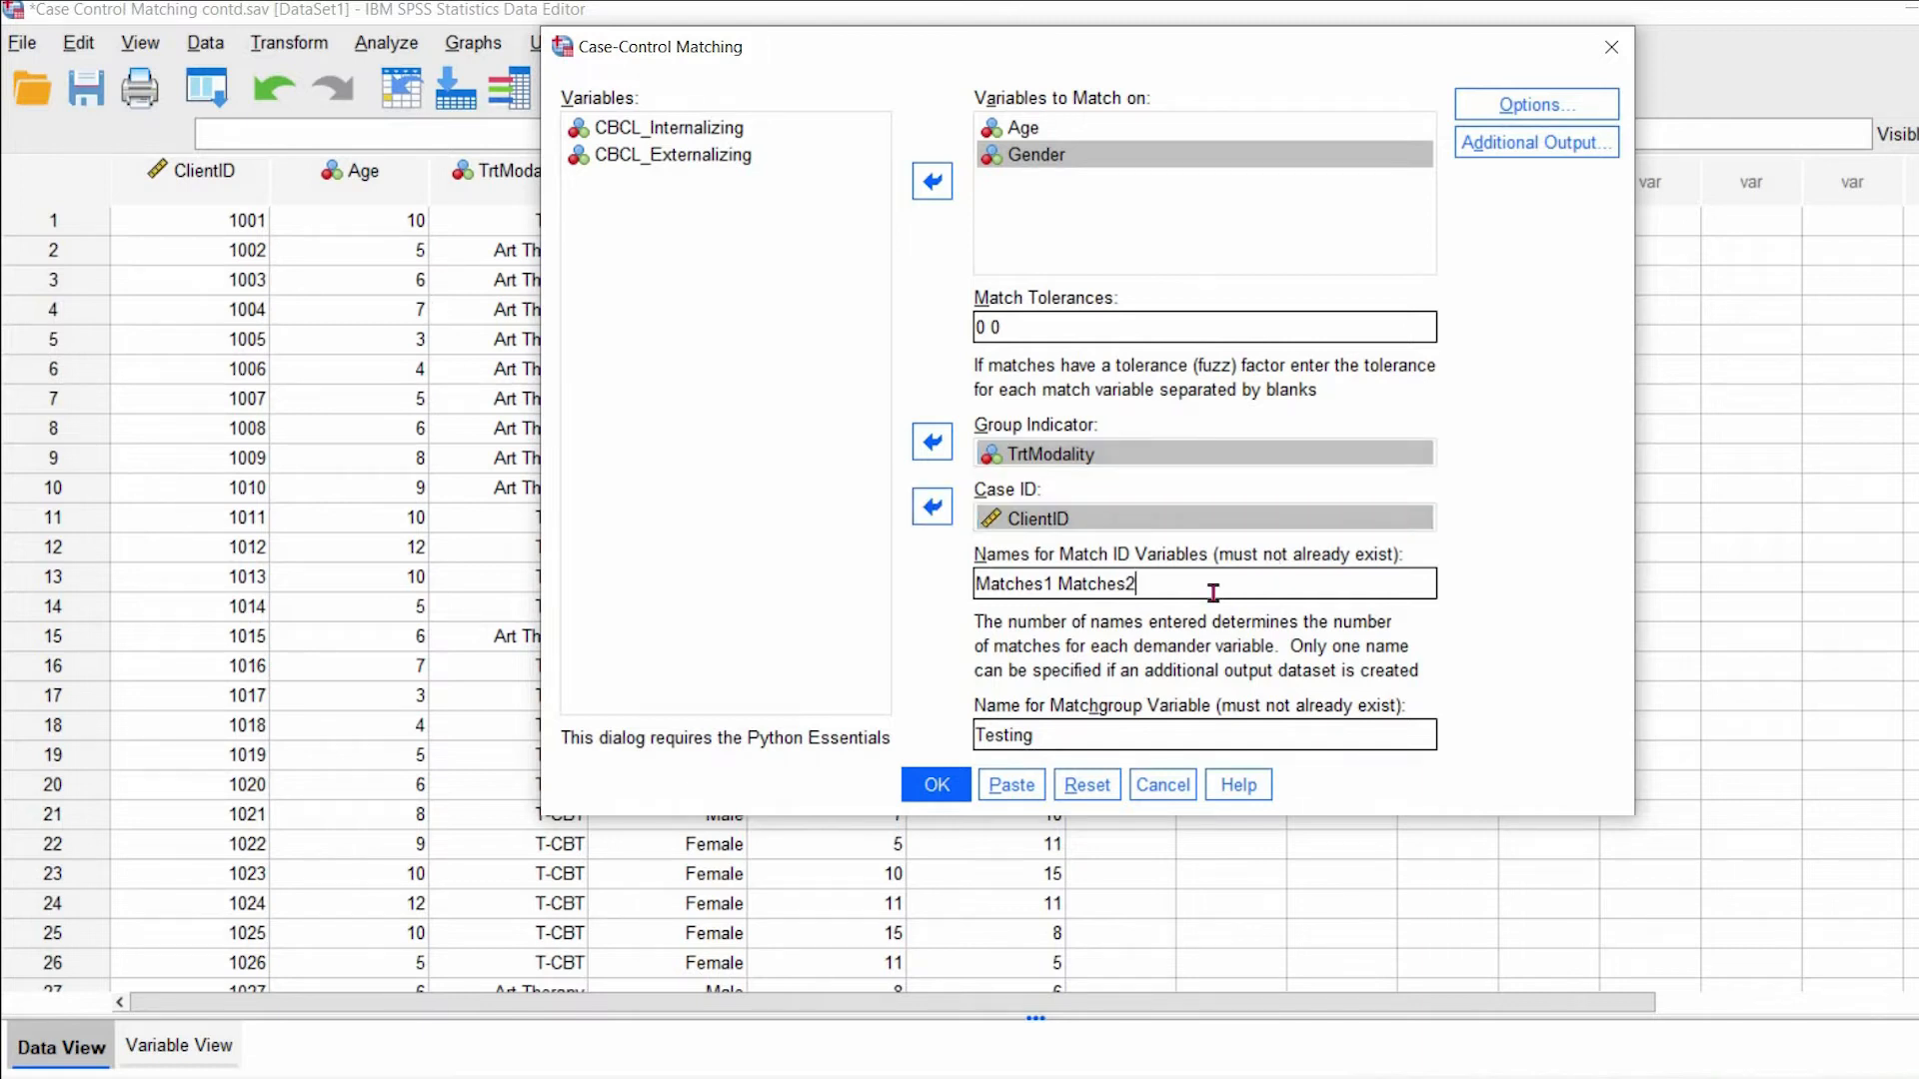
- Review the match ID names, then show the sampling and match-priority options
triple_click(1055, 583)
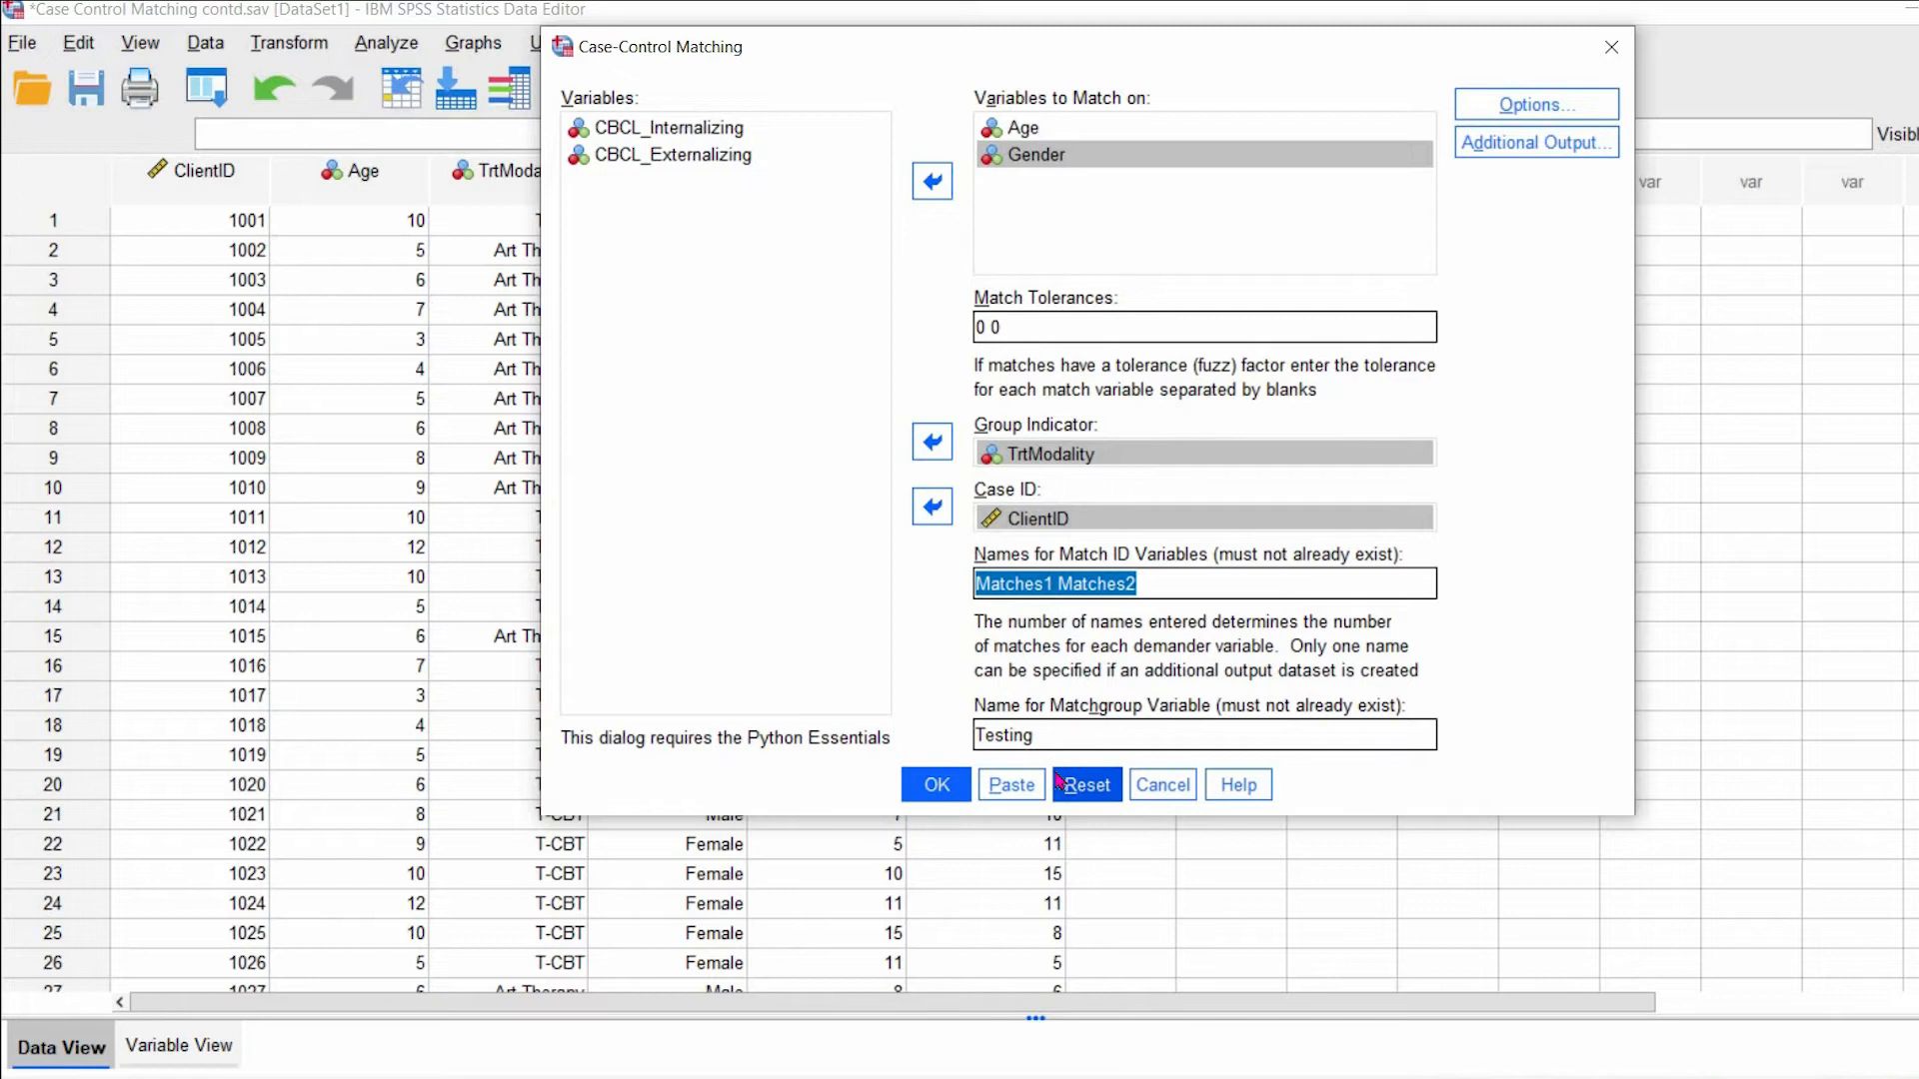
click(1535, 104)
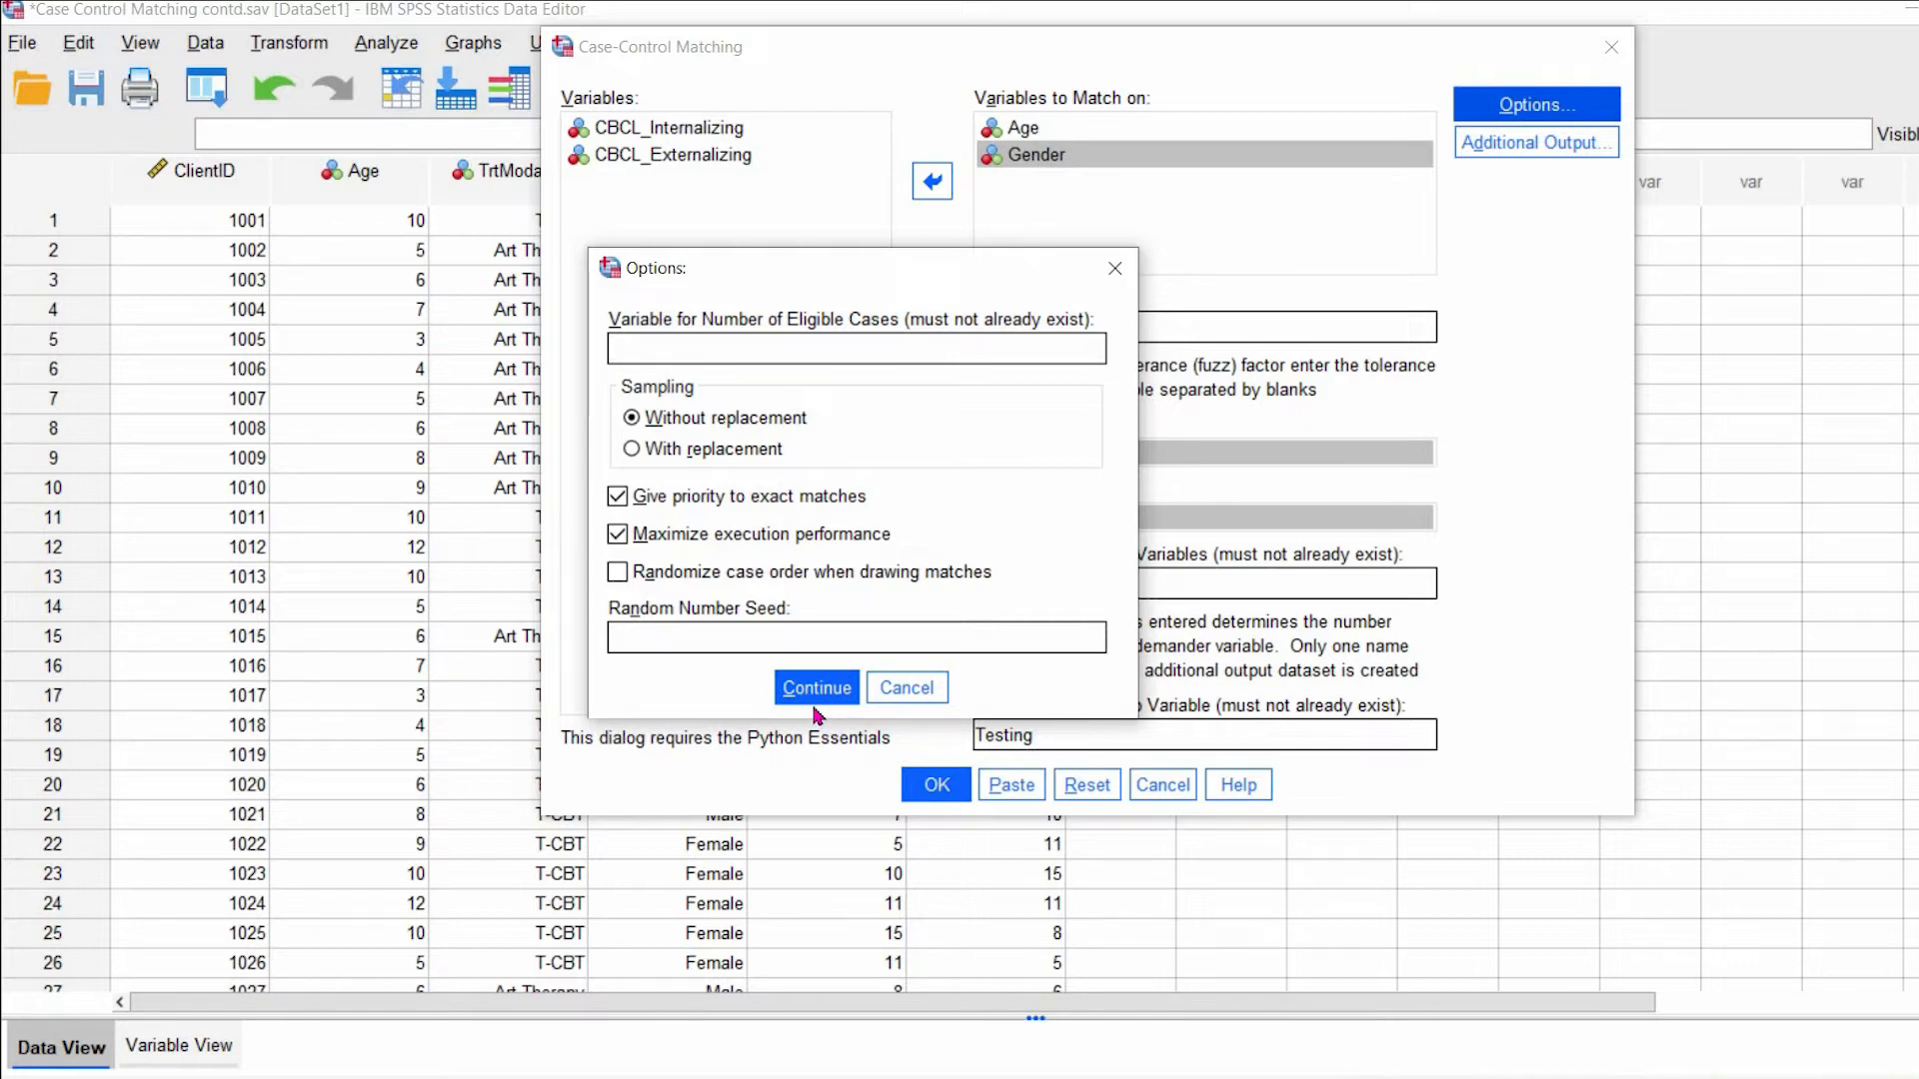
- Keep the matching options and request a new output dataset of matches named MatchedID
click(816, 687)
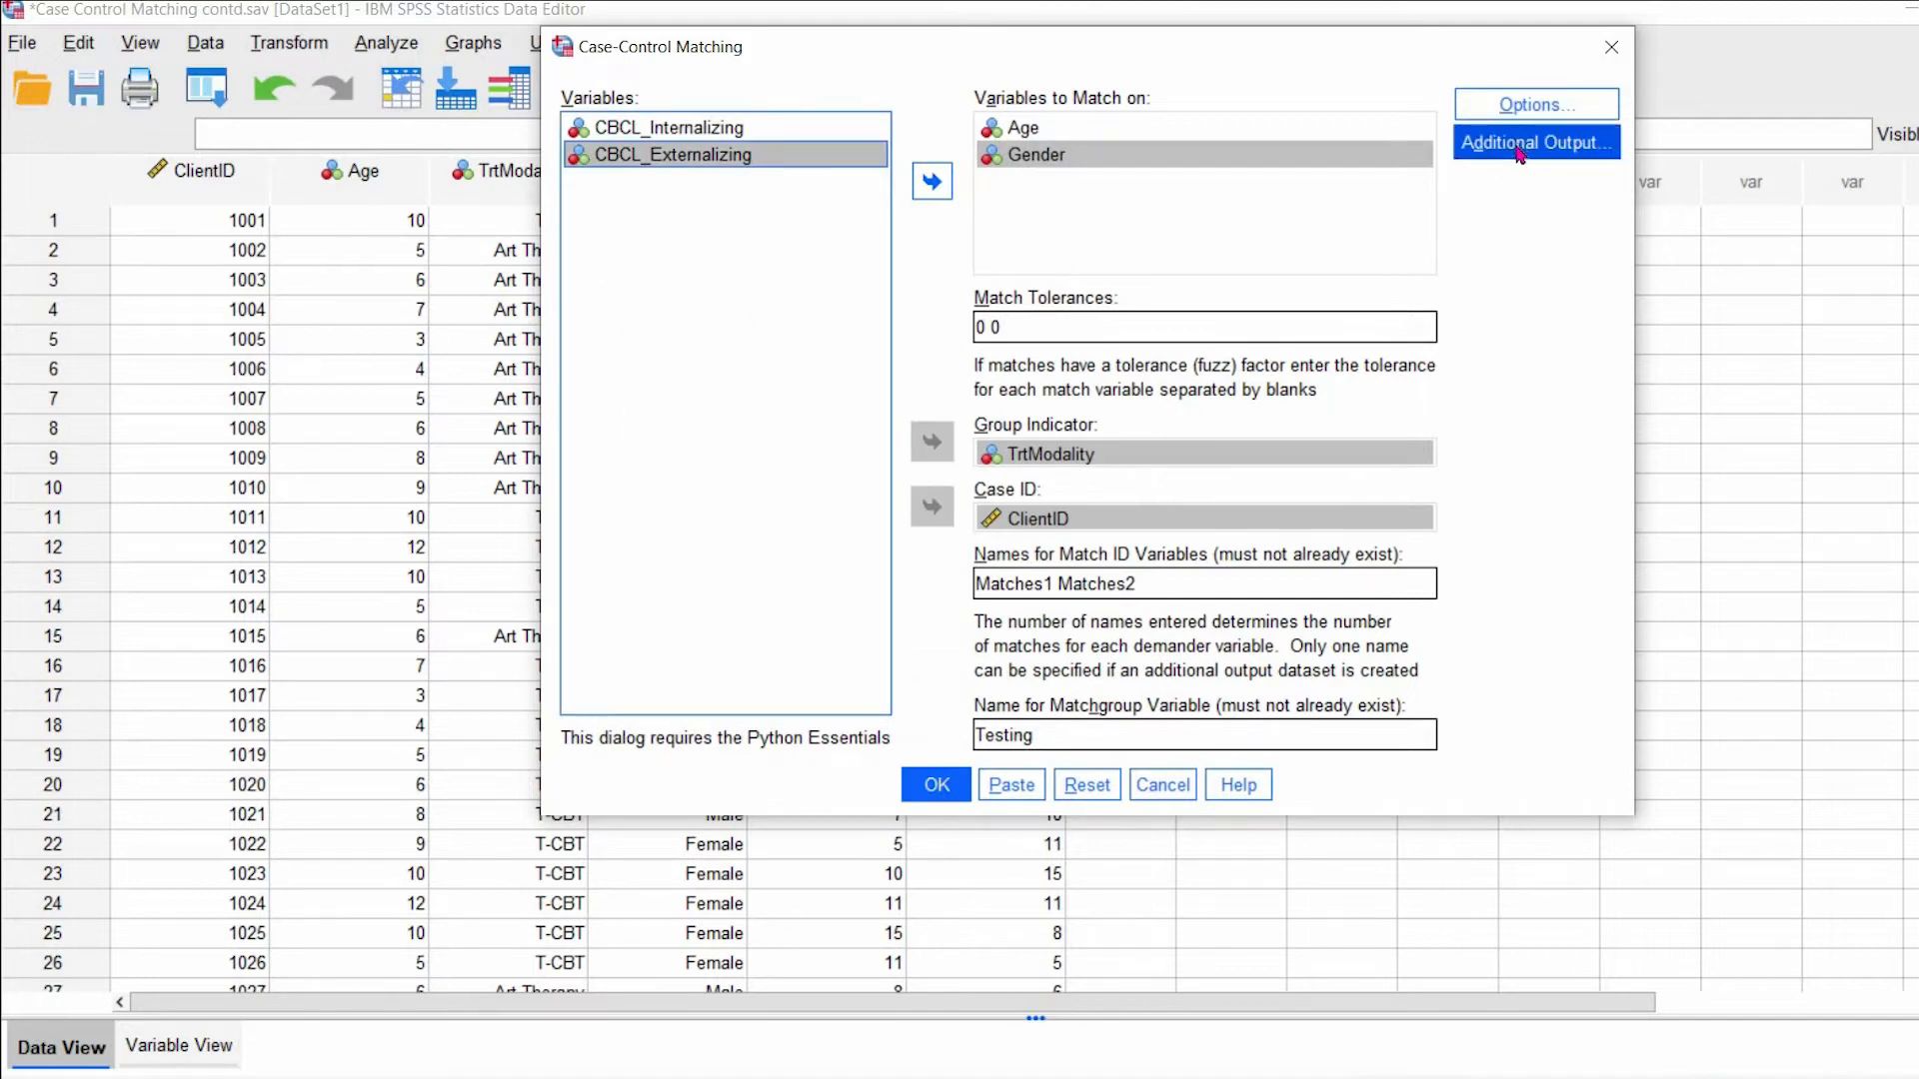
click(1536, 142)
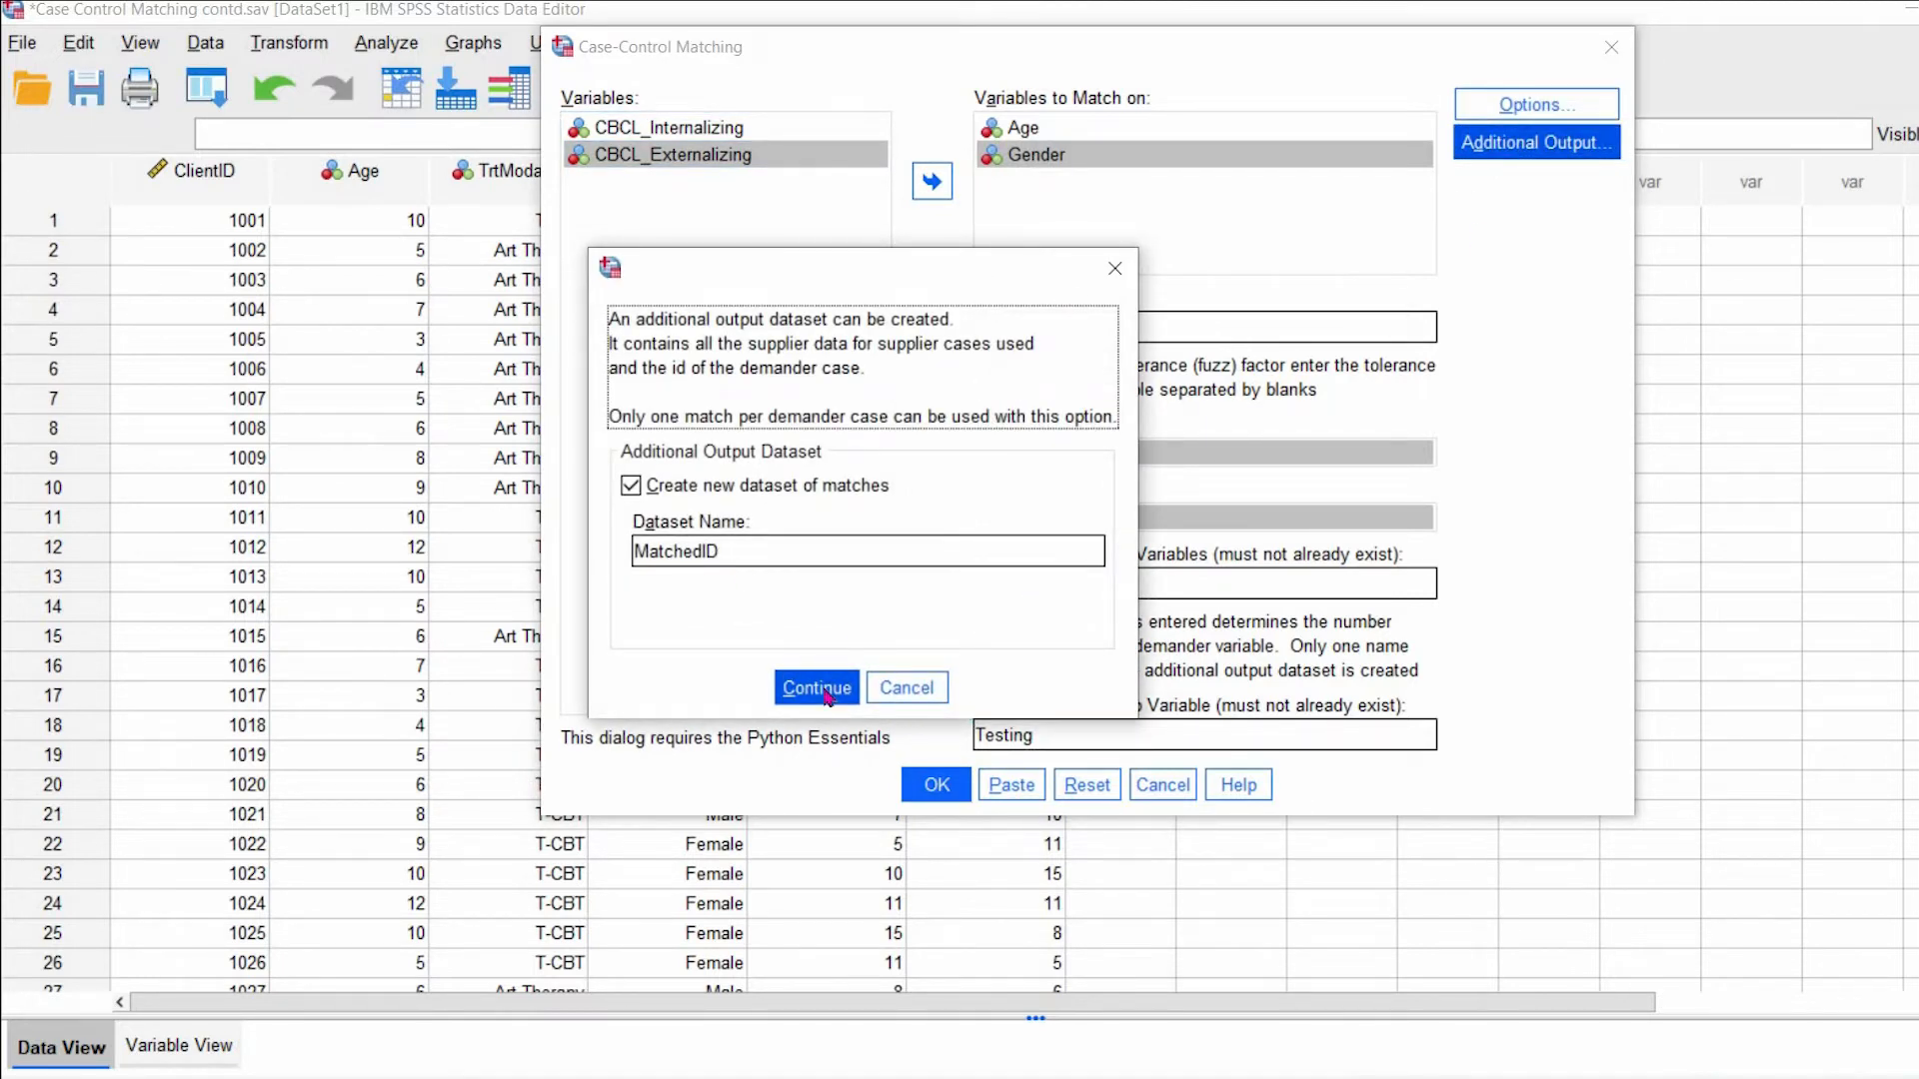
click(816, 688)
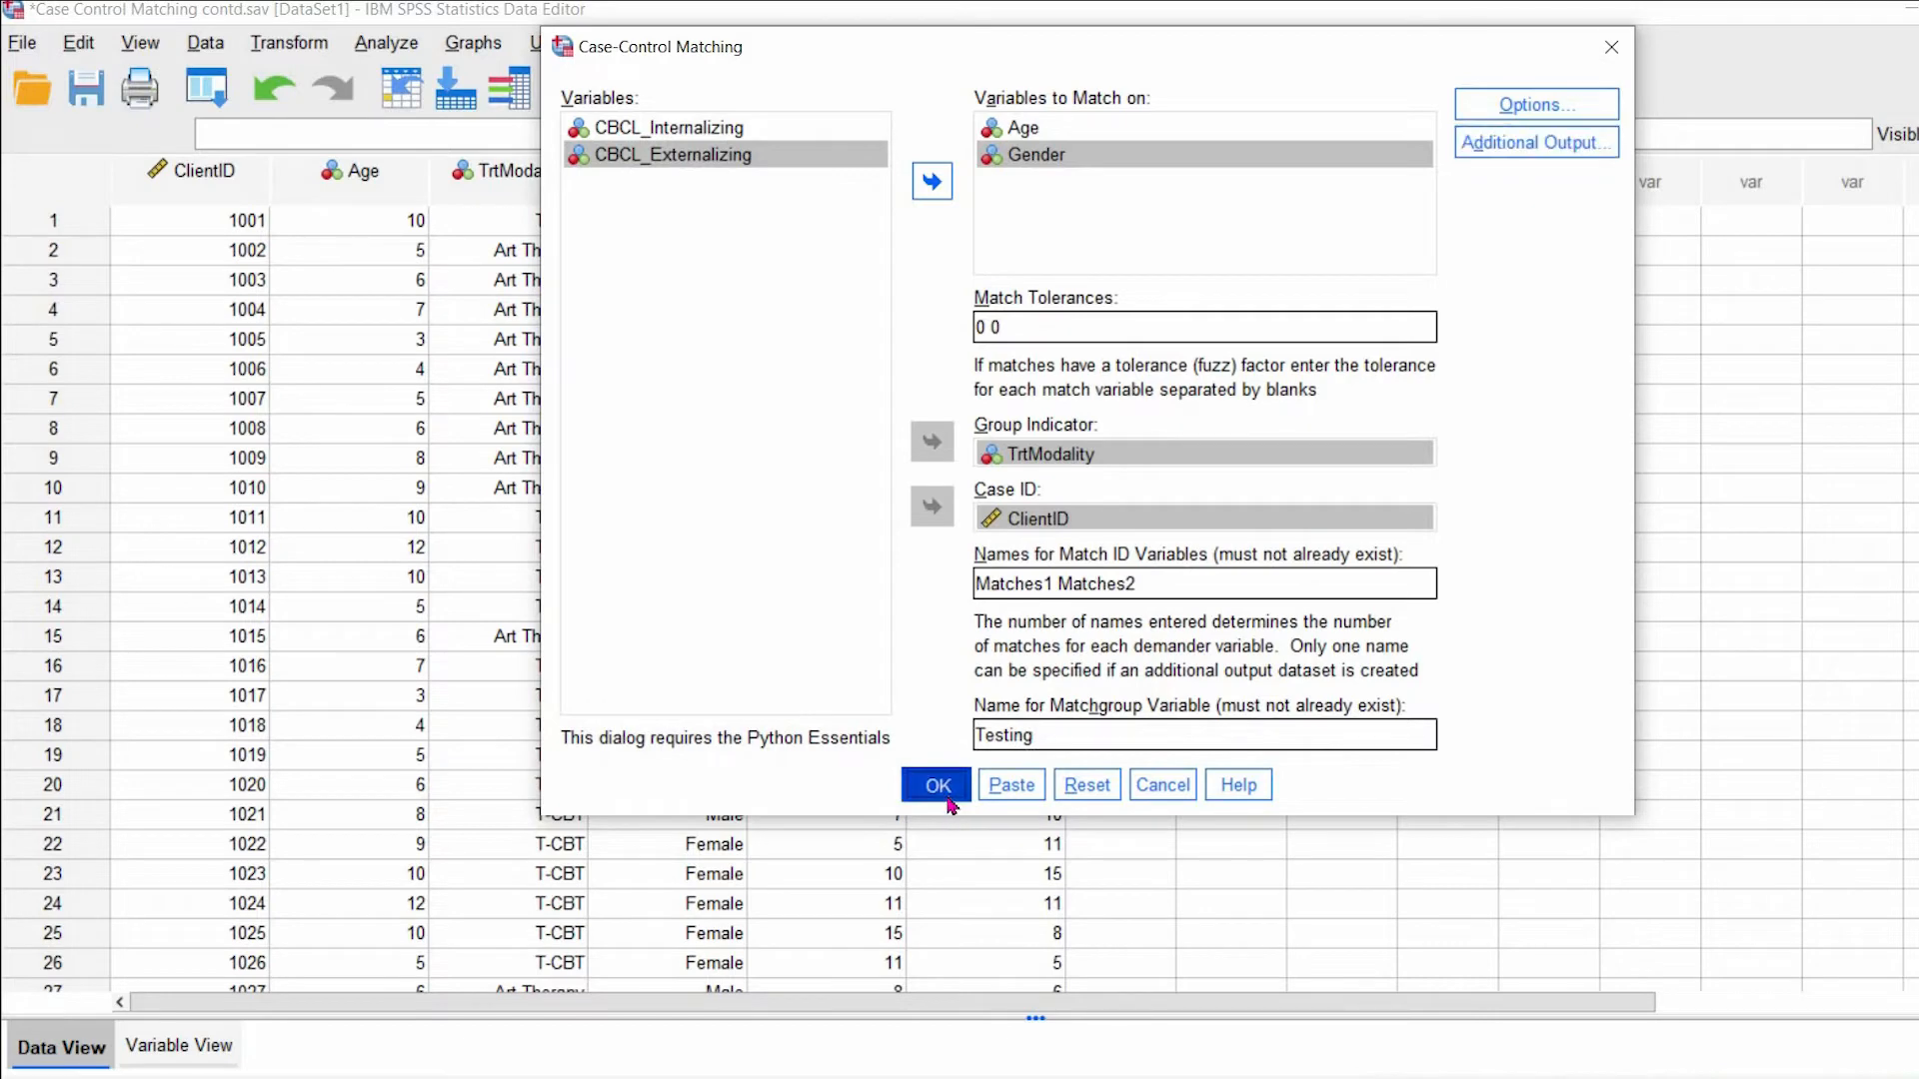
- Run the matching, adding Testing, matches1 and matches2 columns, and inspect ClientID 1002
click(936, 785)
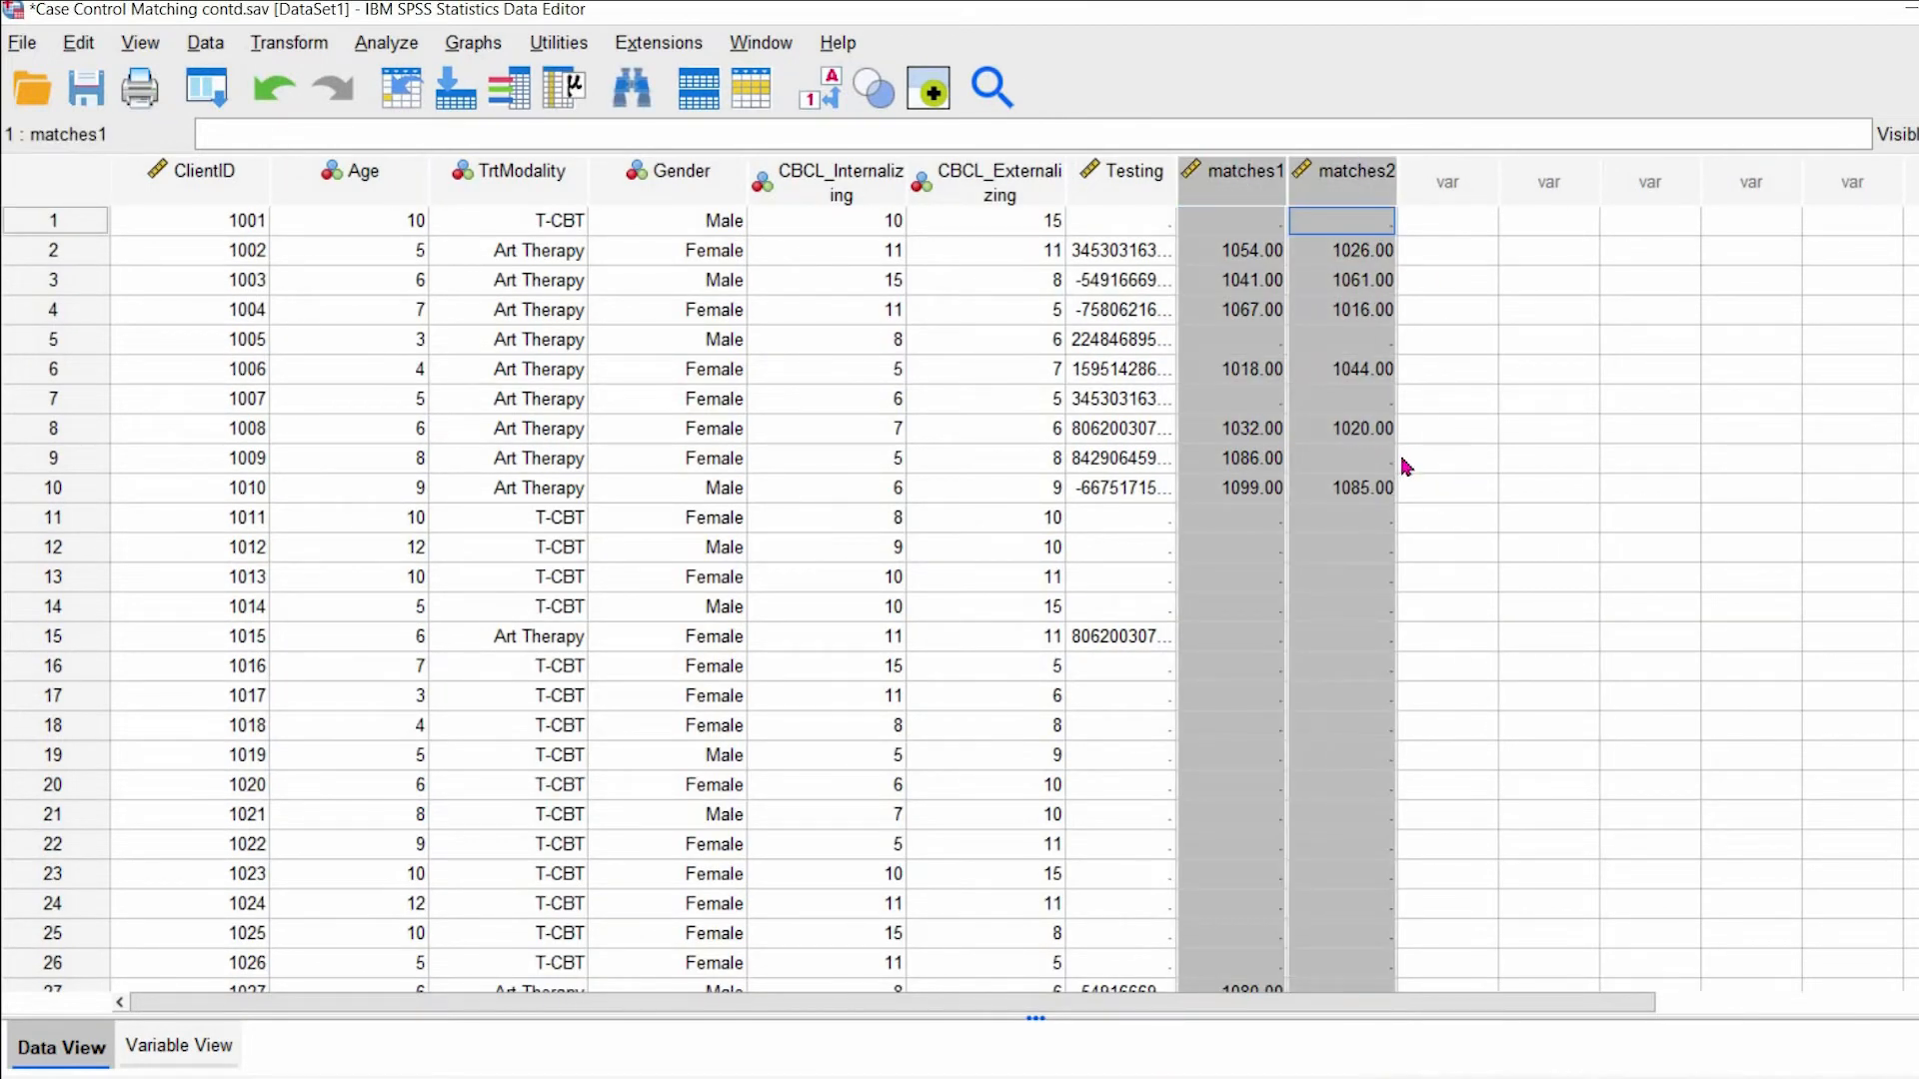
click(56, 247)
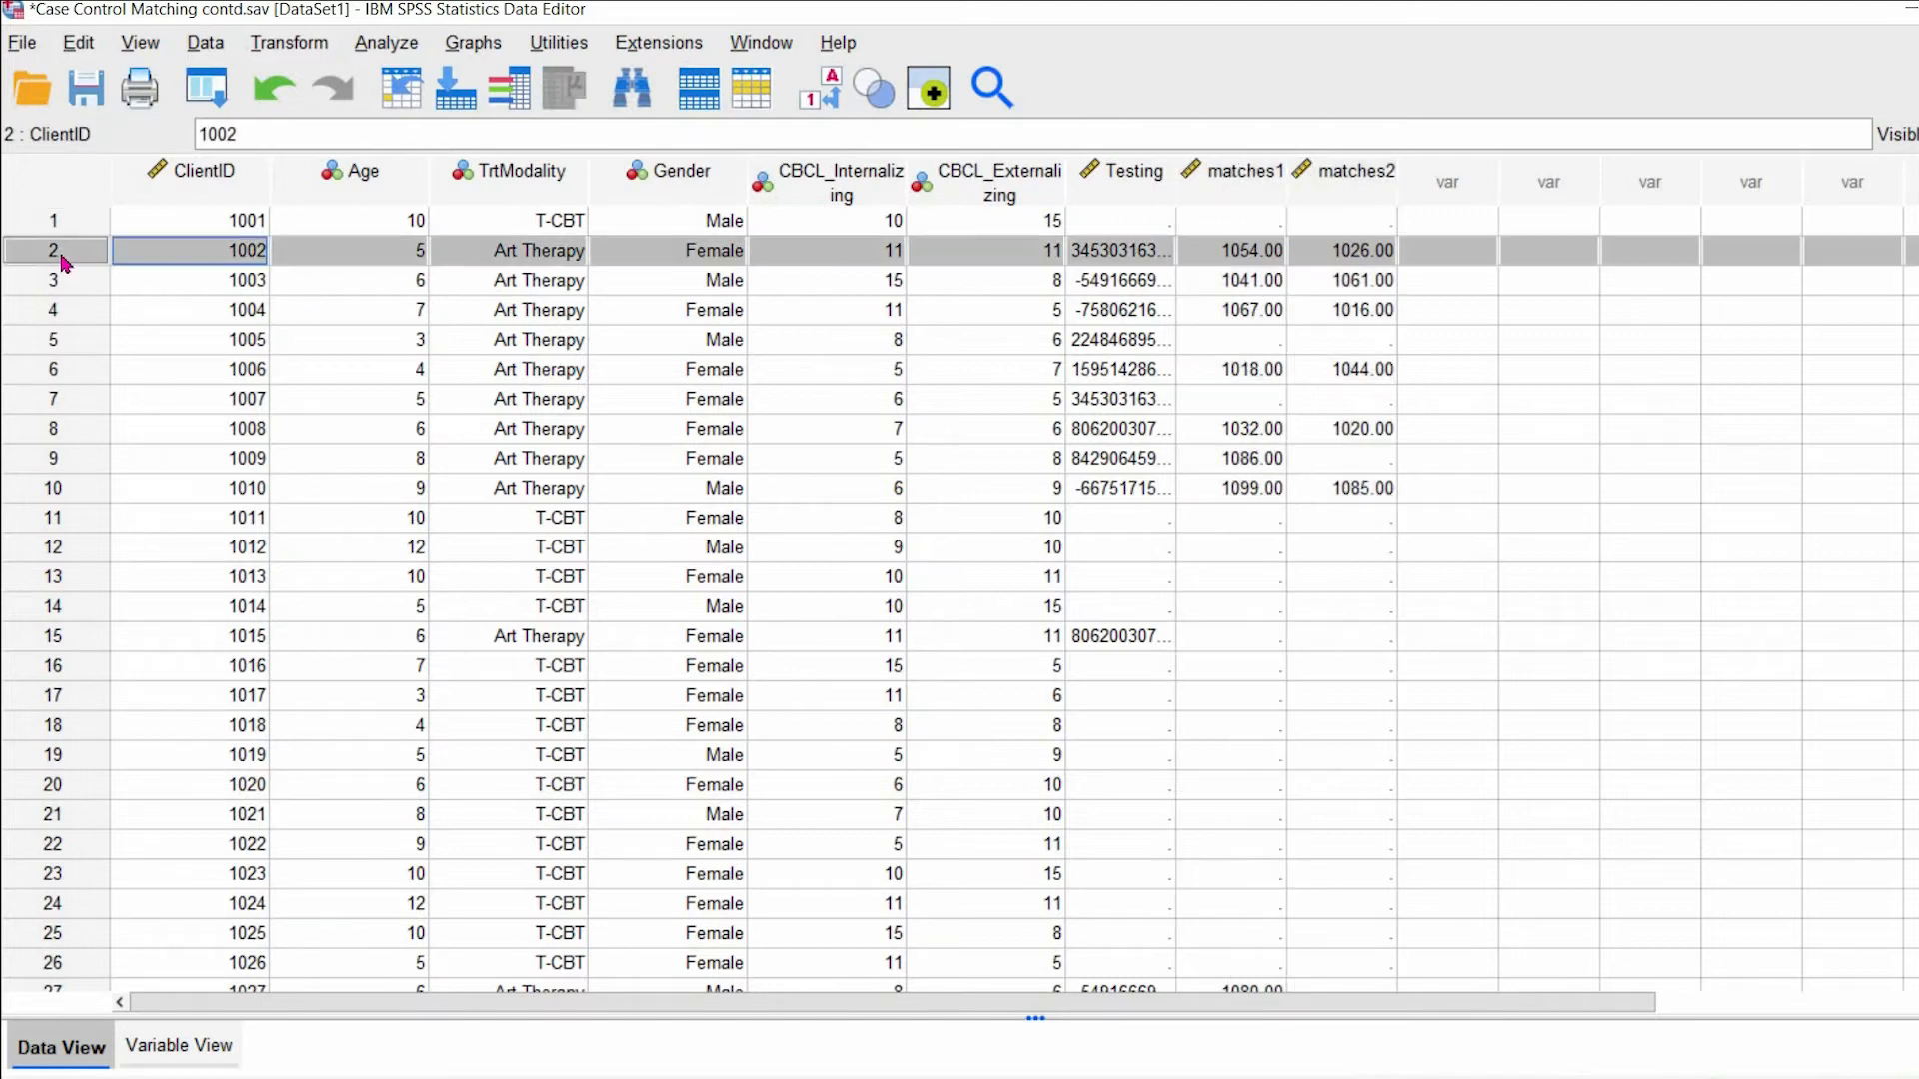
mouse_move(420, 270)
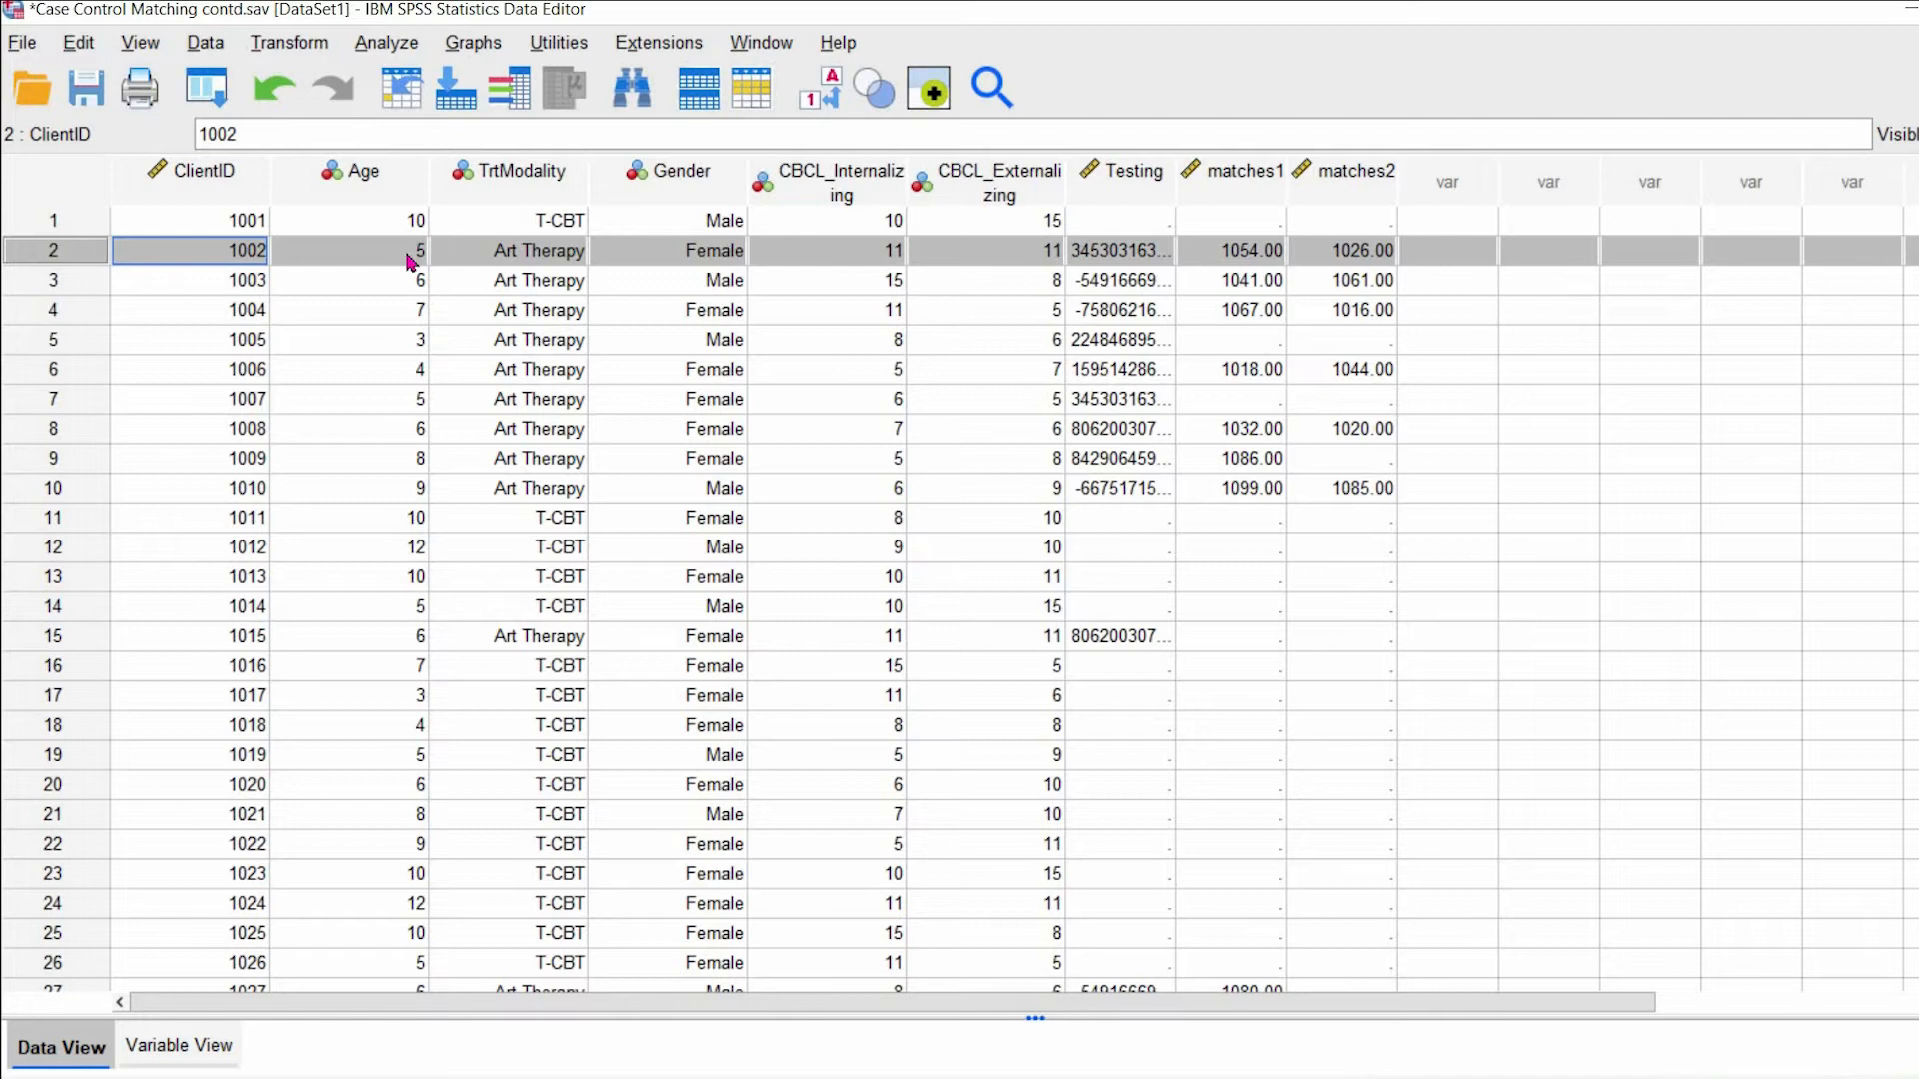
mouse_move(860, 210)
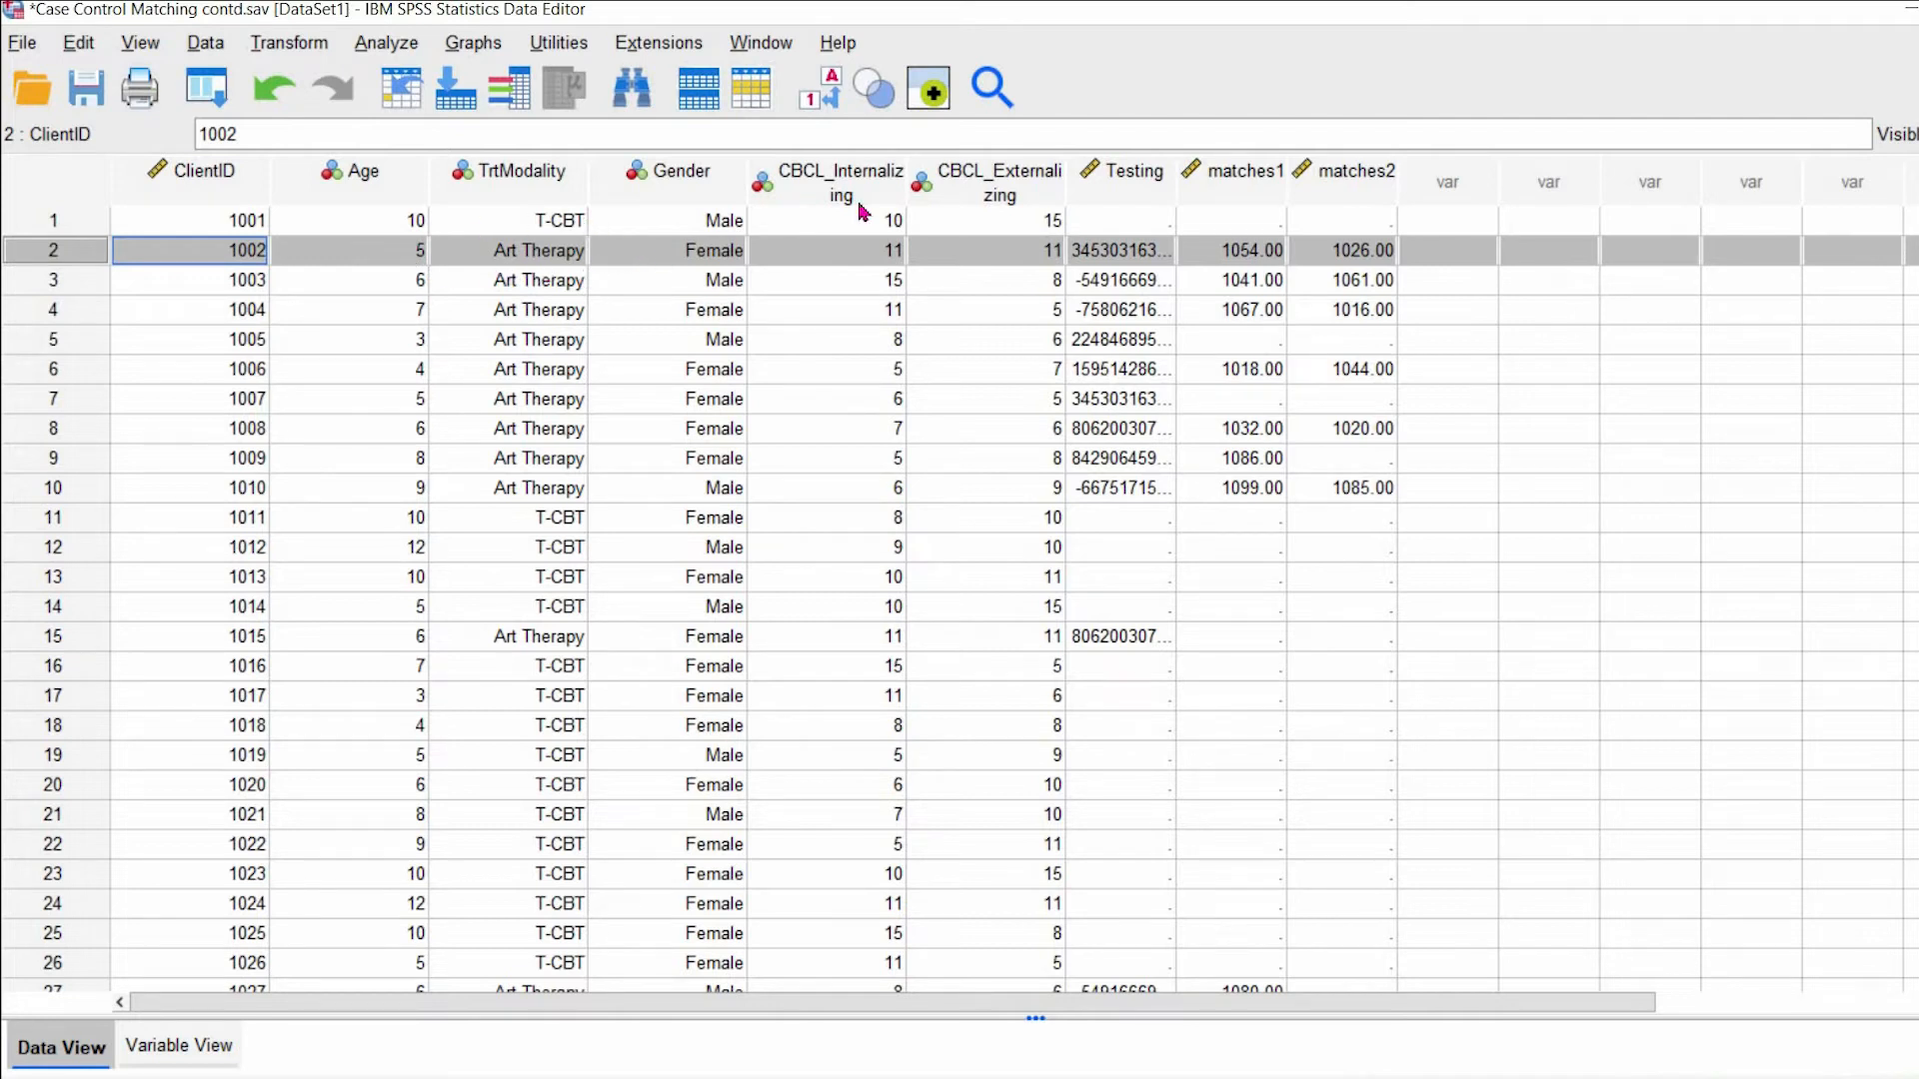
mouse_move(1332, 260)
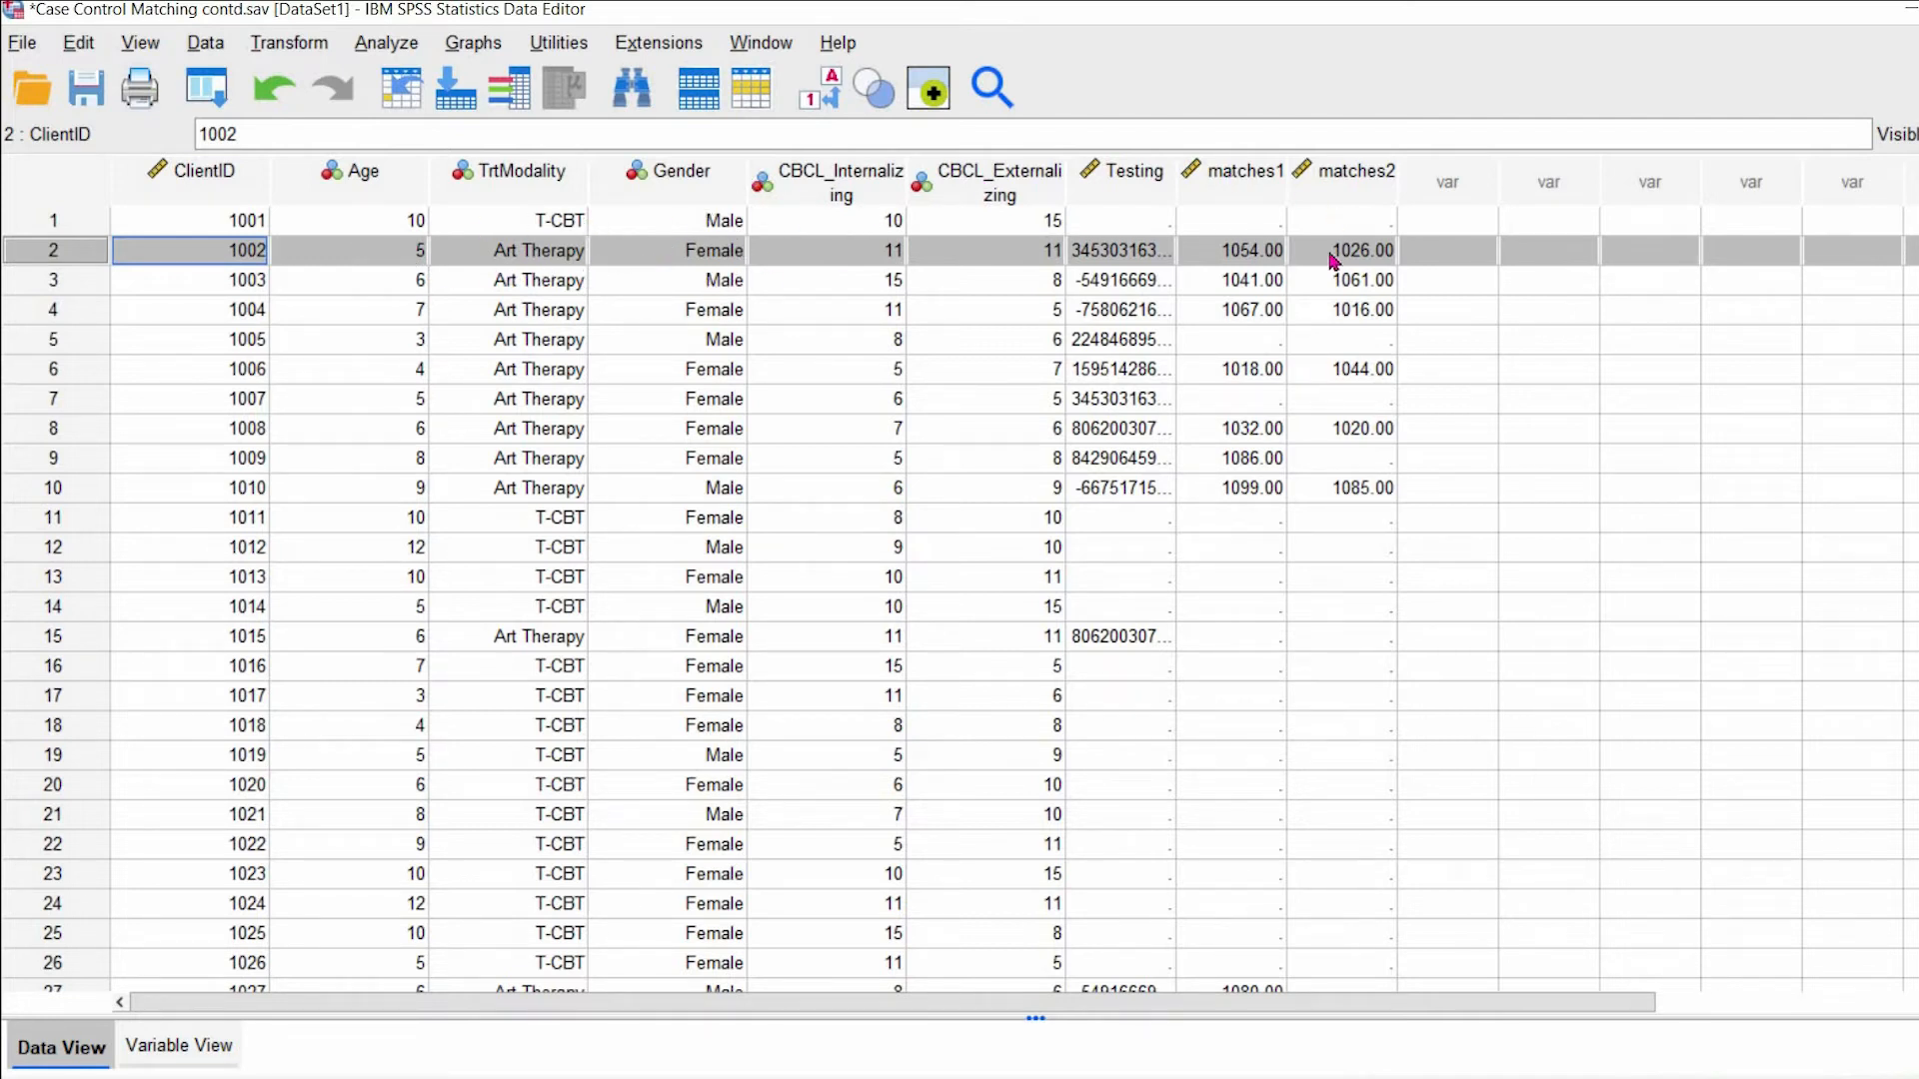
mouse_move(1247, 268)
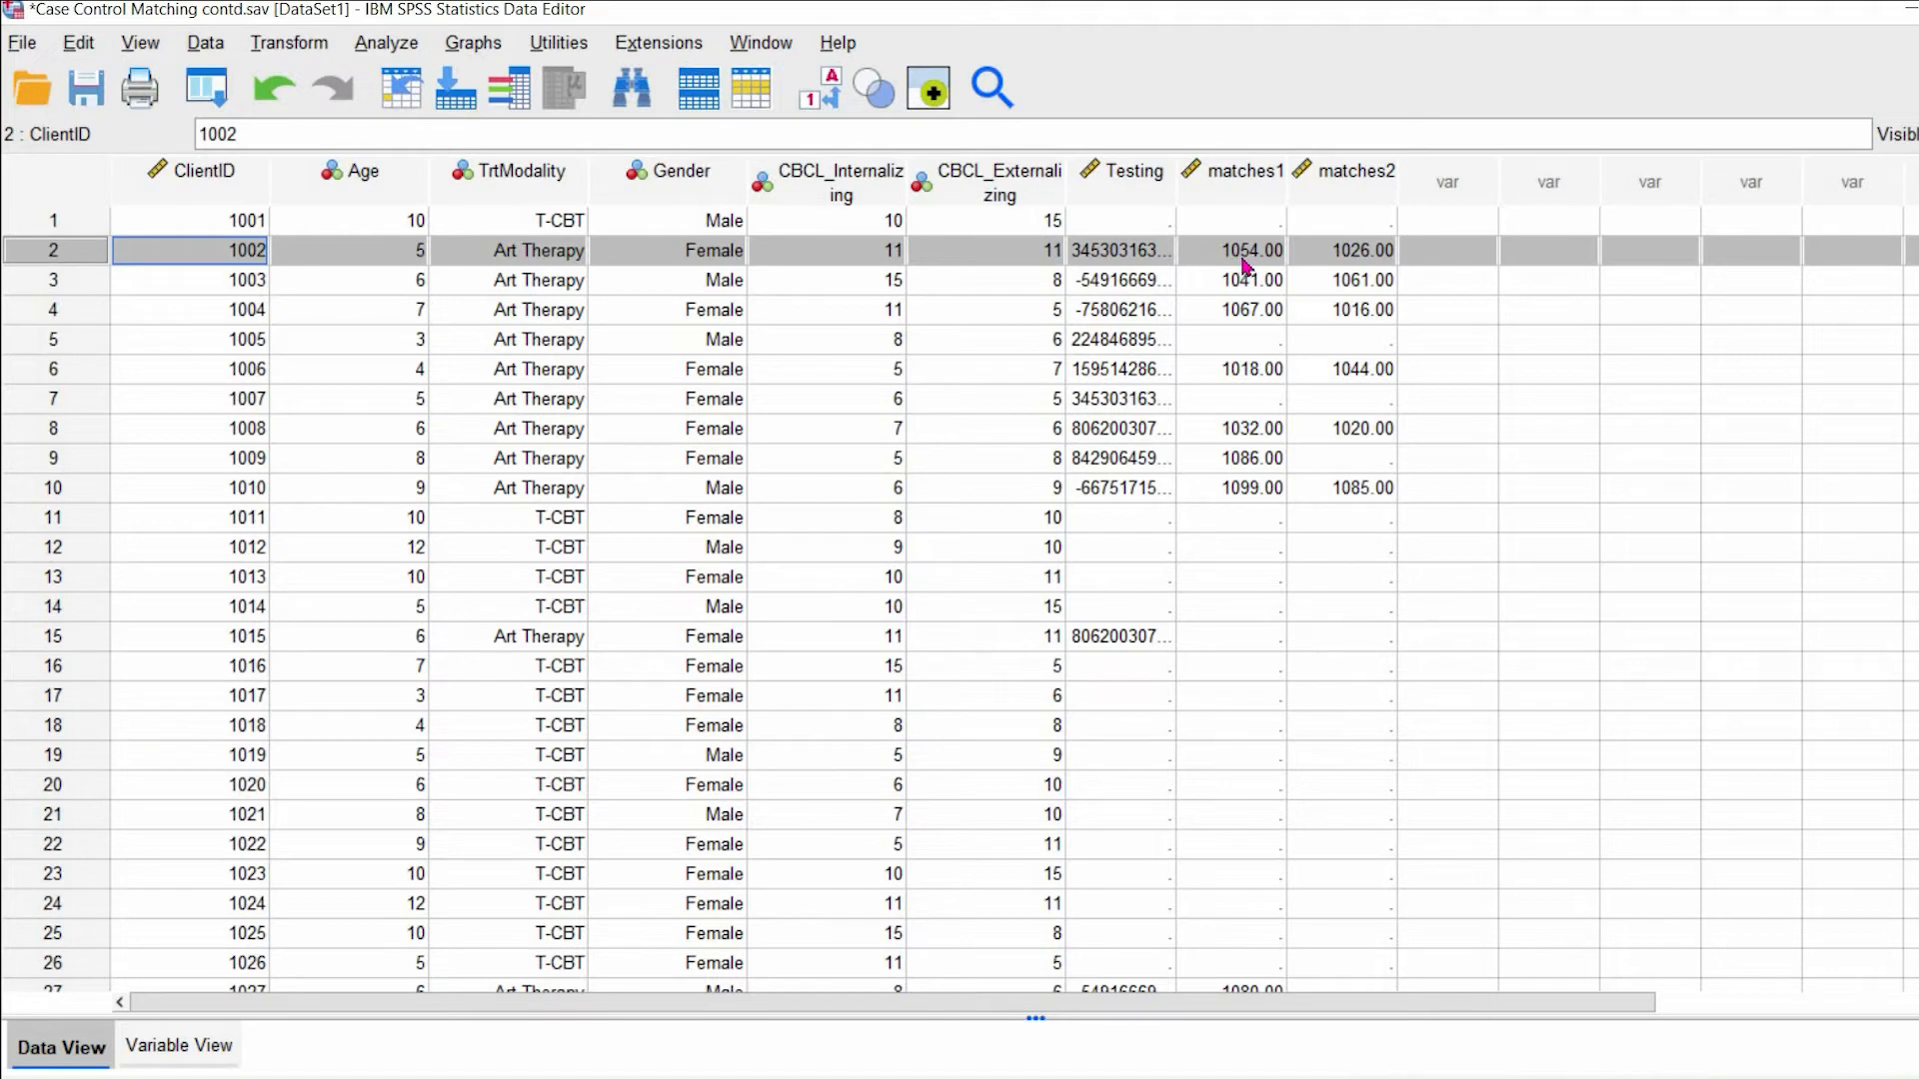
mouse_move(1355, 260)
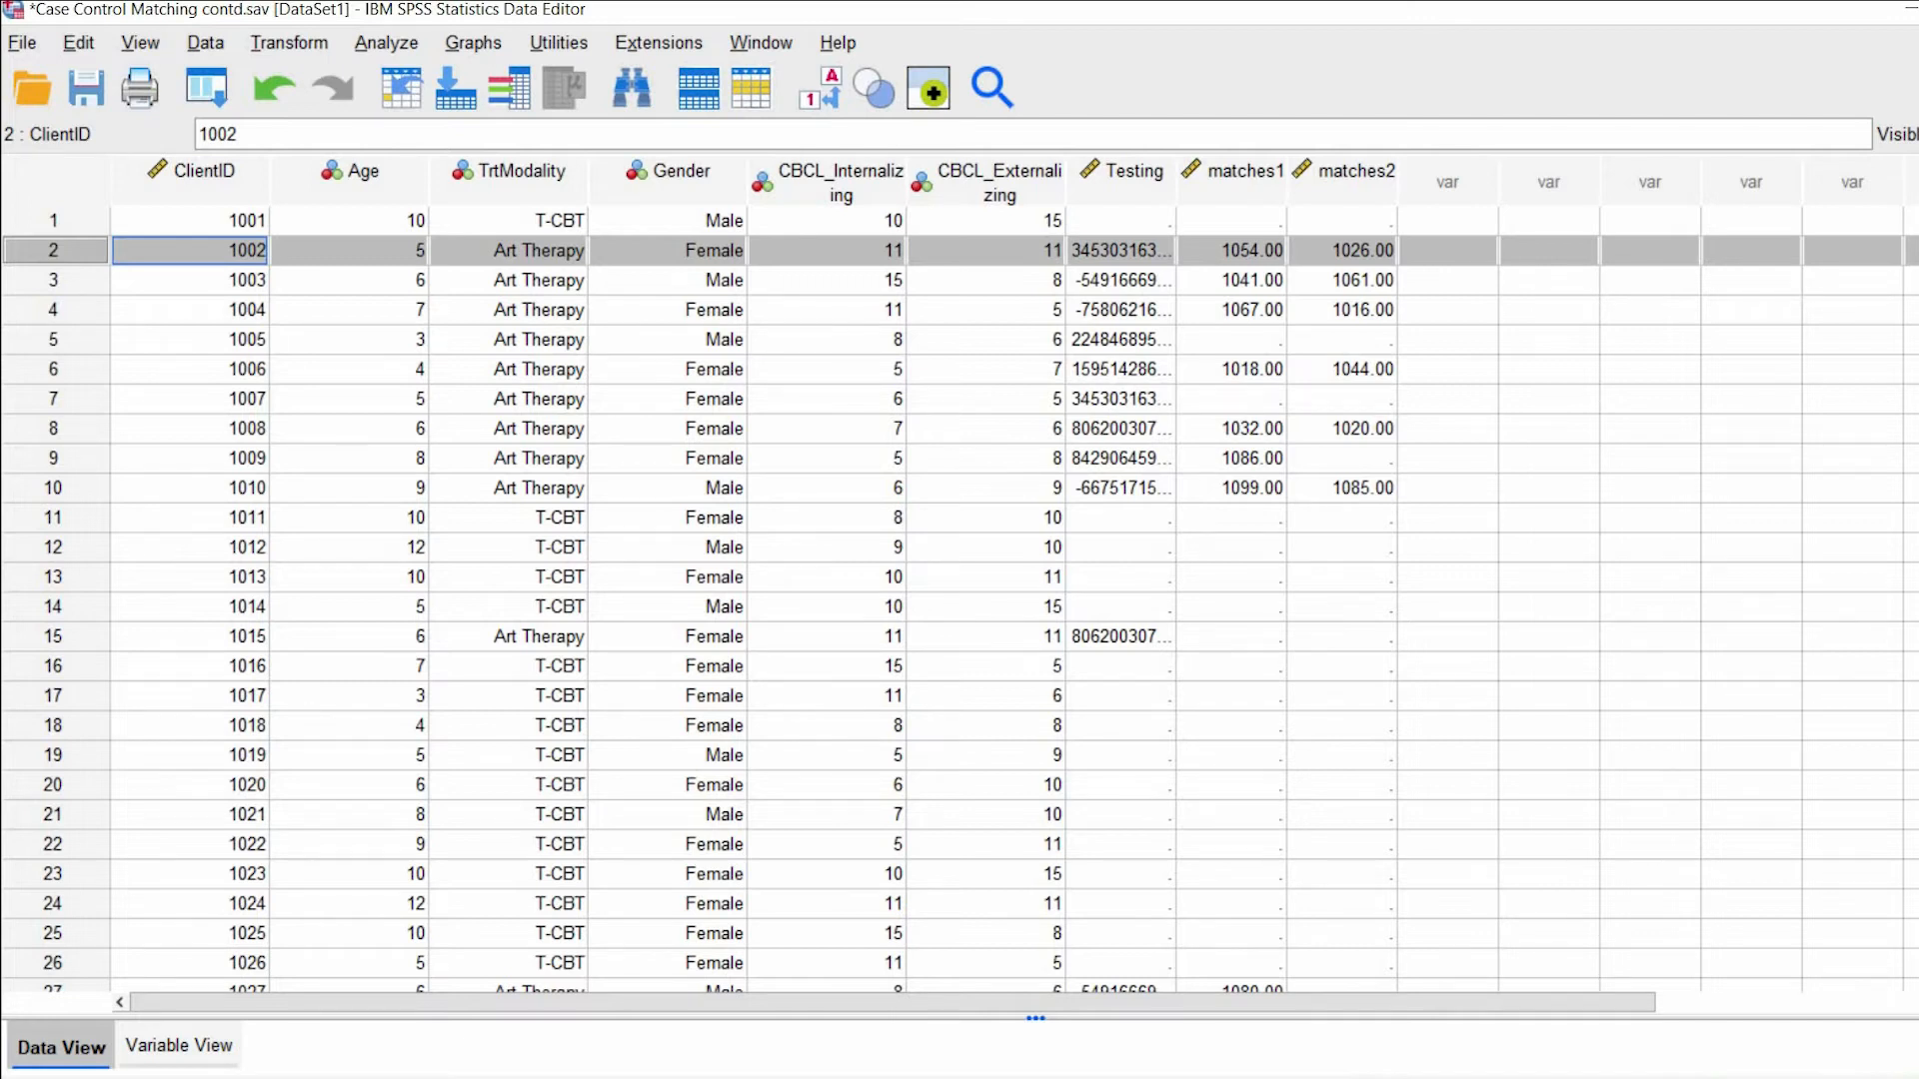
scroll(down, 3)
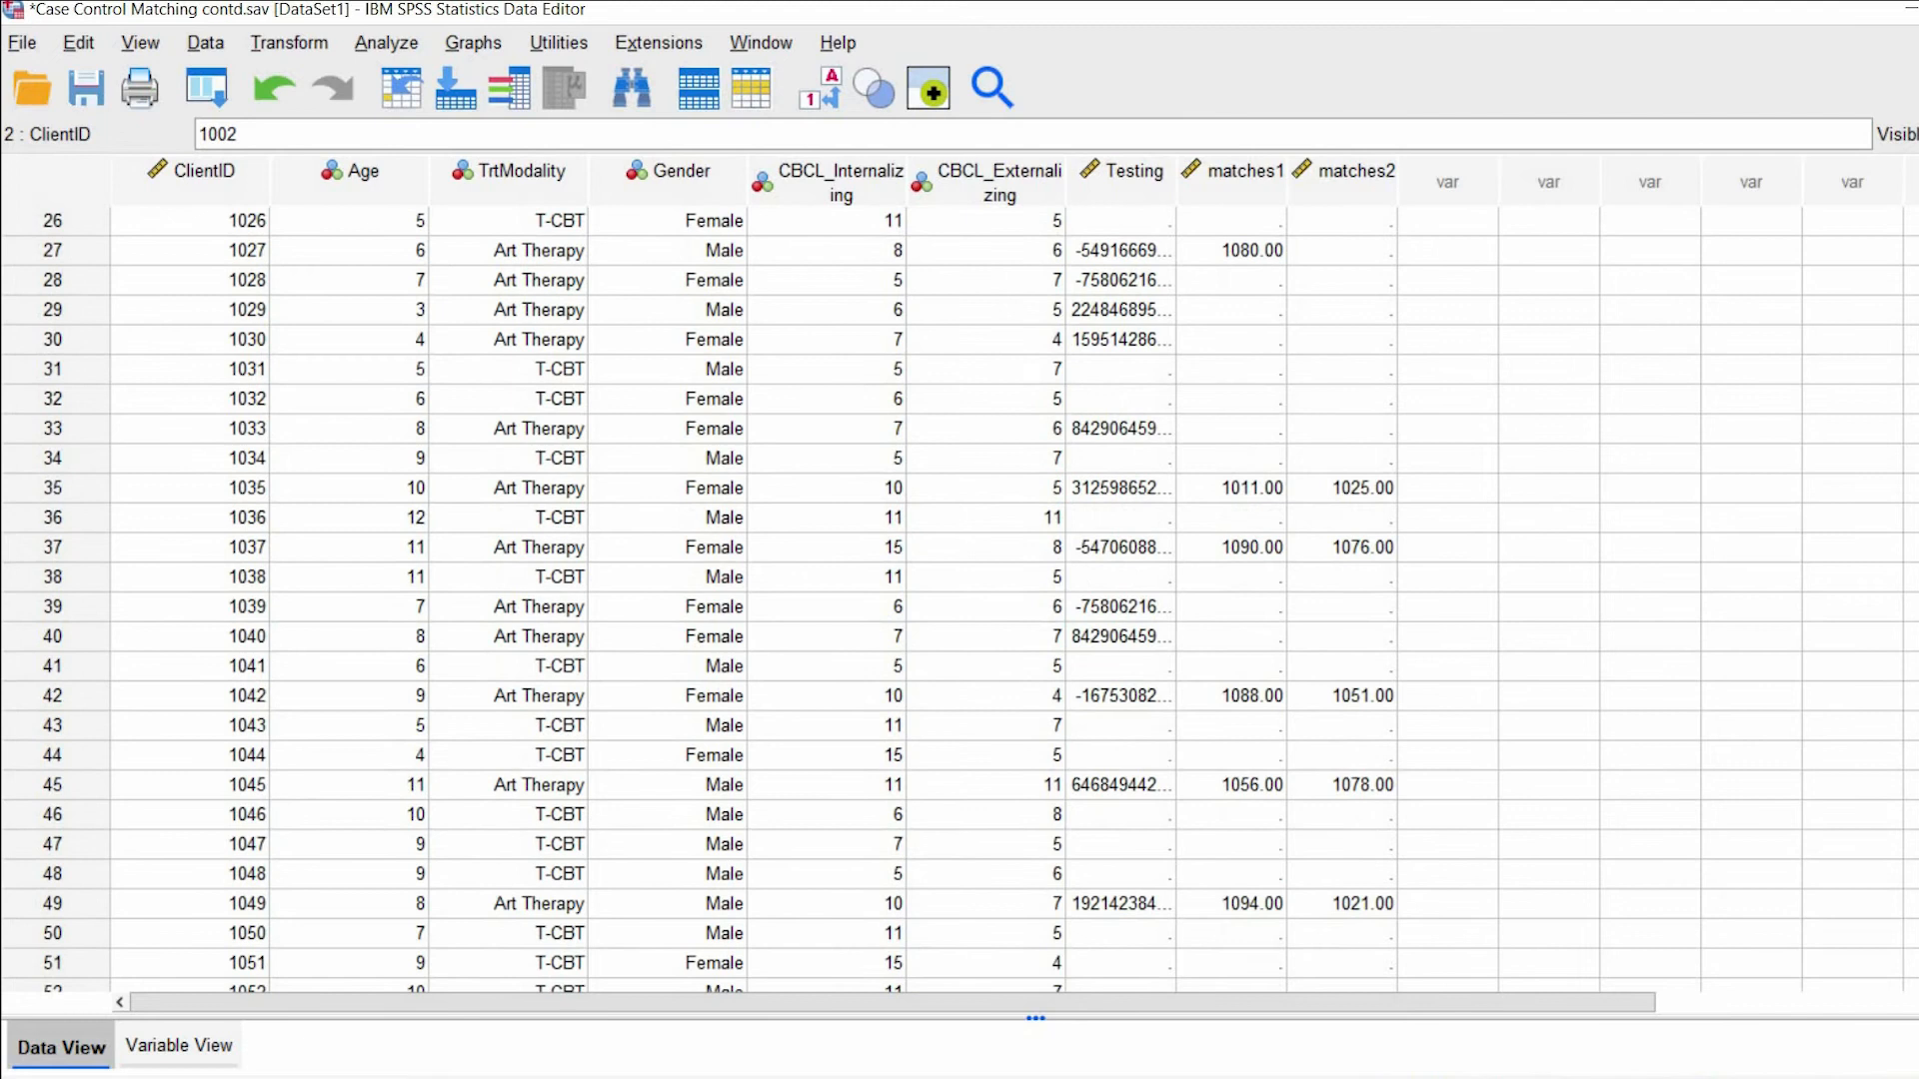
mouse_move(837, 254)
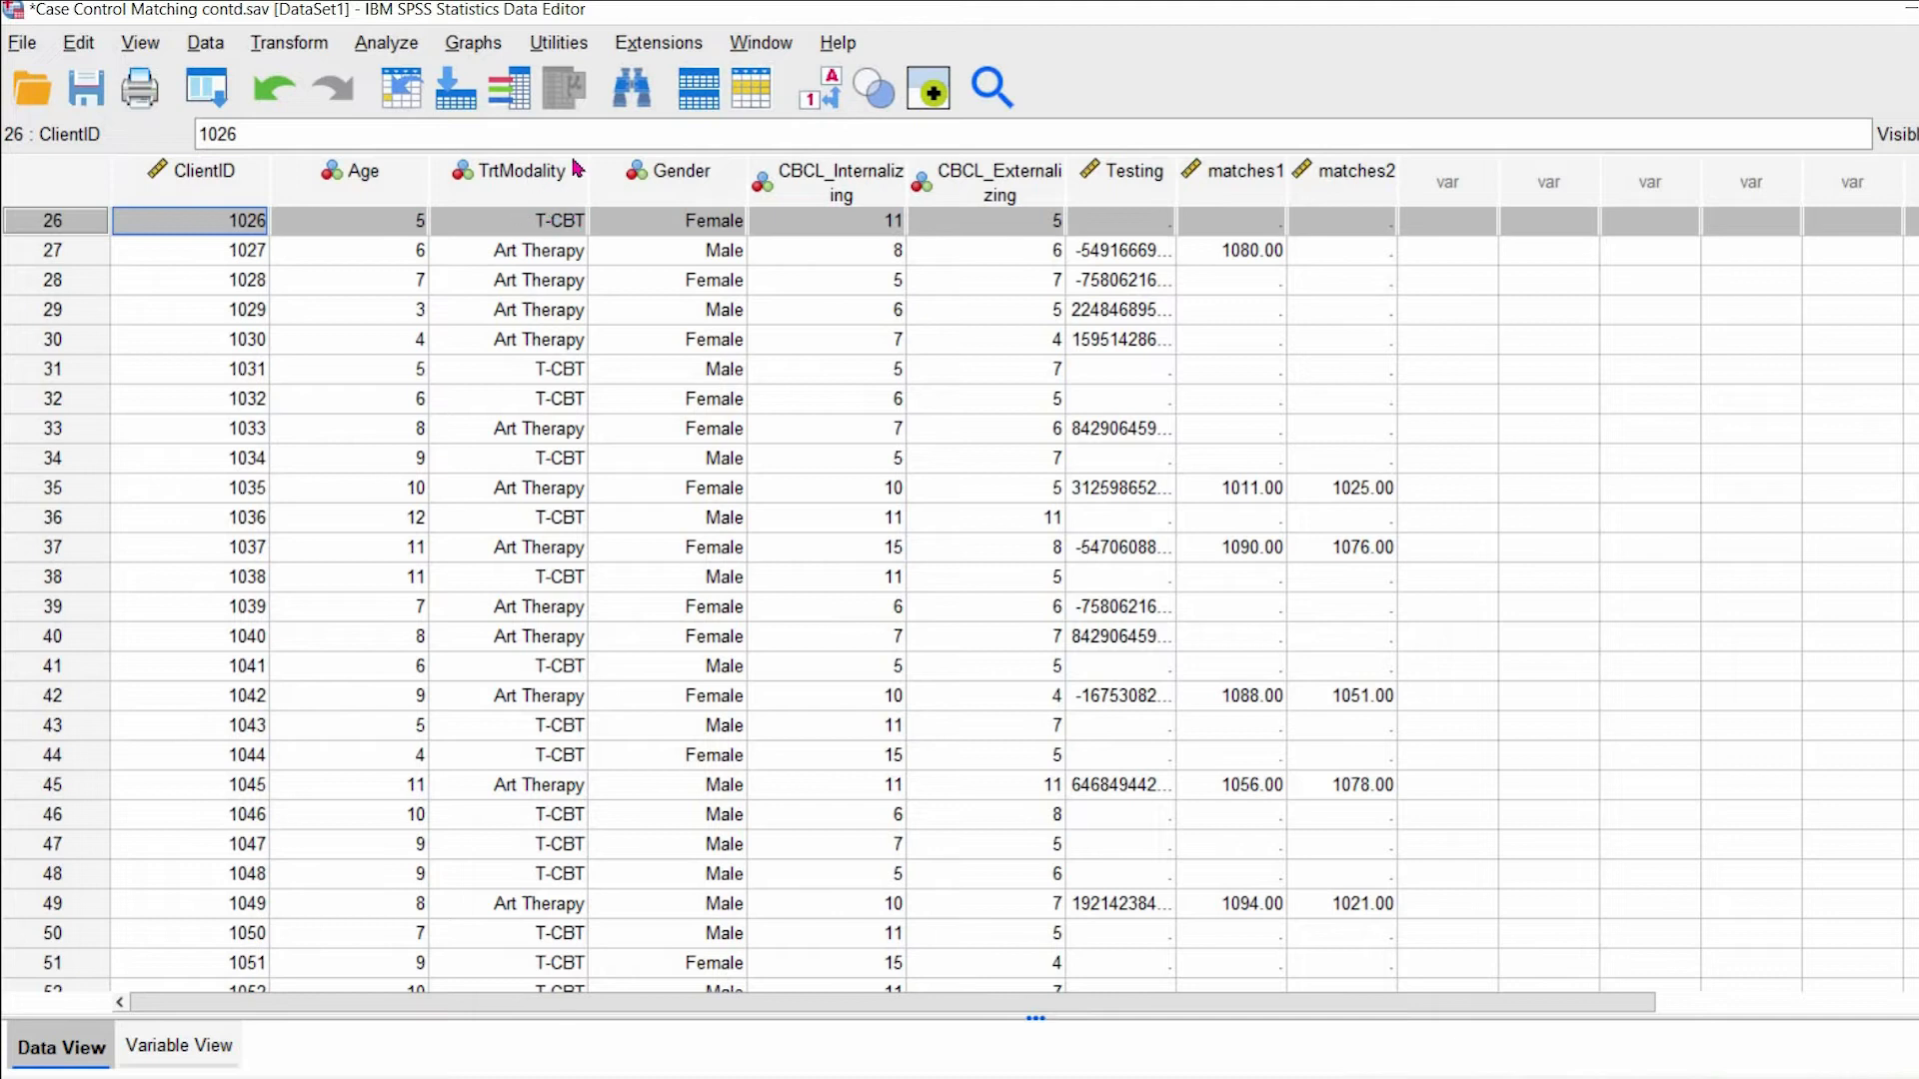
mouse_move(740, 176)
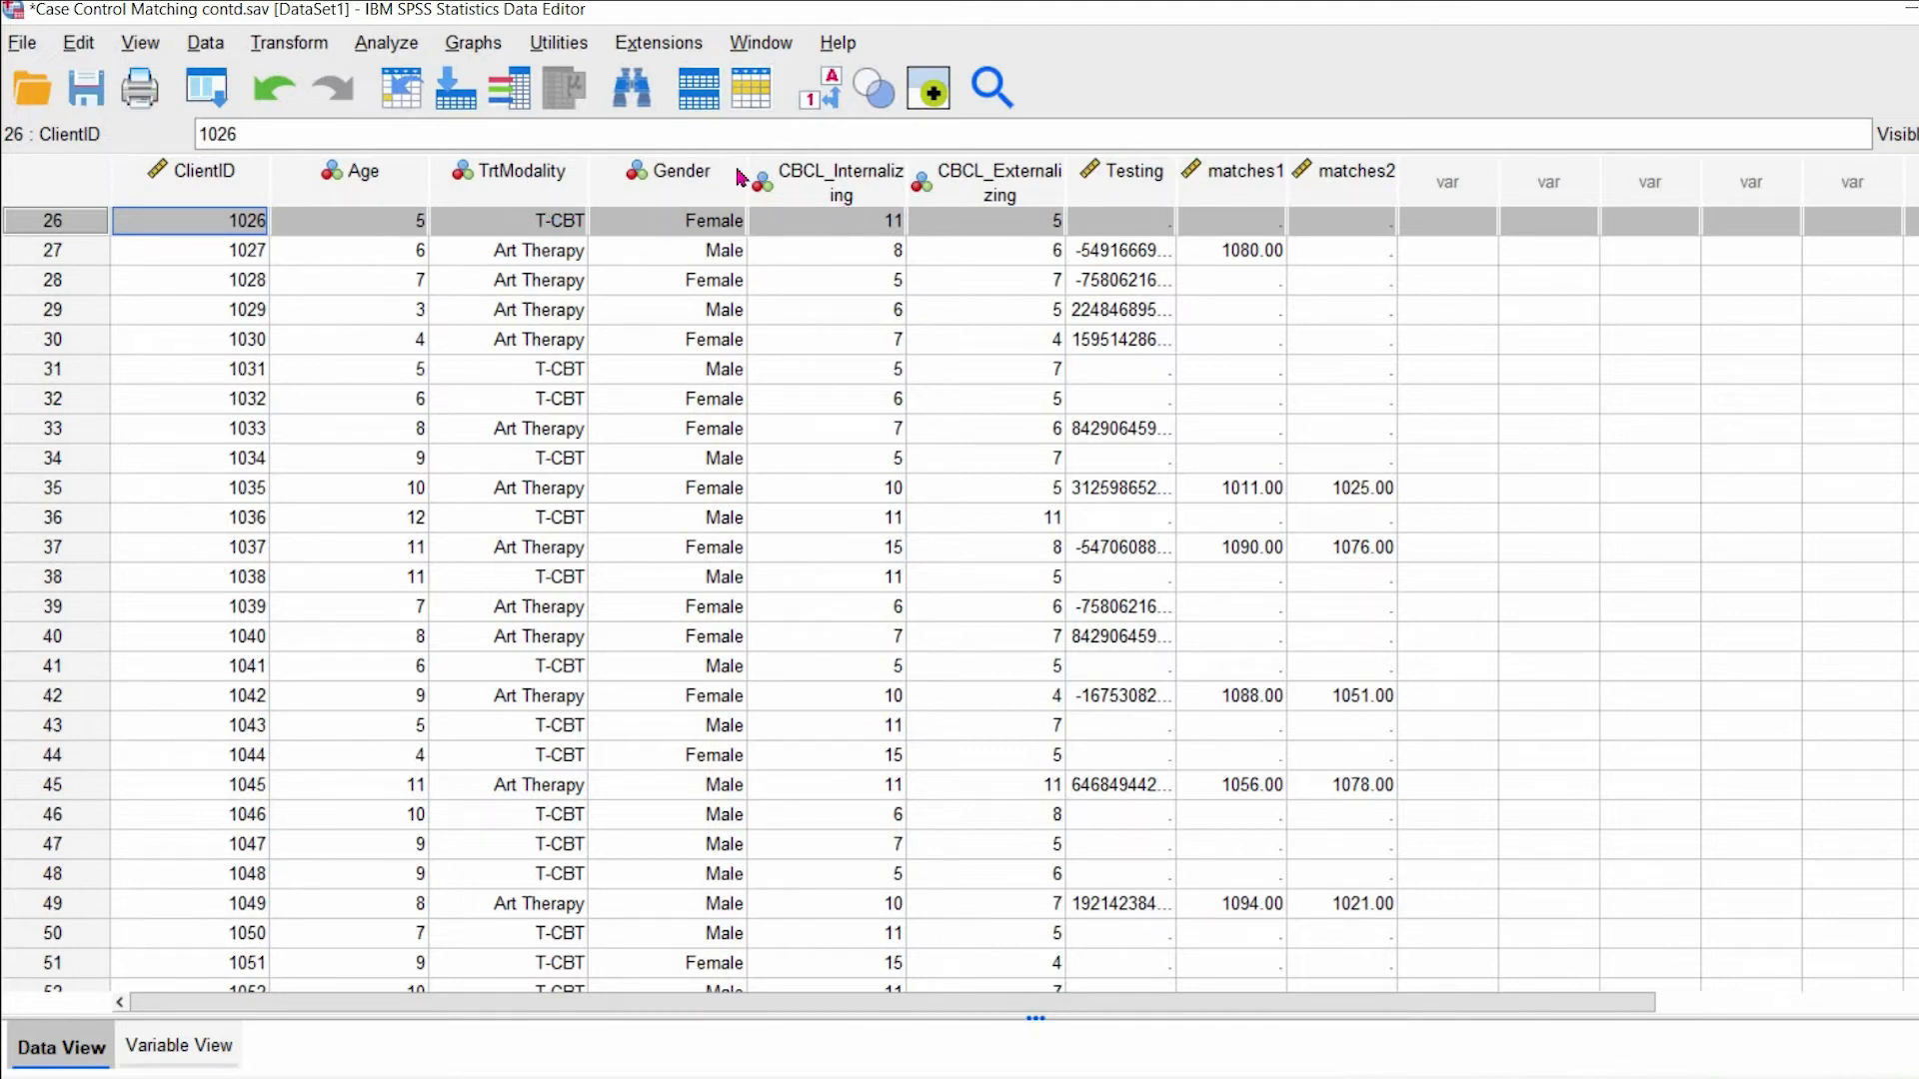
mouse_move(20, 701)
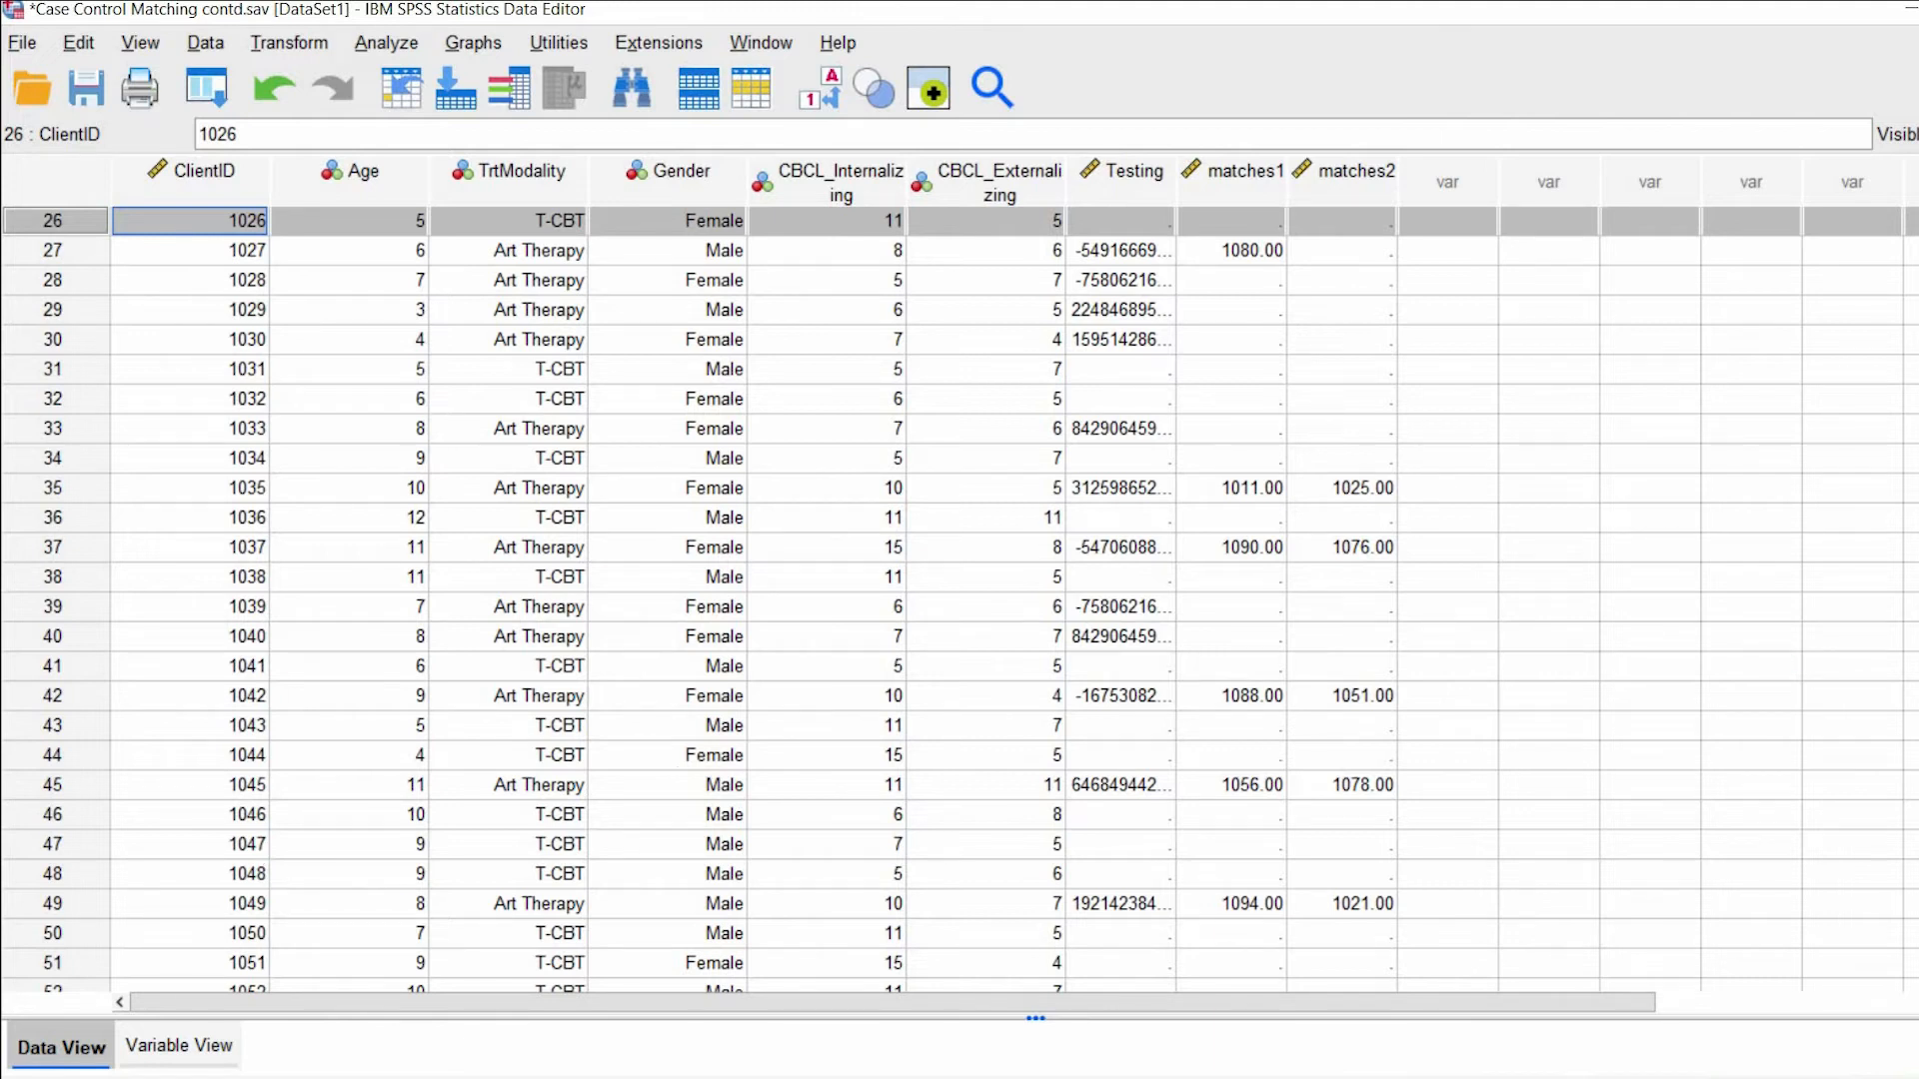
scroll(down, 3)
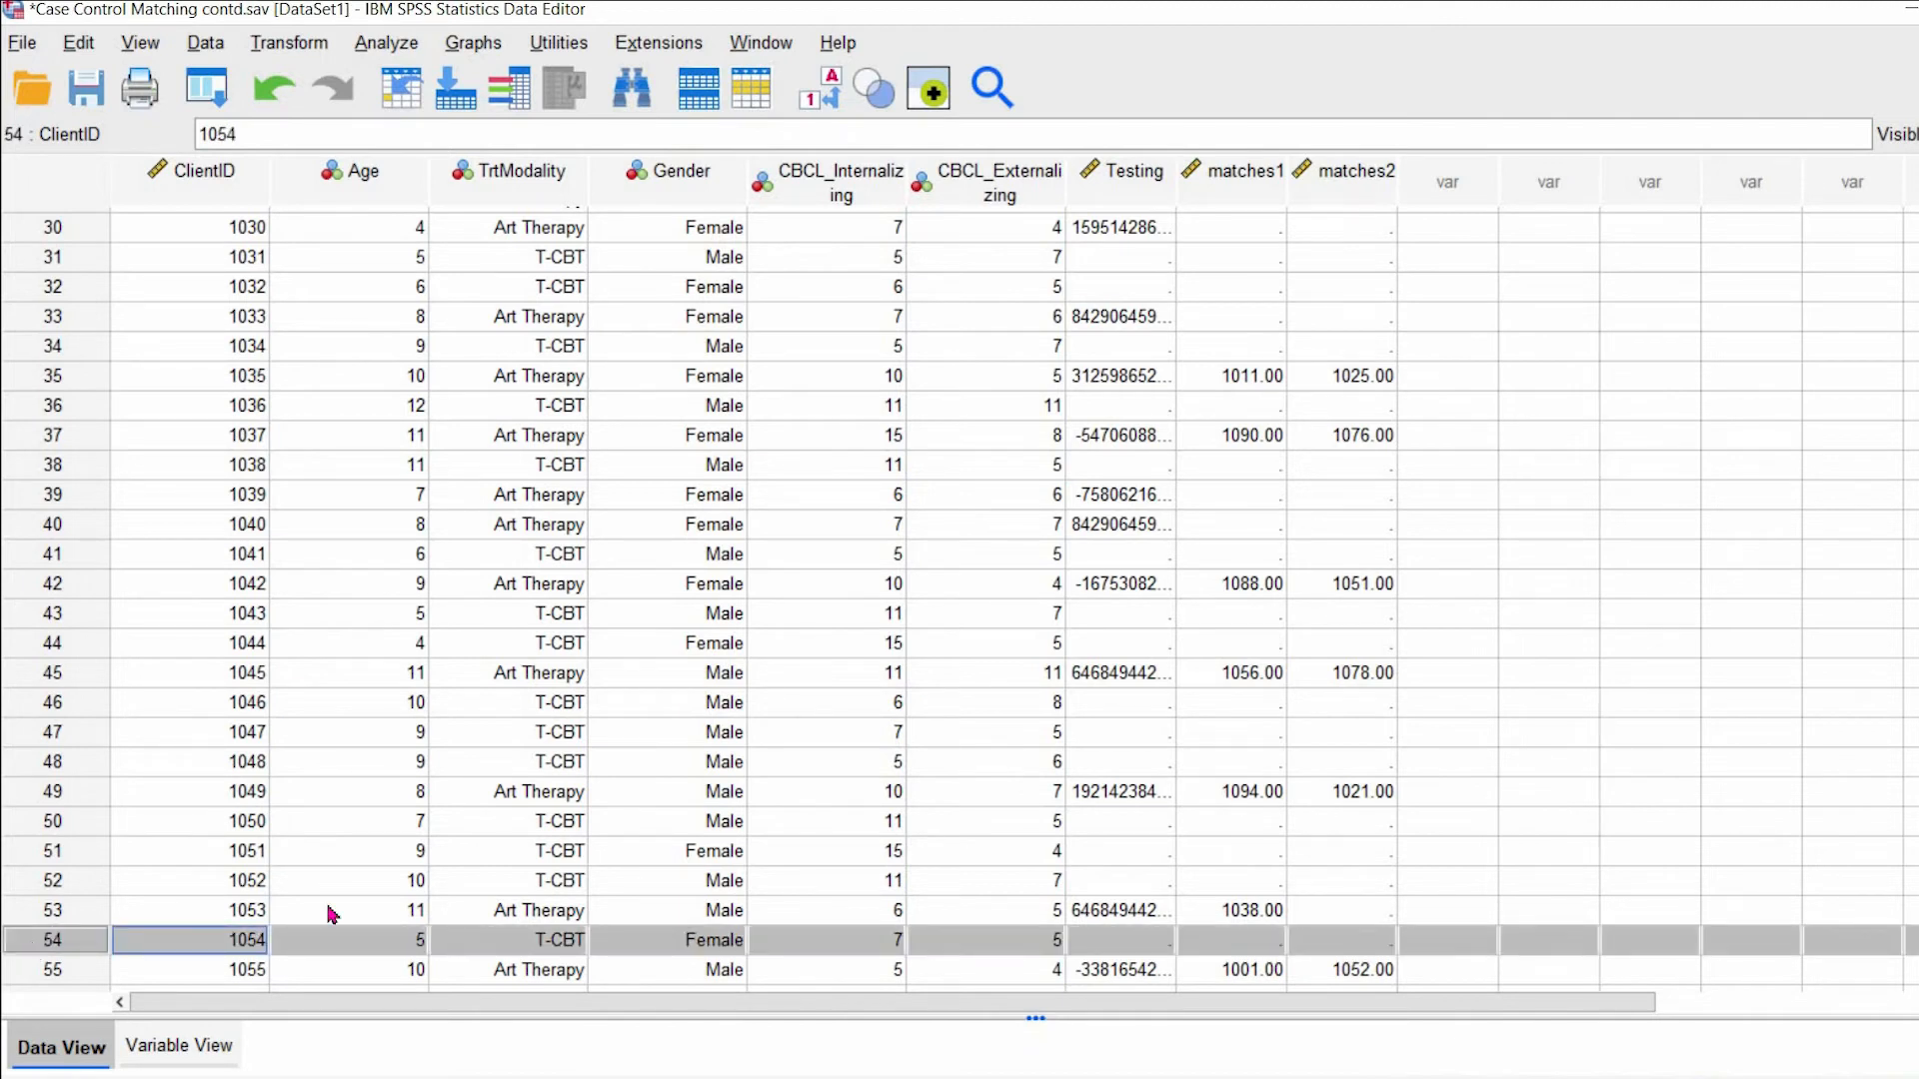
mouse_move(526, 934)
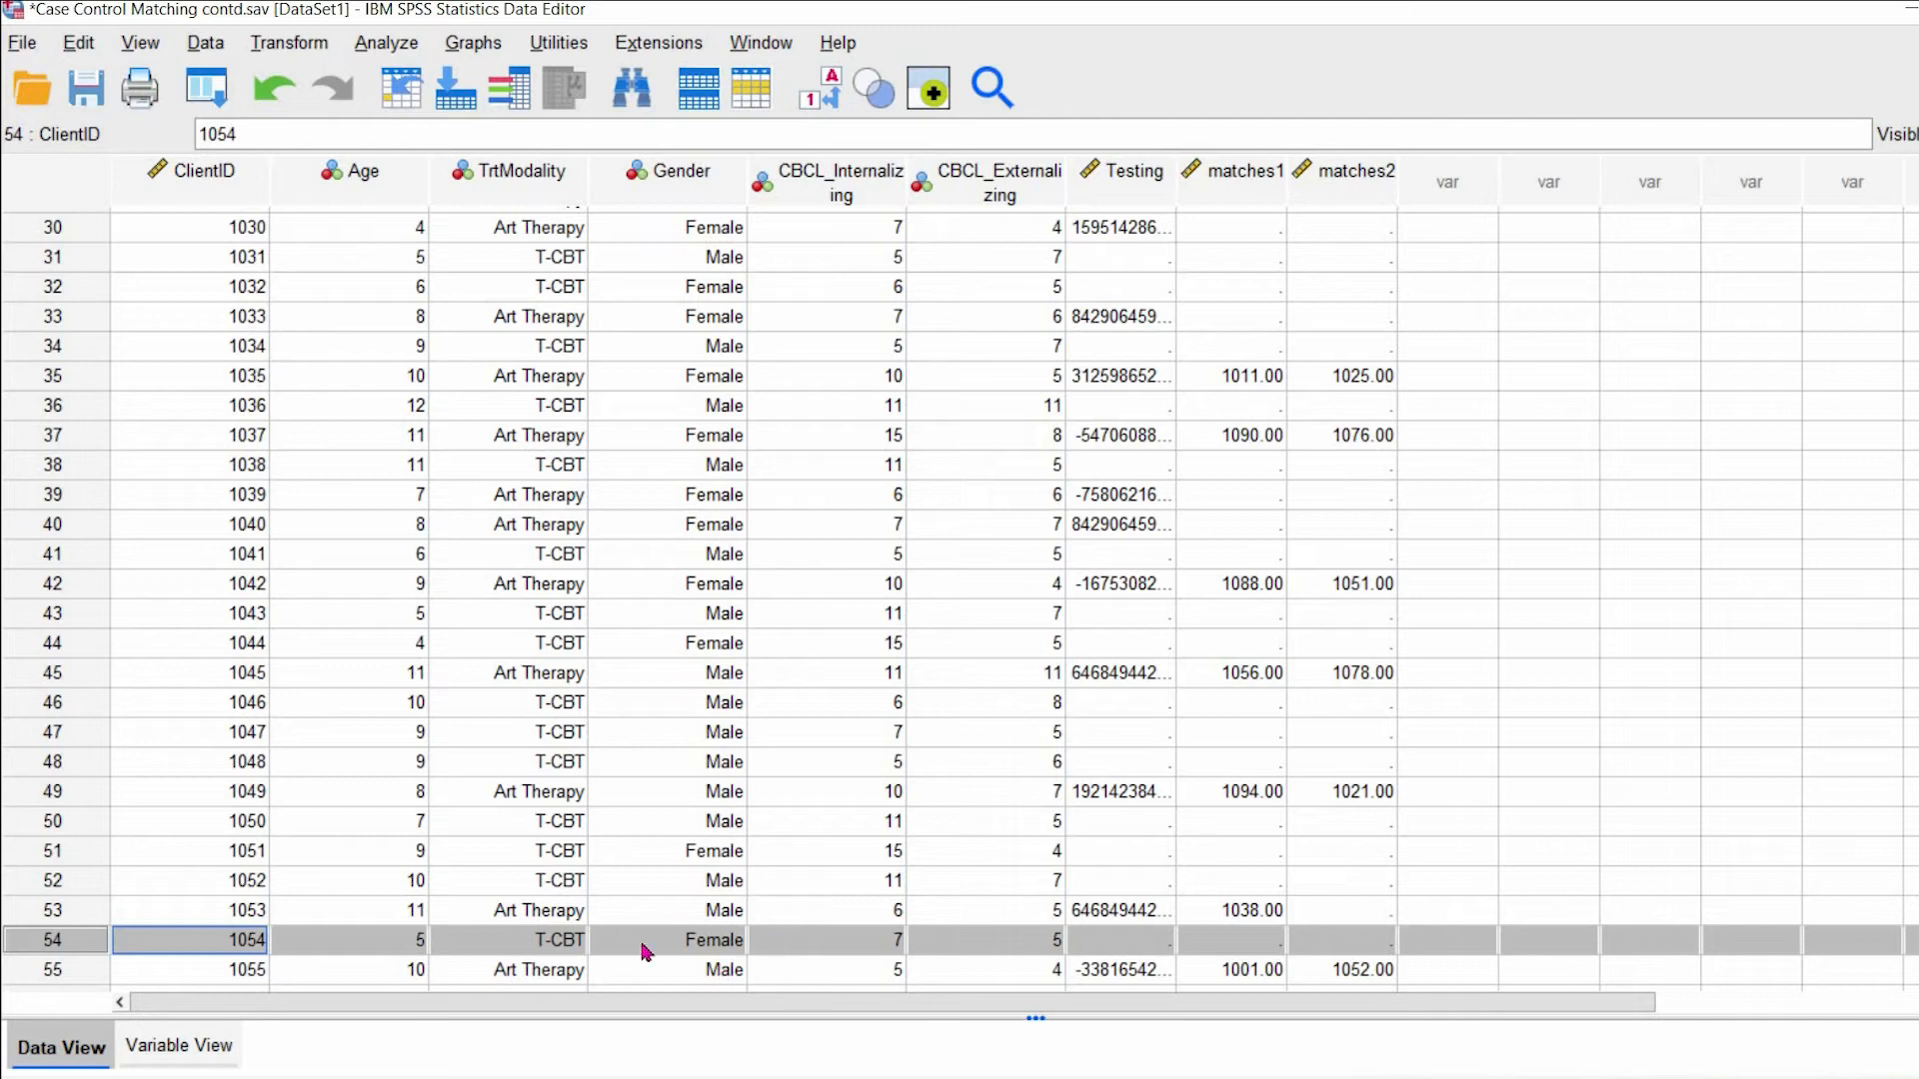
mouse_move(1871, 847)
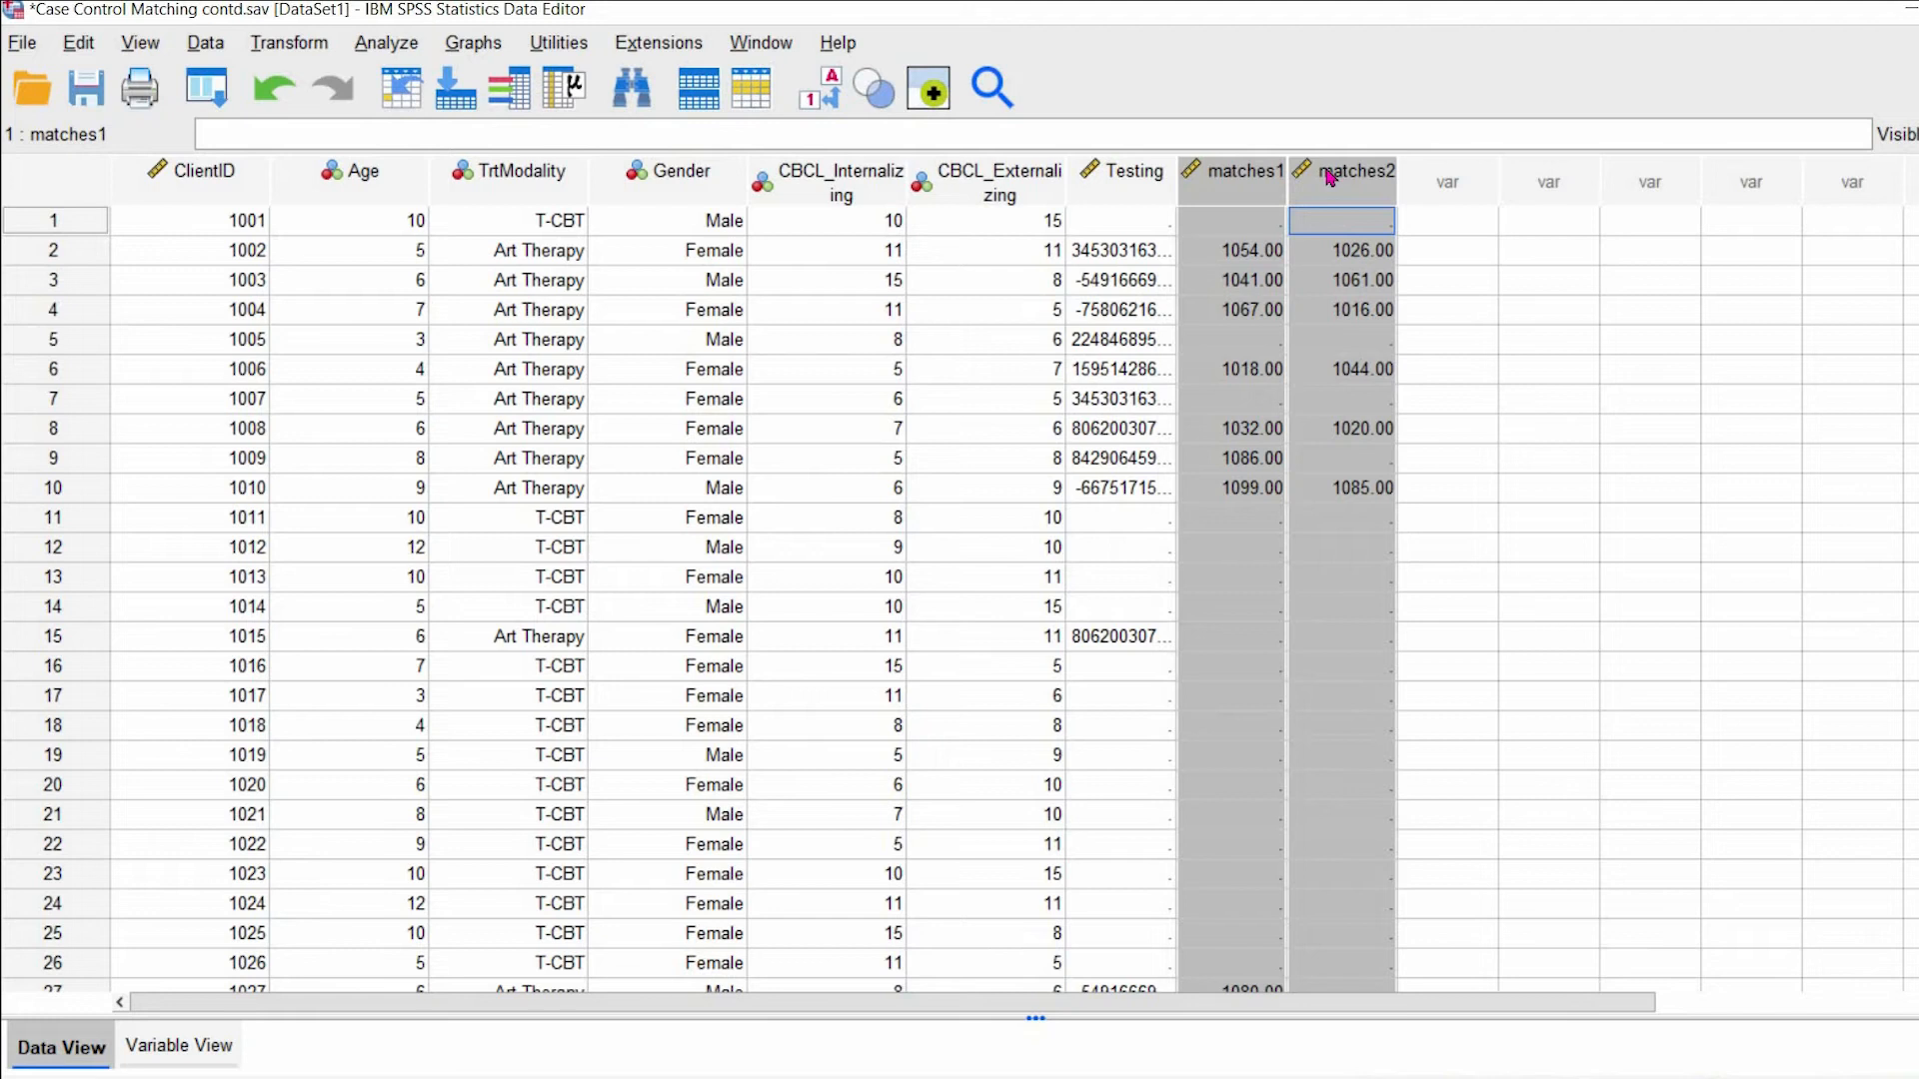
mouse_move(1043, 726)
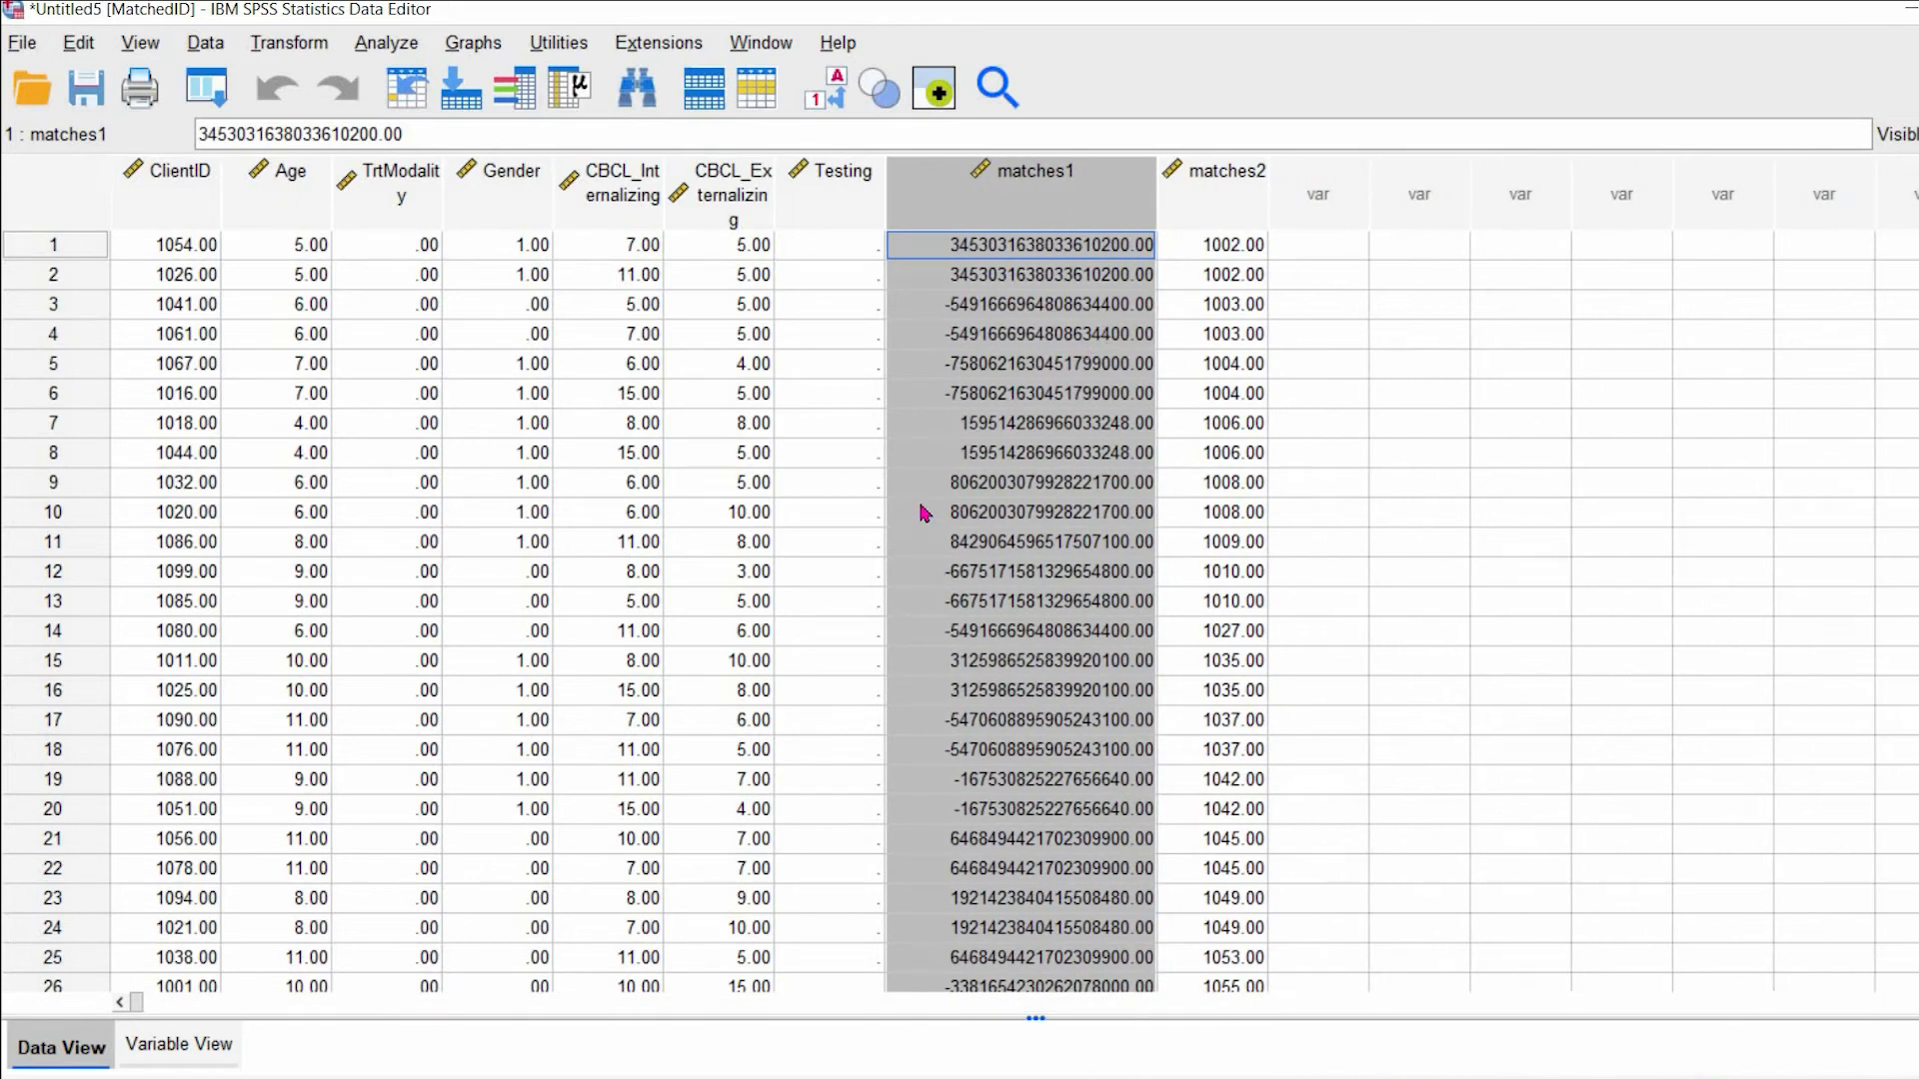
mouse_move(1051, 276)
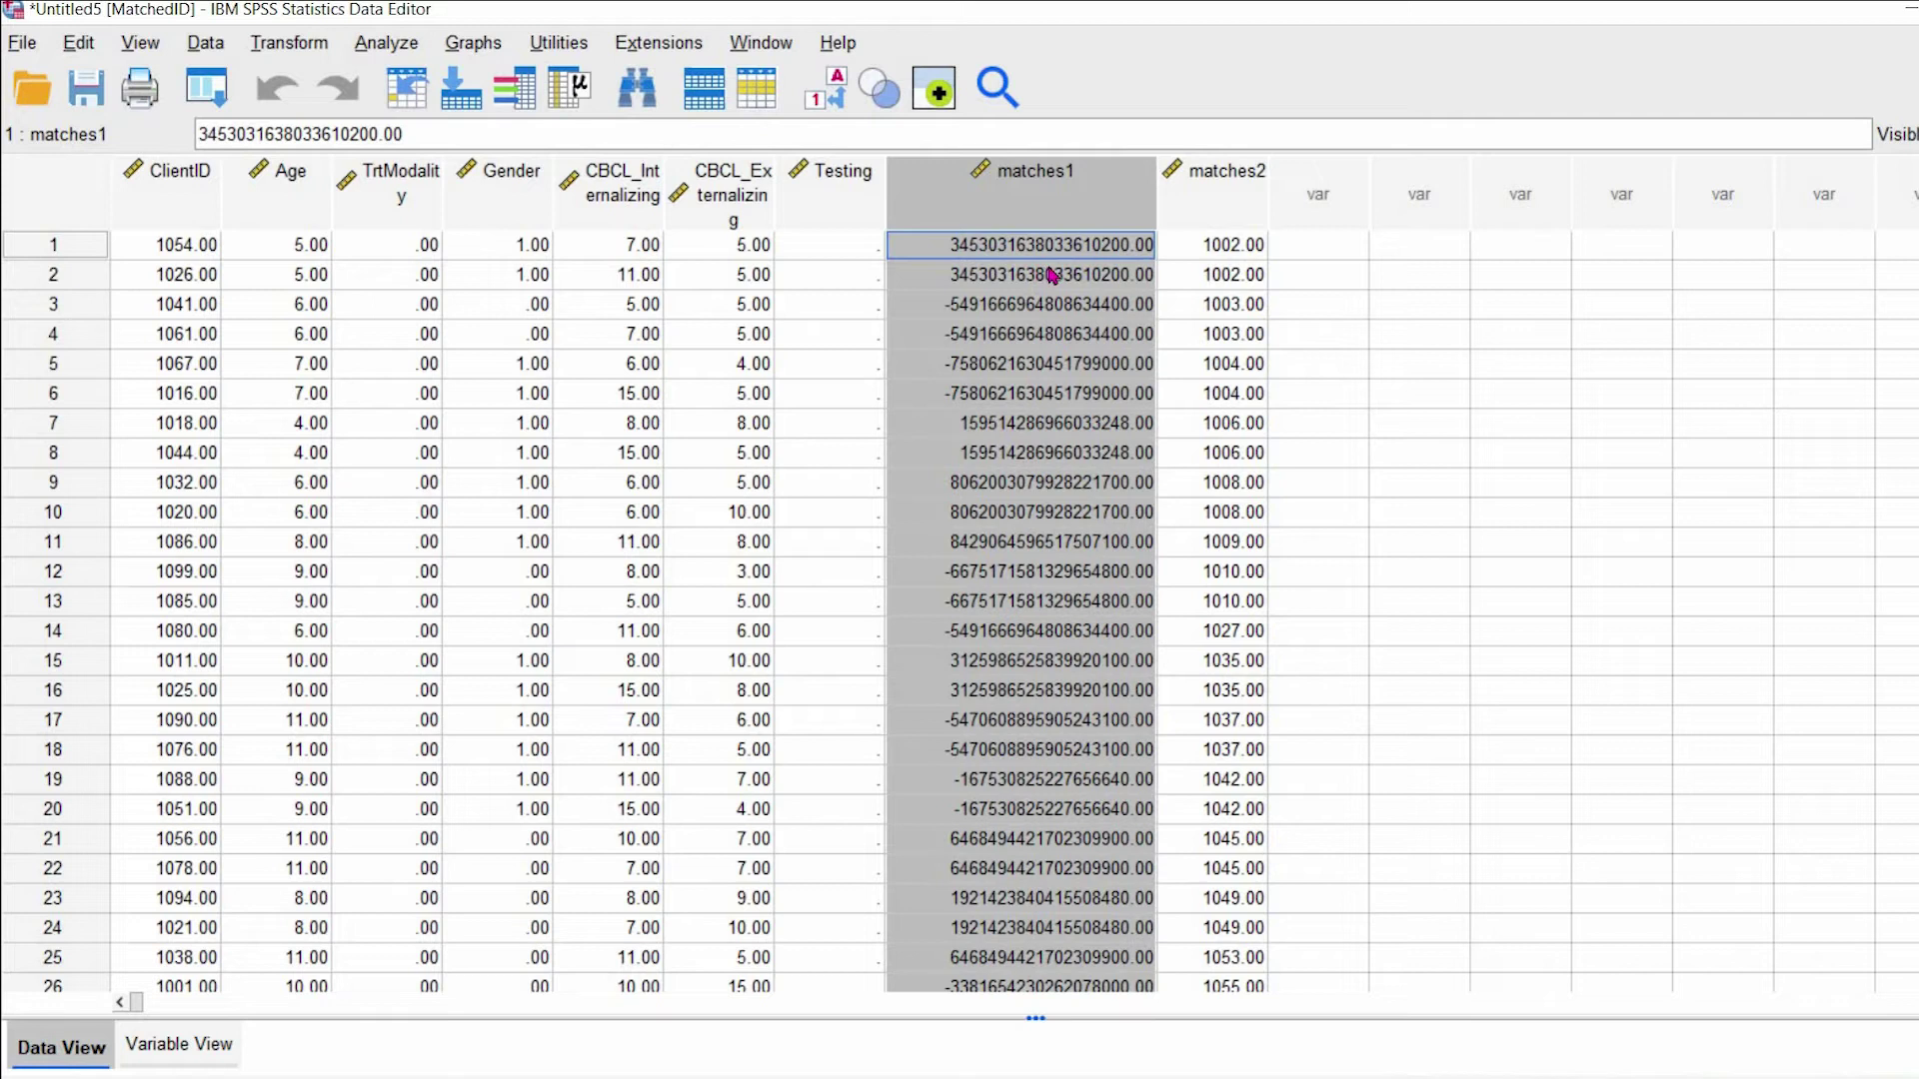
mouse_move(64, 255)
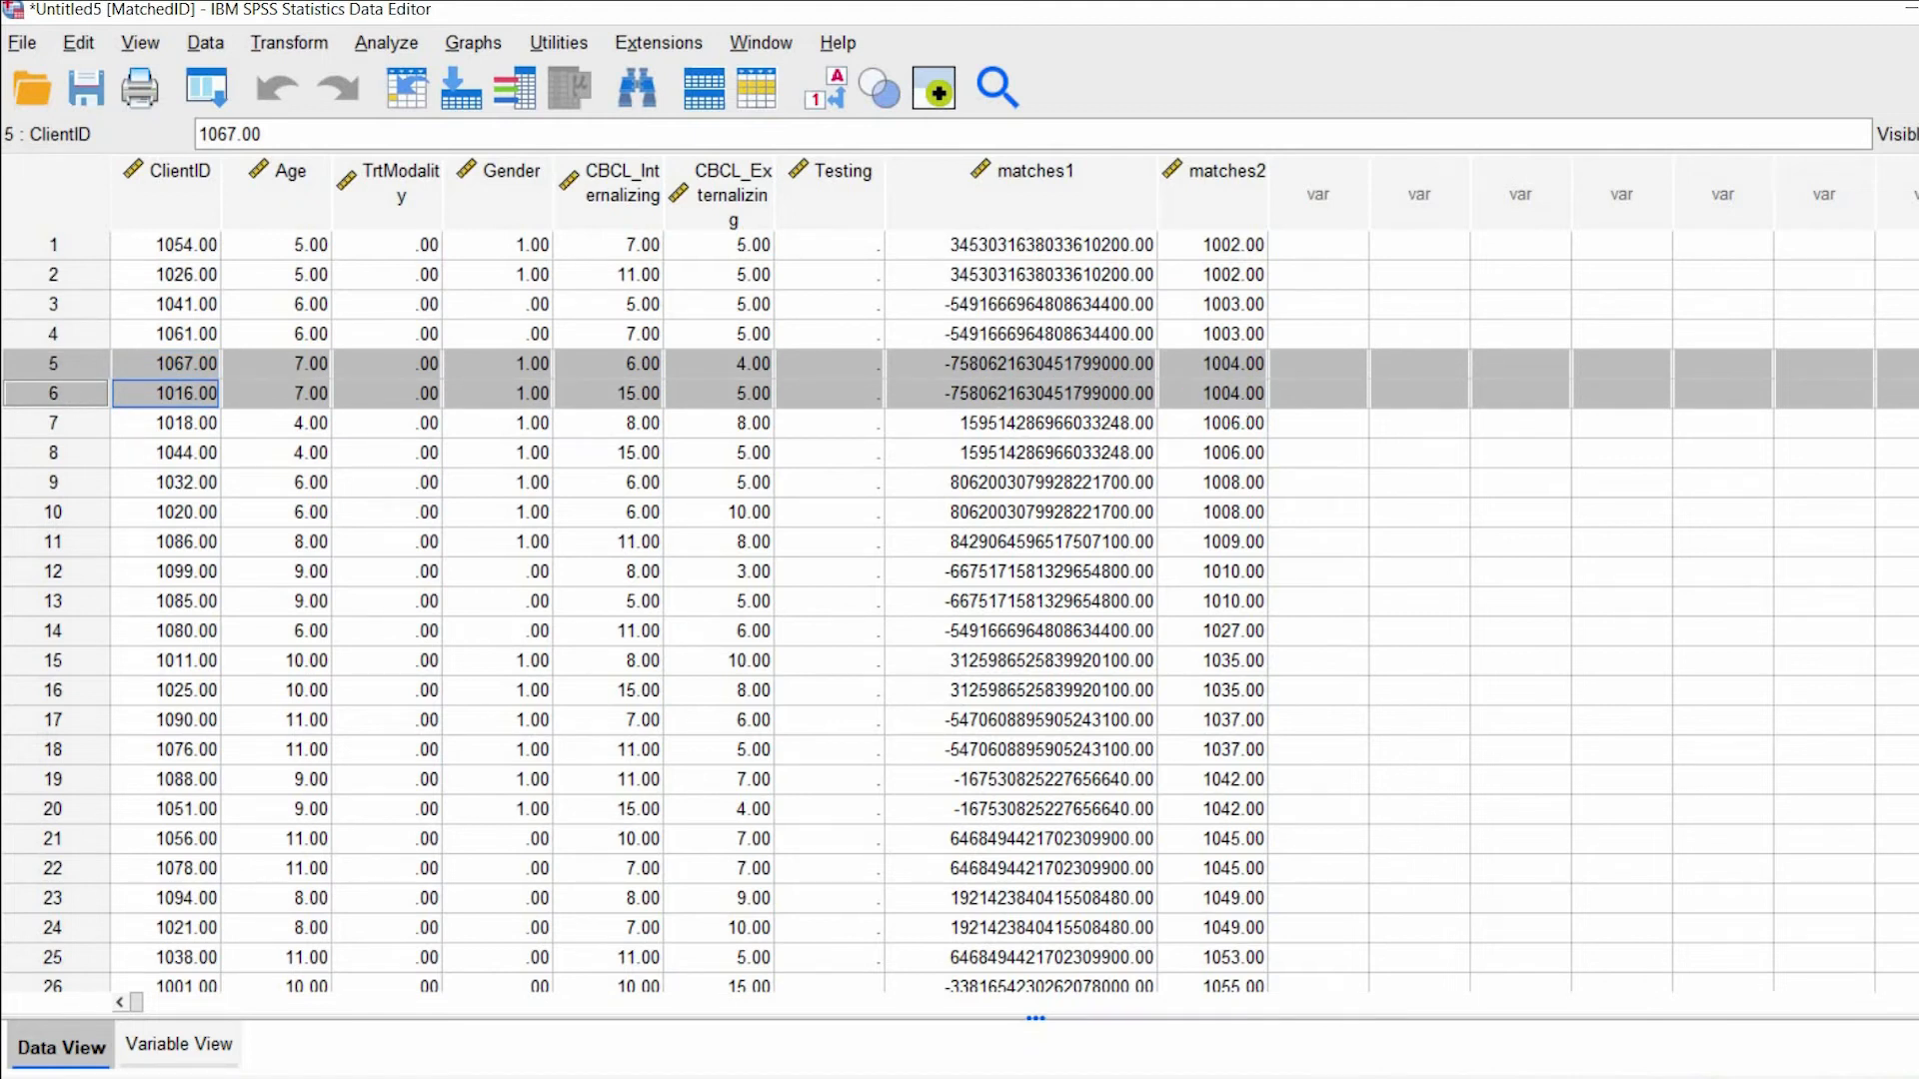
- Scroll down through the 43 matched cases in the MatchedID dataset
scroll(down, 3)
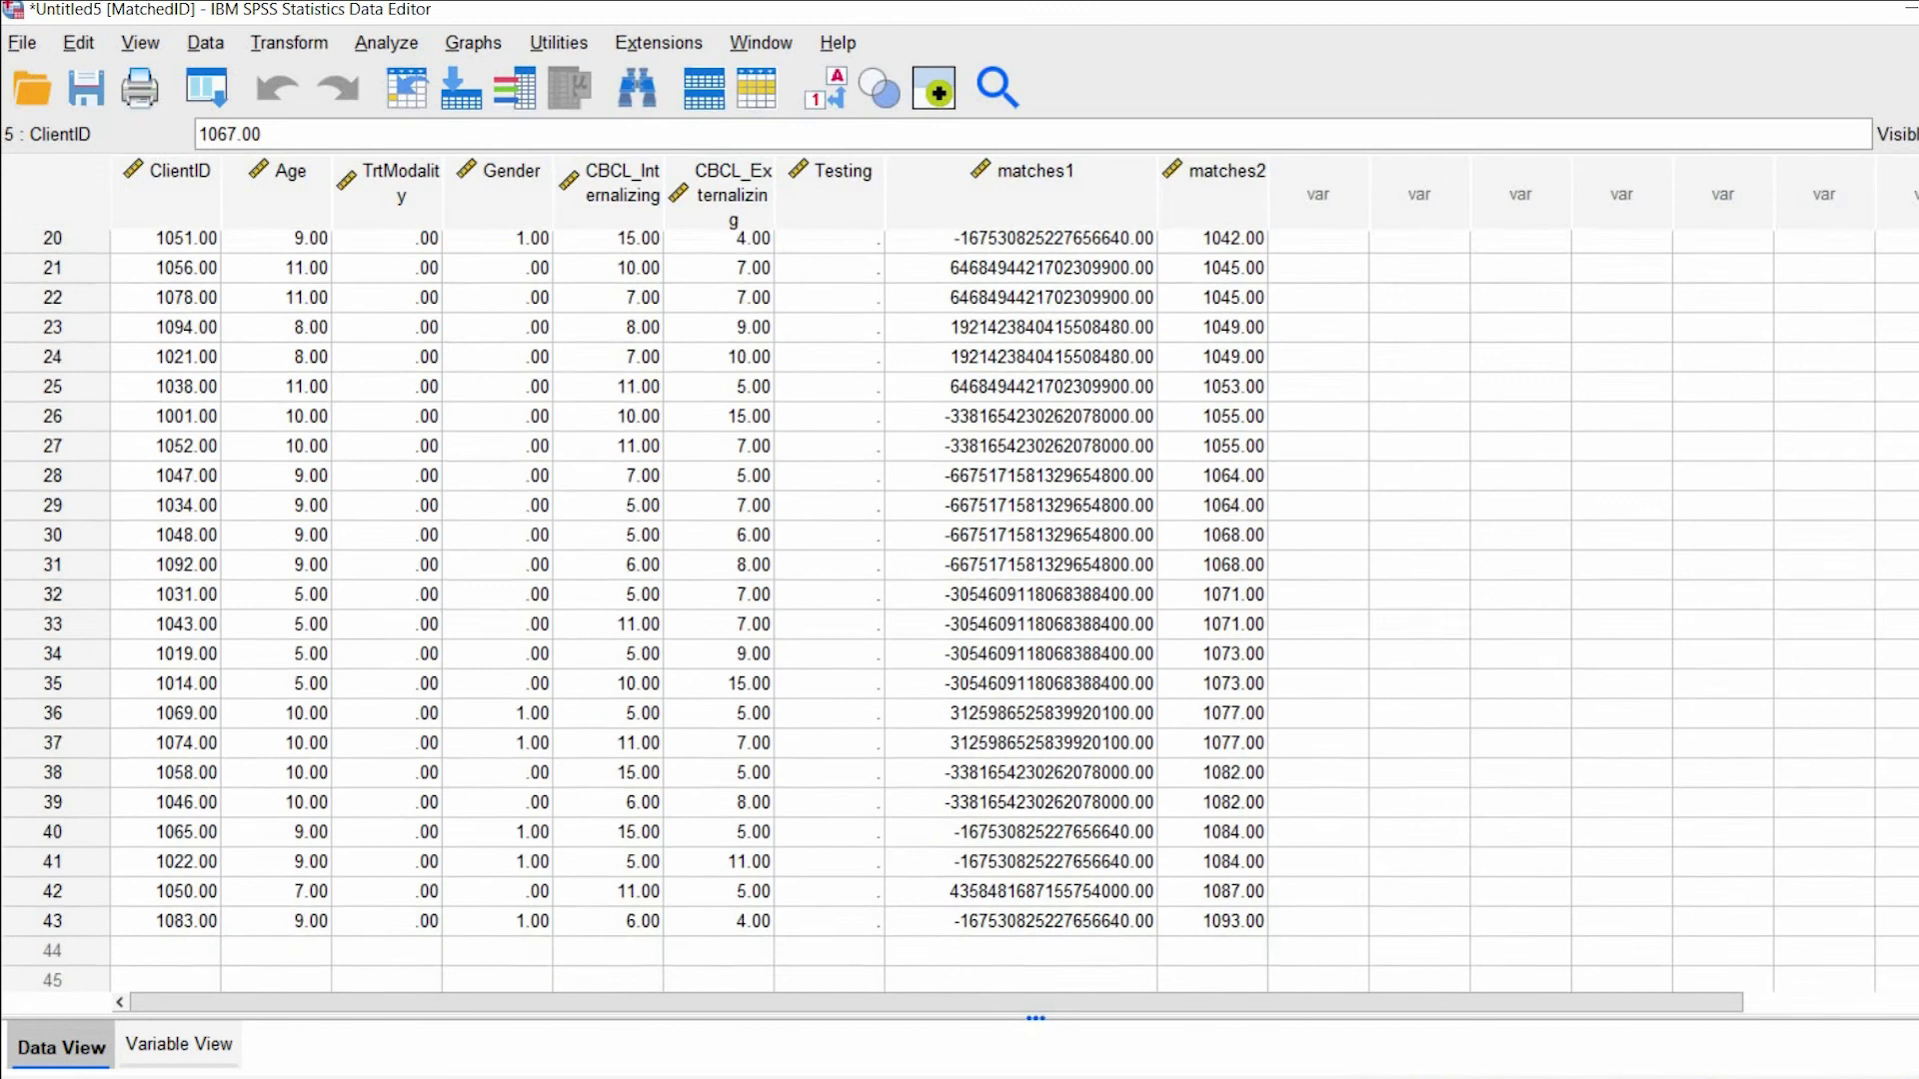
scroll(down, 3)
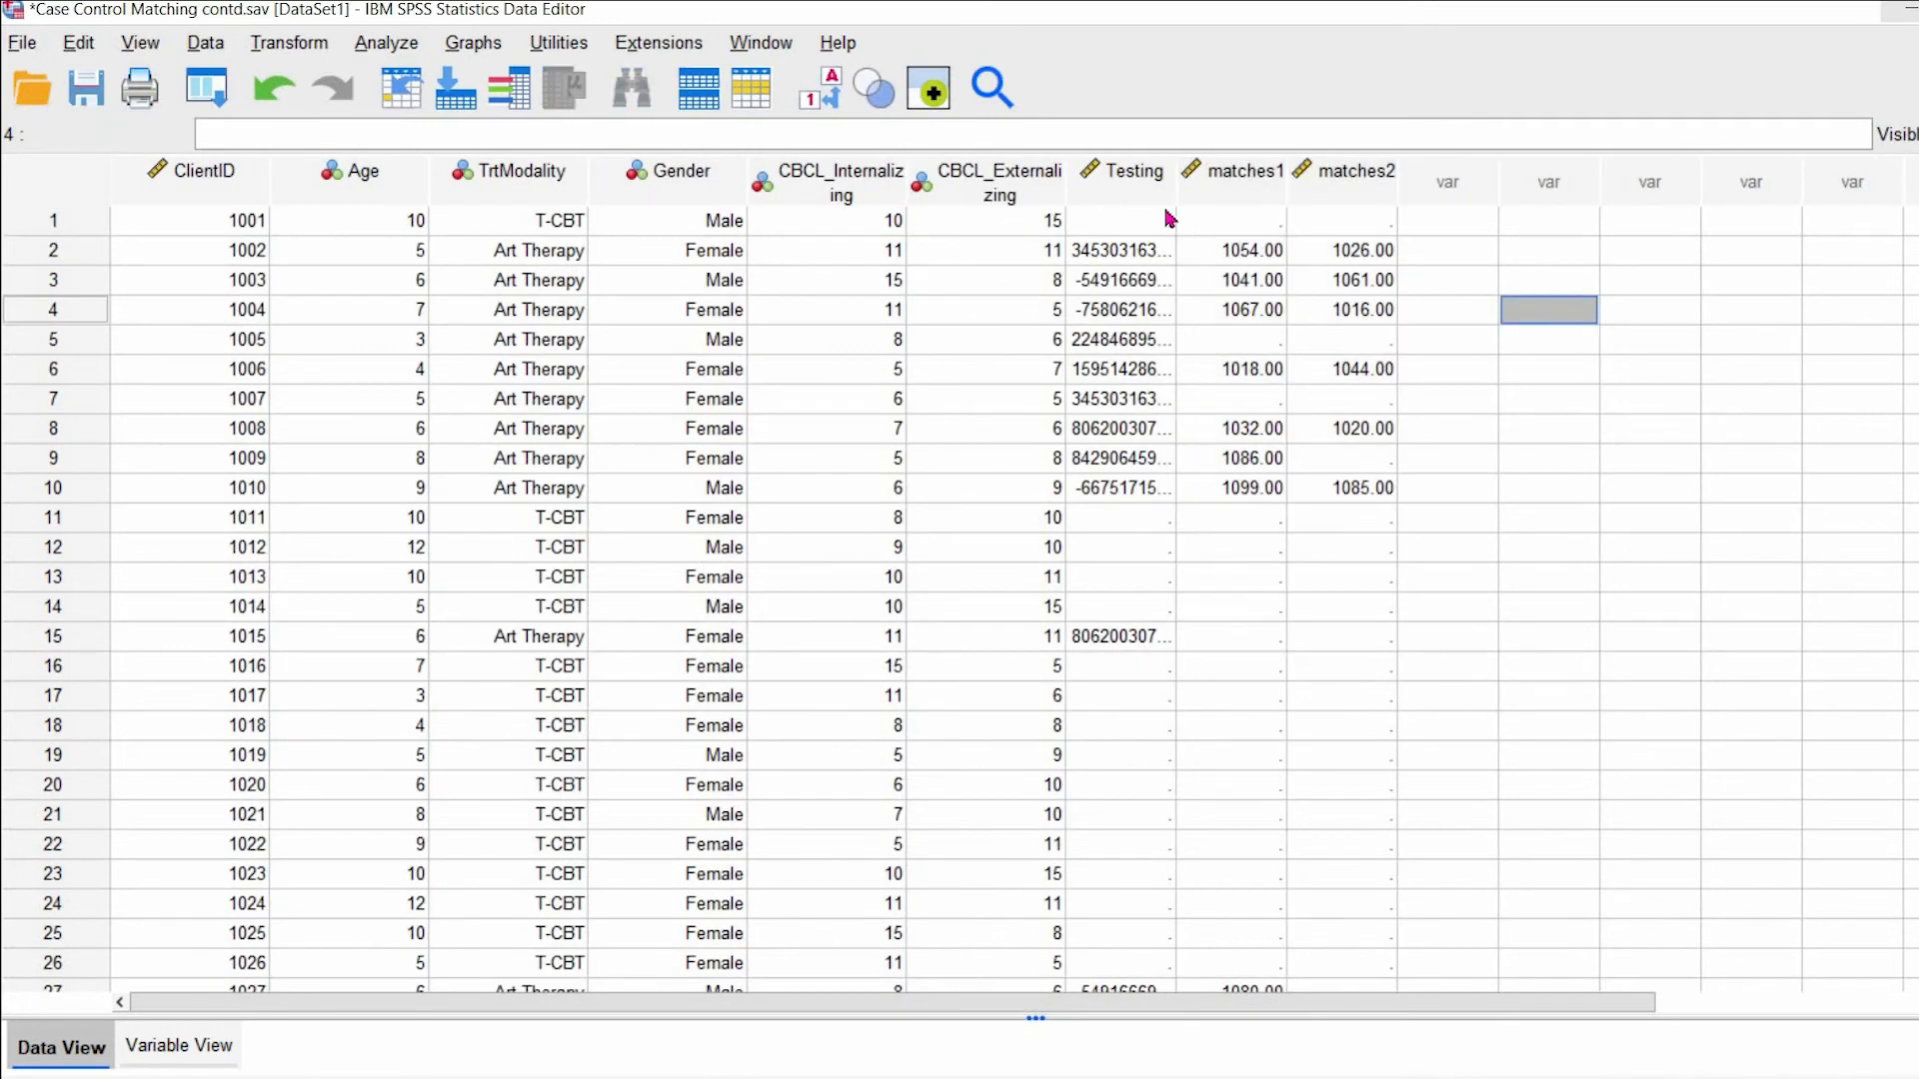
- Clear the Testing, matches1 and matches2 columns, leaving the six client variables
right_click(1347, 170)
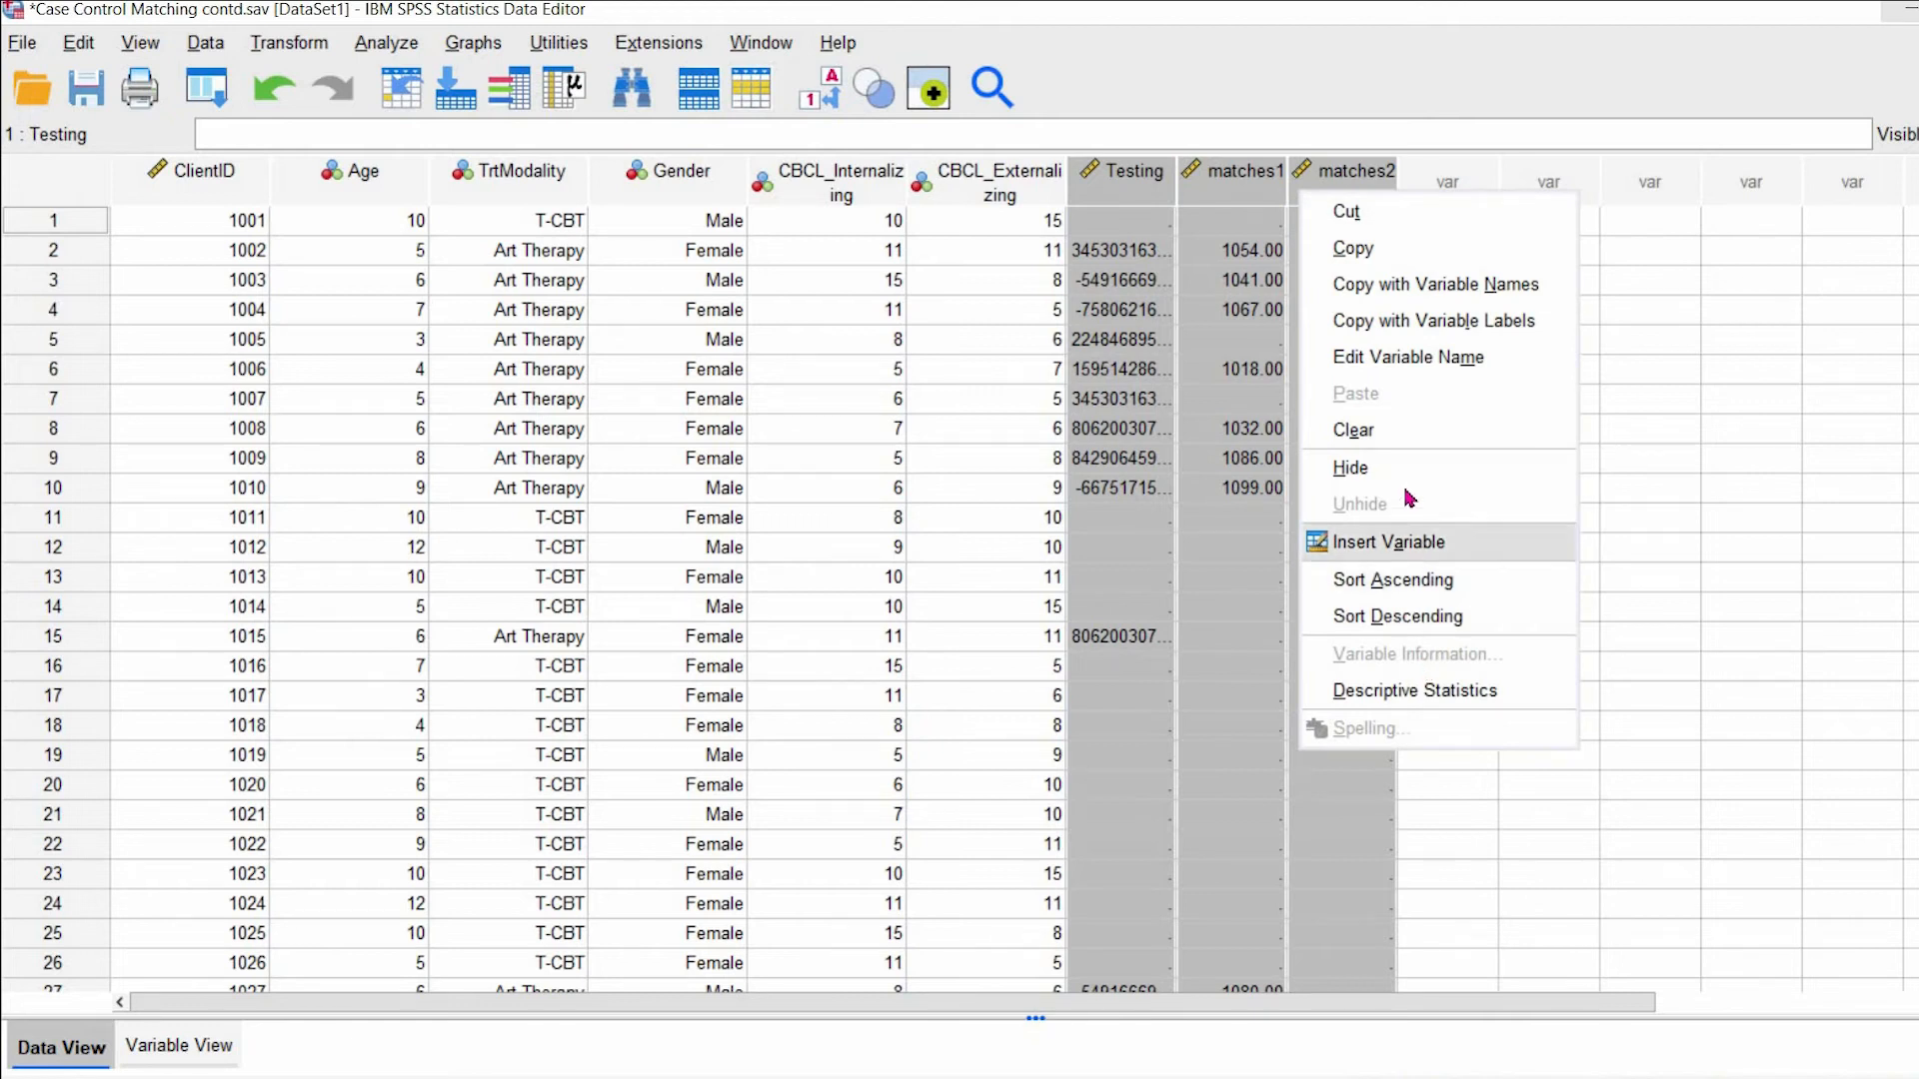
mouse_move(1396, 472)
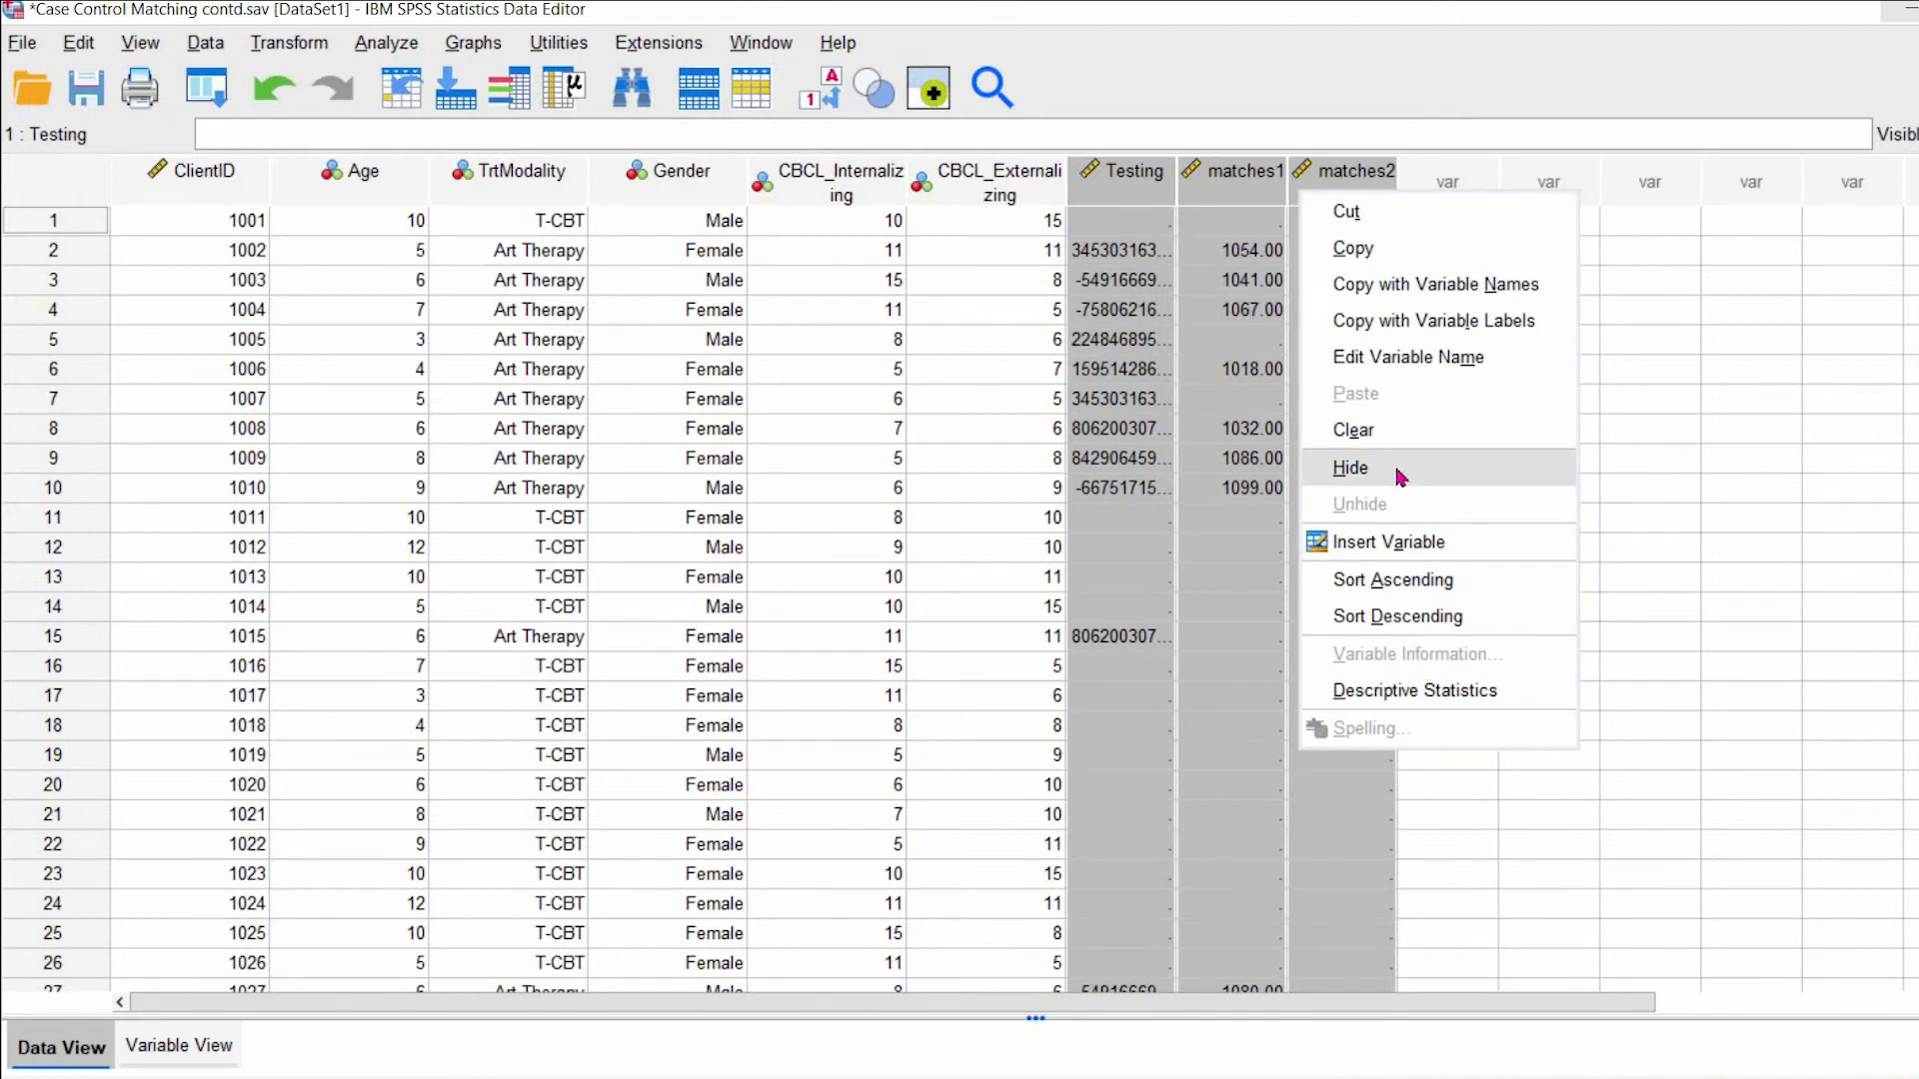
click(1351, 468)
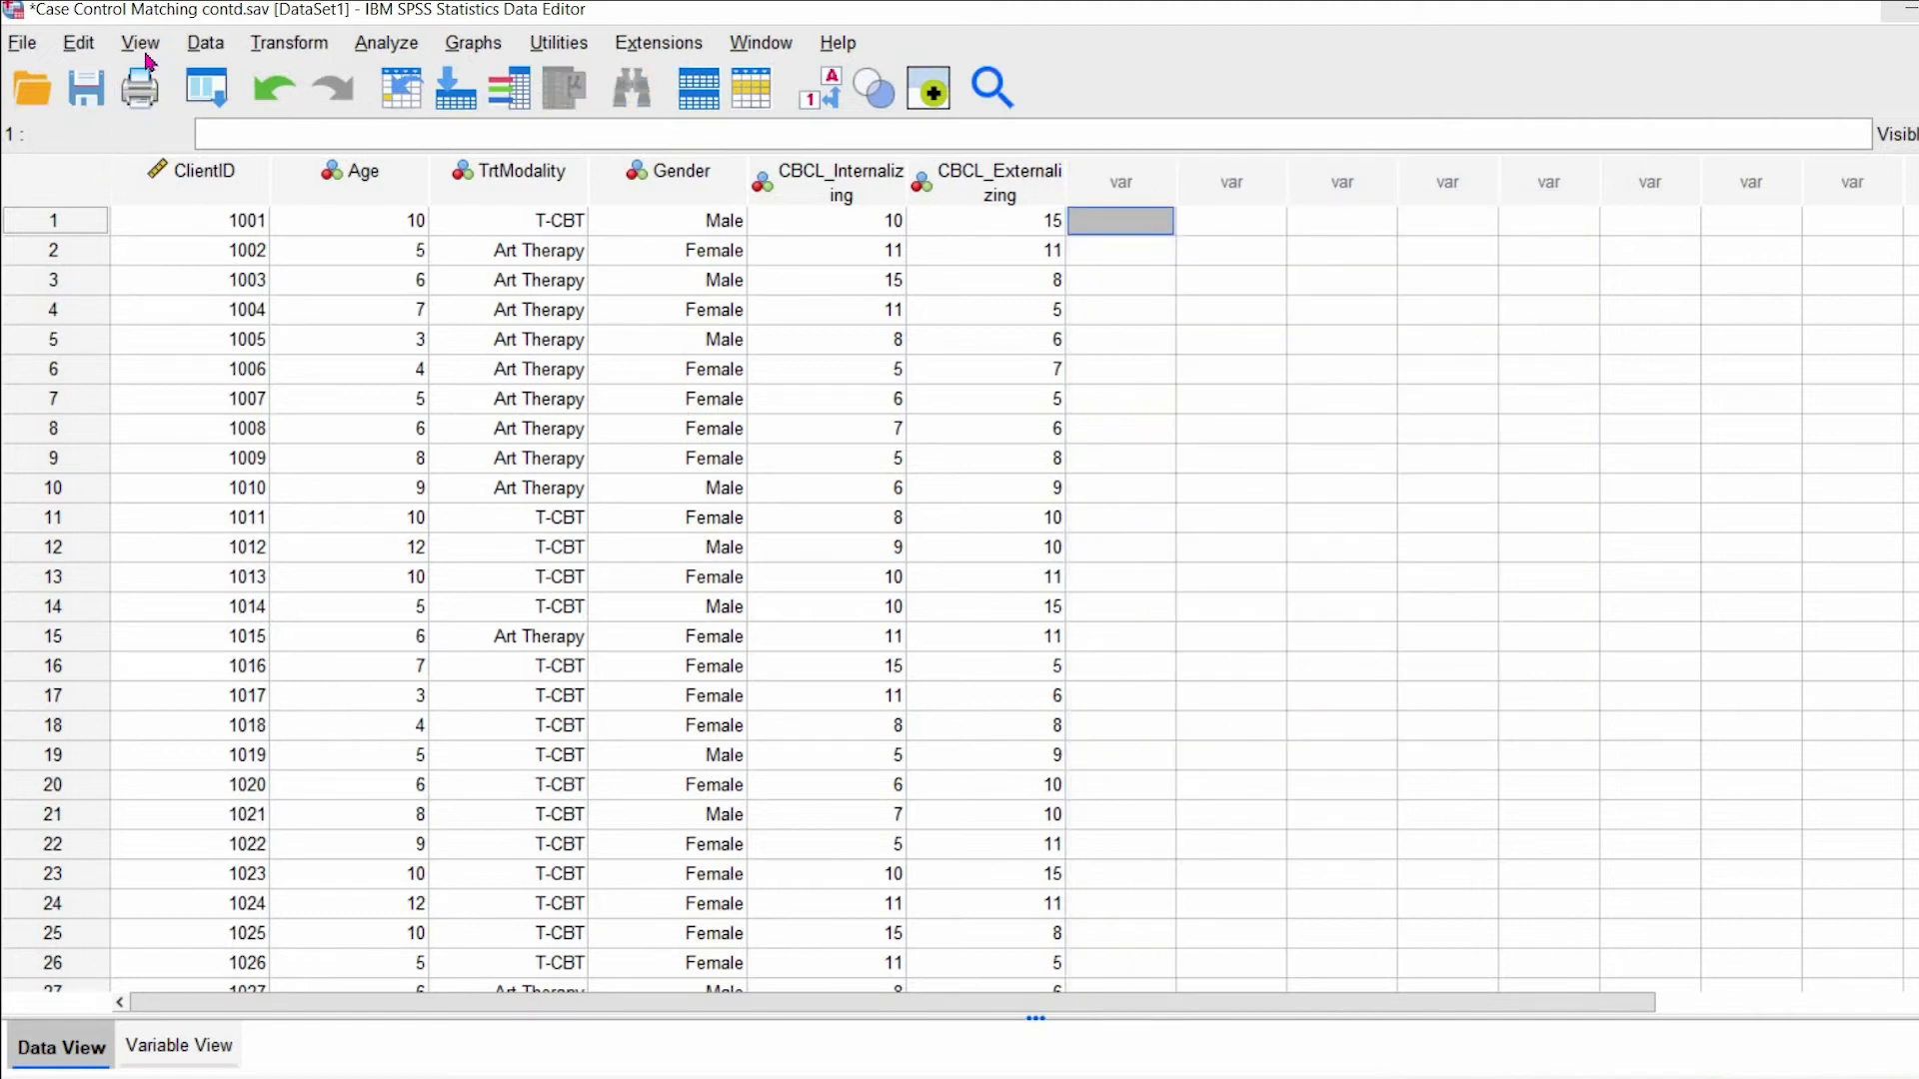
- Reopen Case-Control Matching, keep only Matches1 as match ID and set sampling with replacement
click(203, 42)
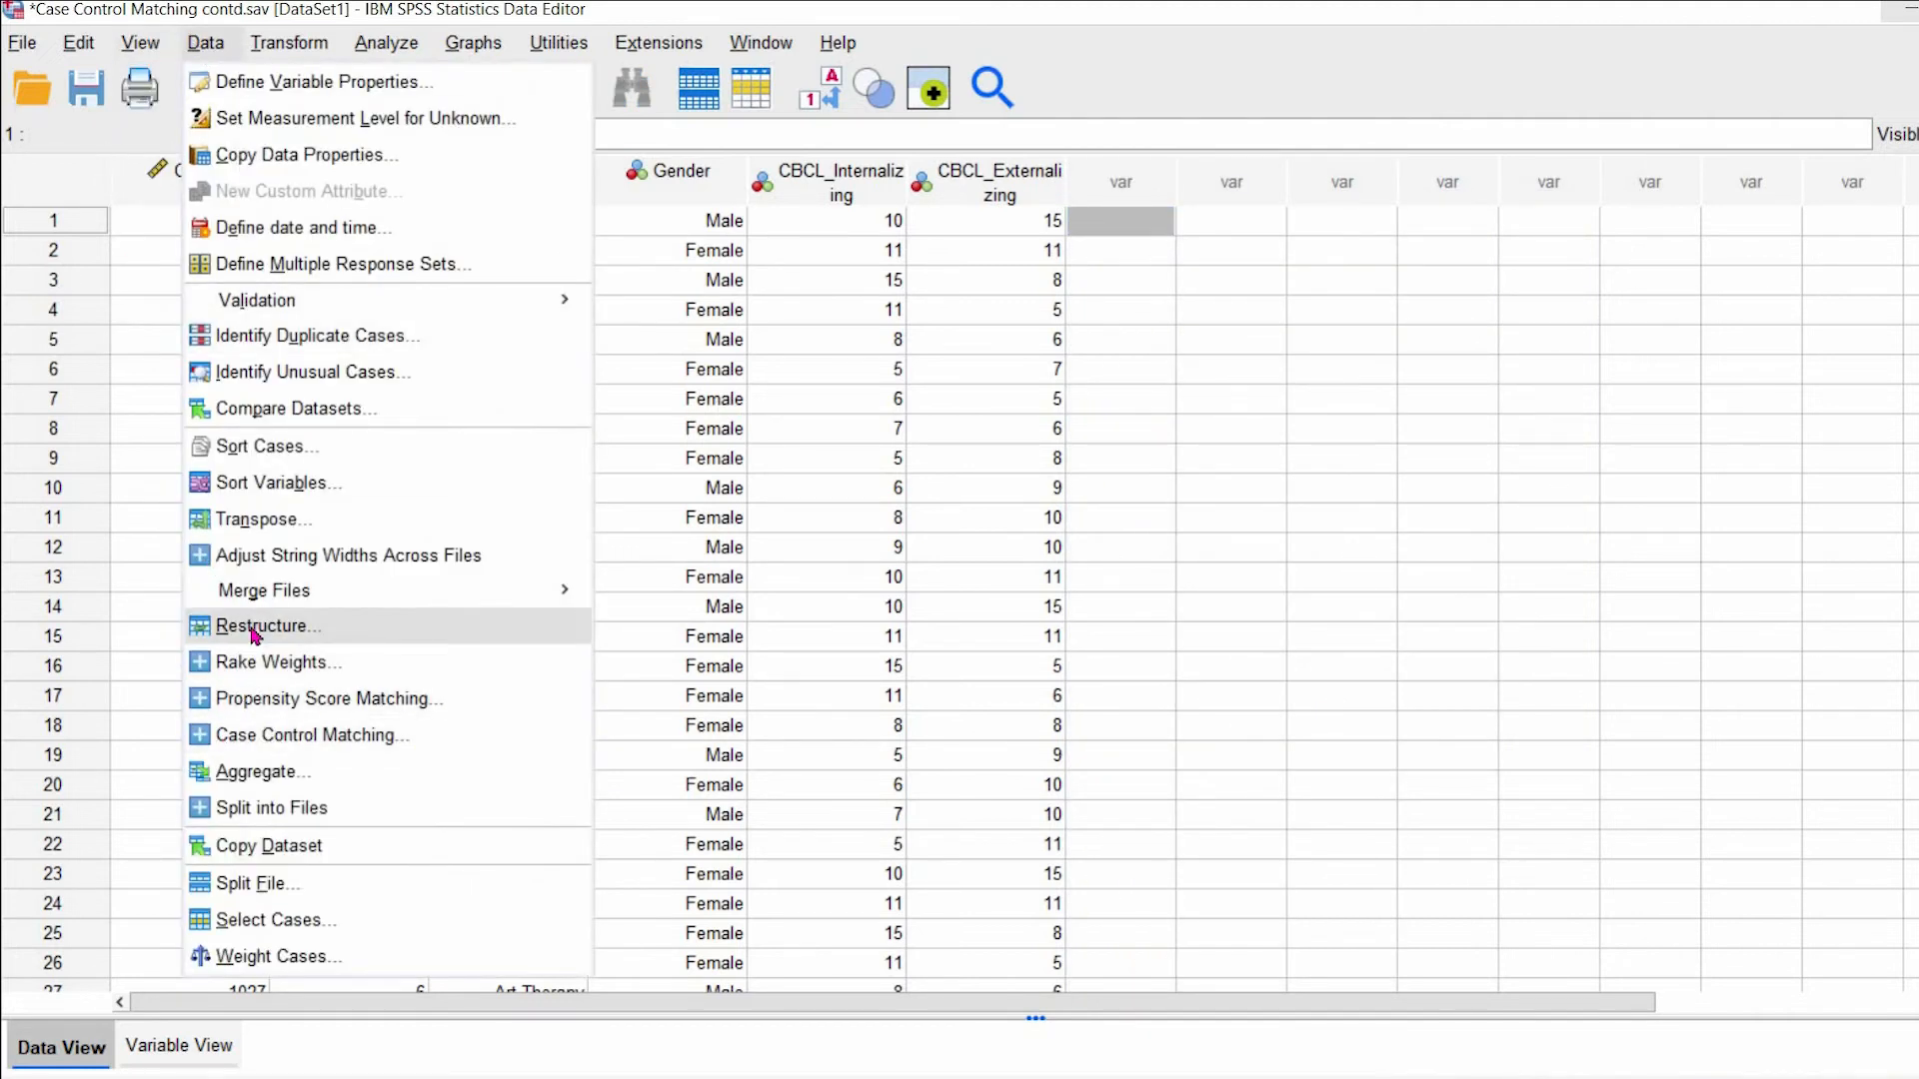
mouse_move(276, 736)
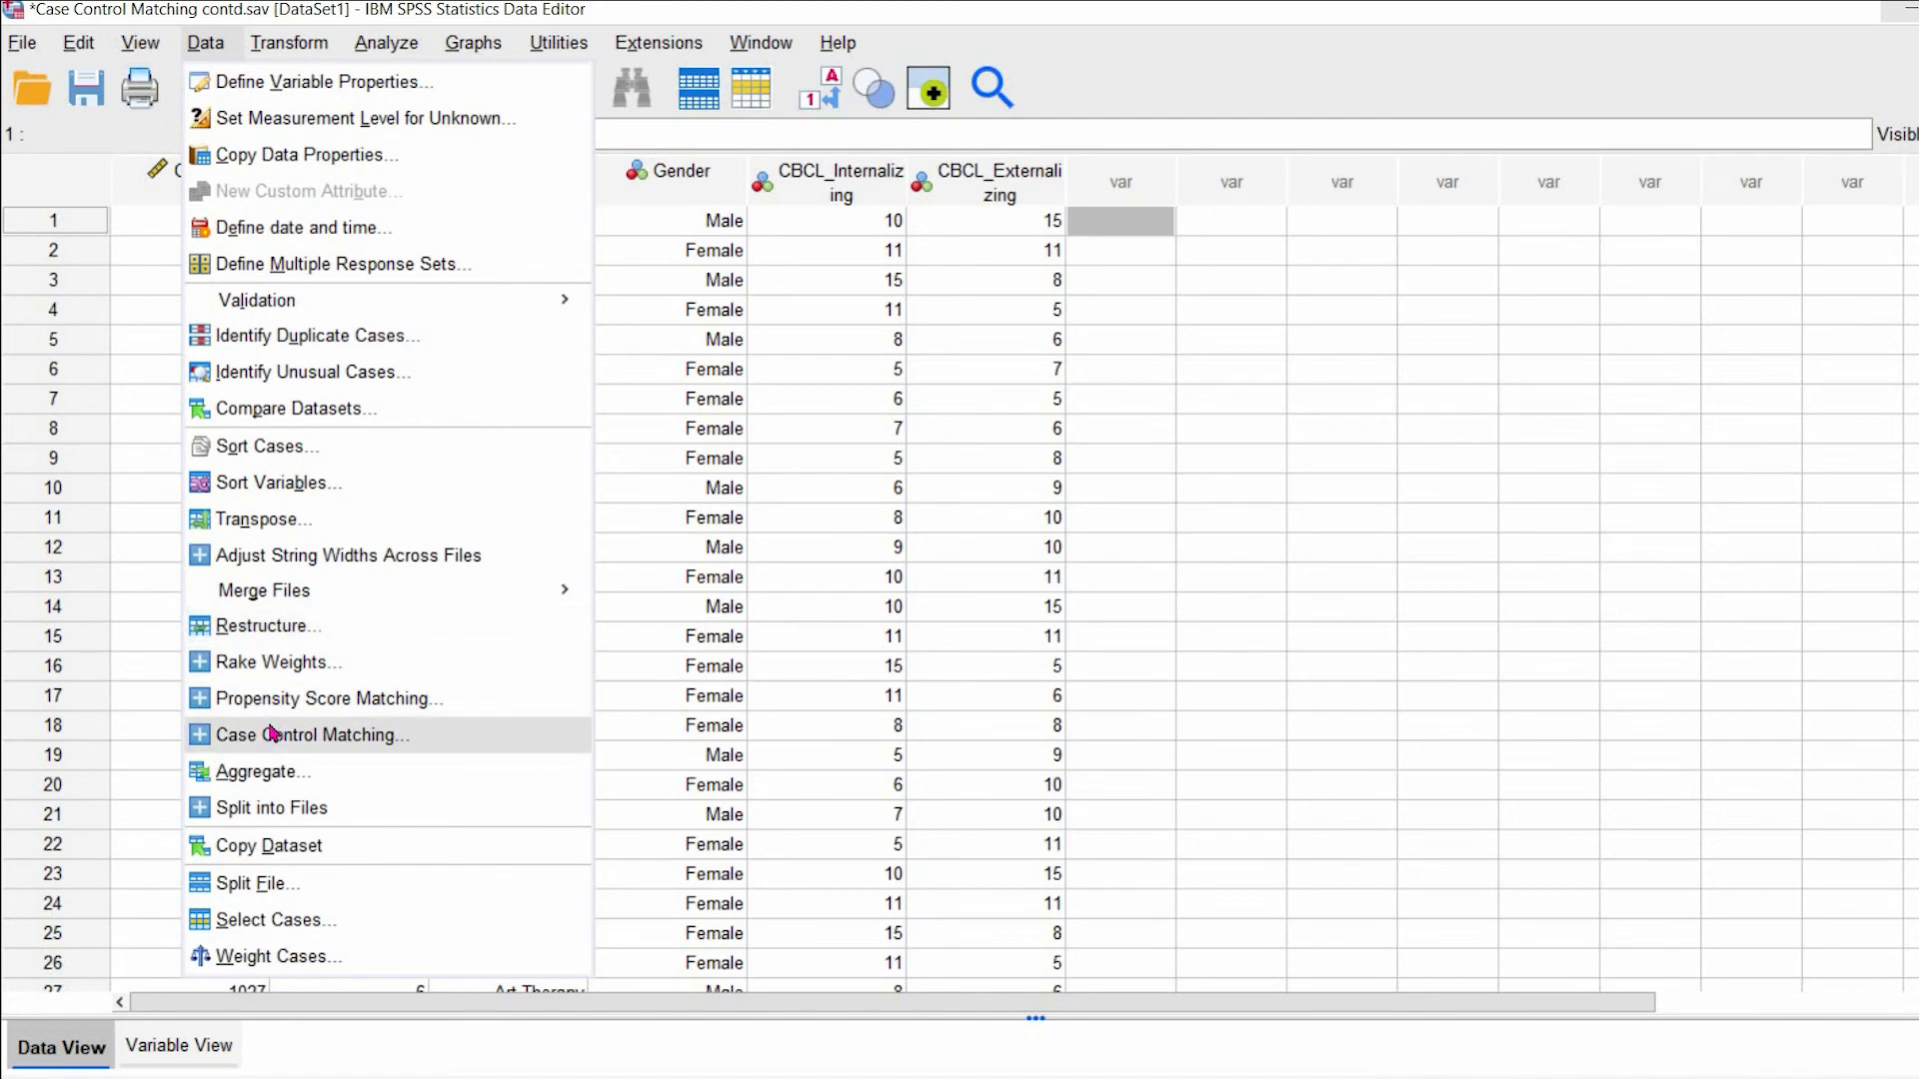
click(311, 736)
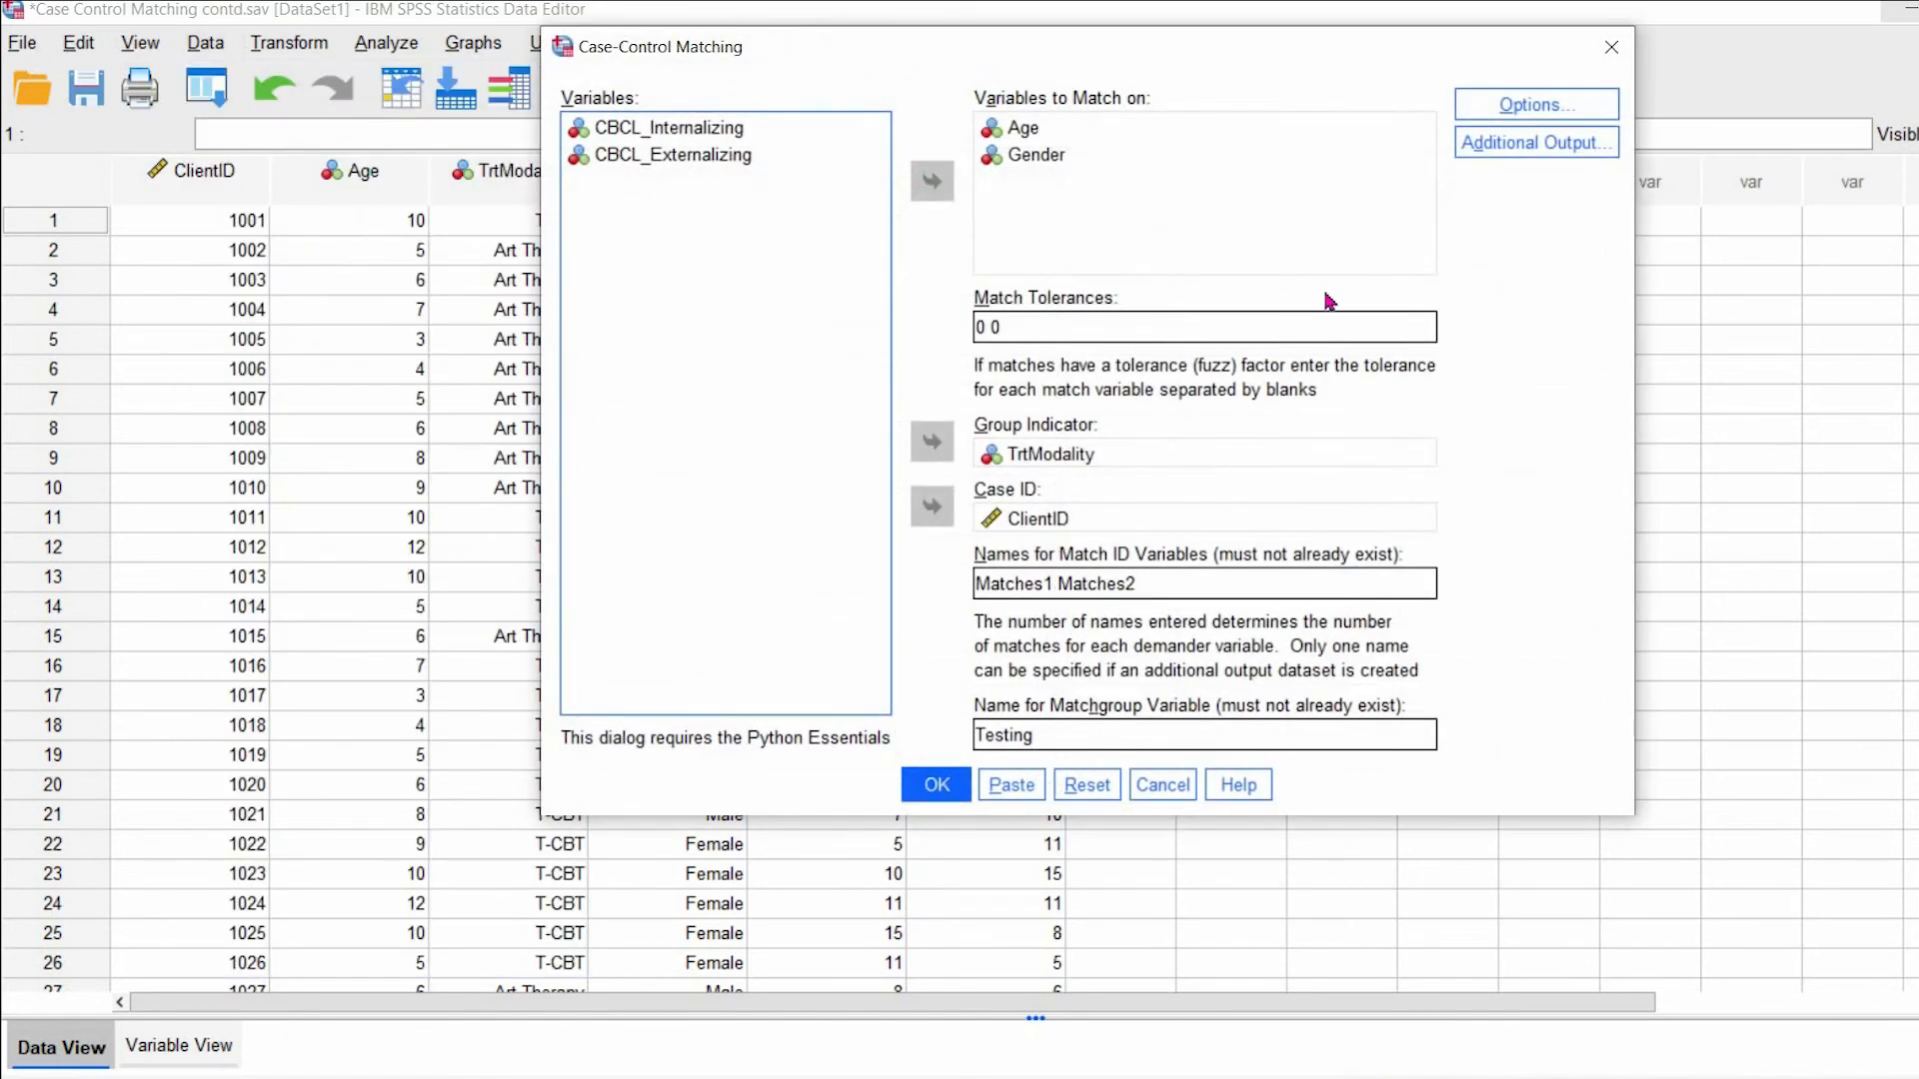
click(1163, 583)
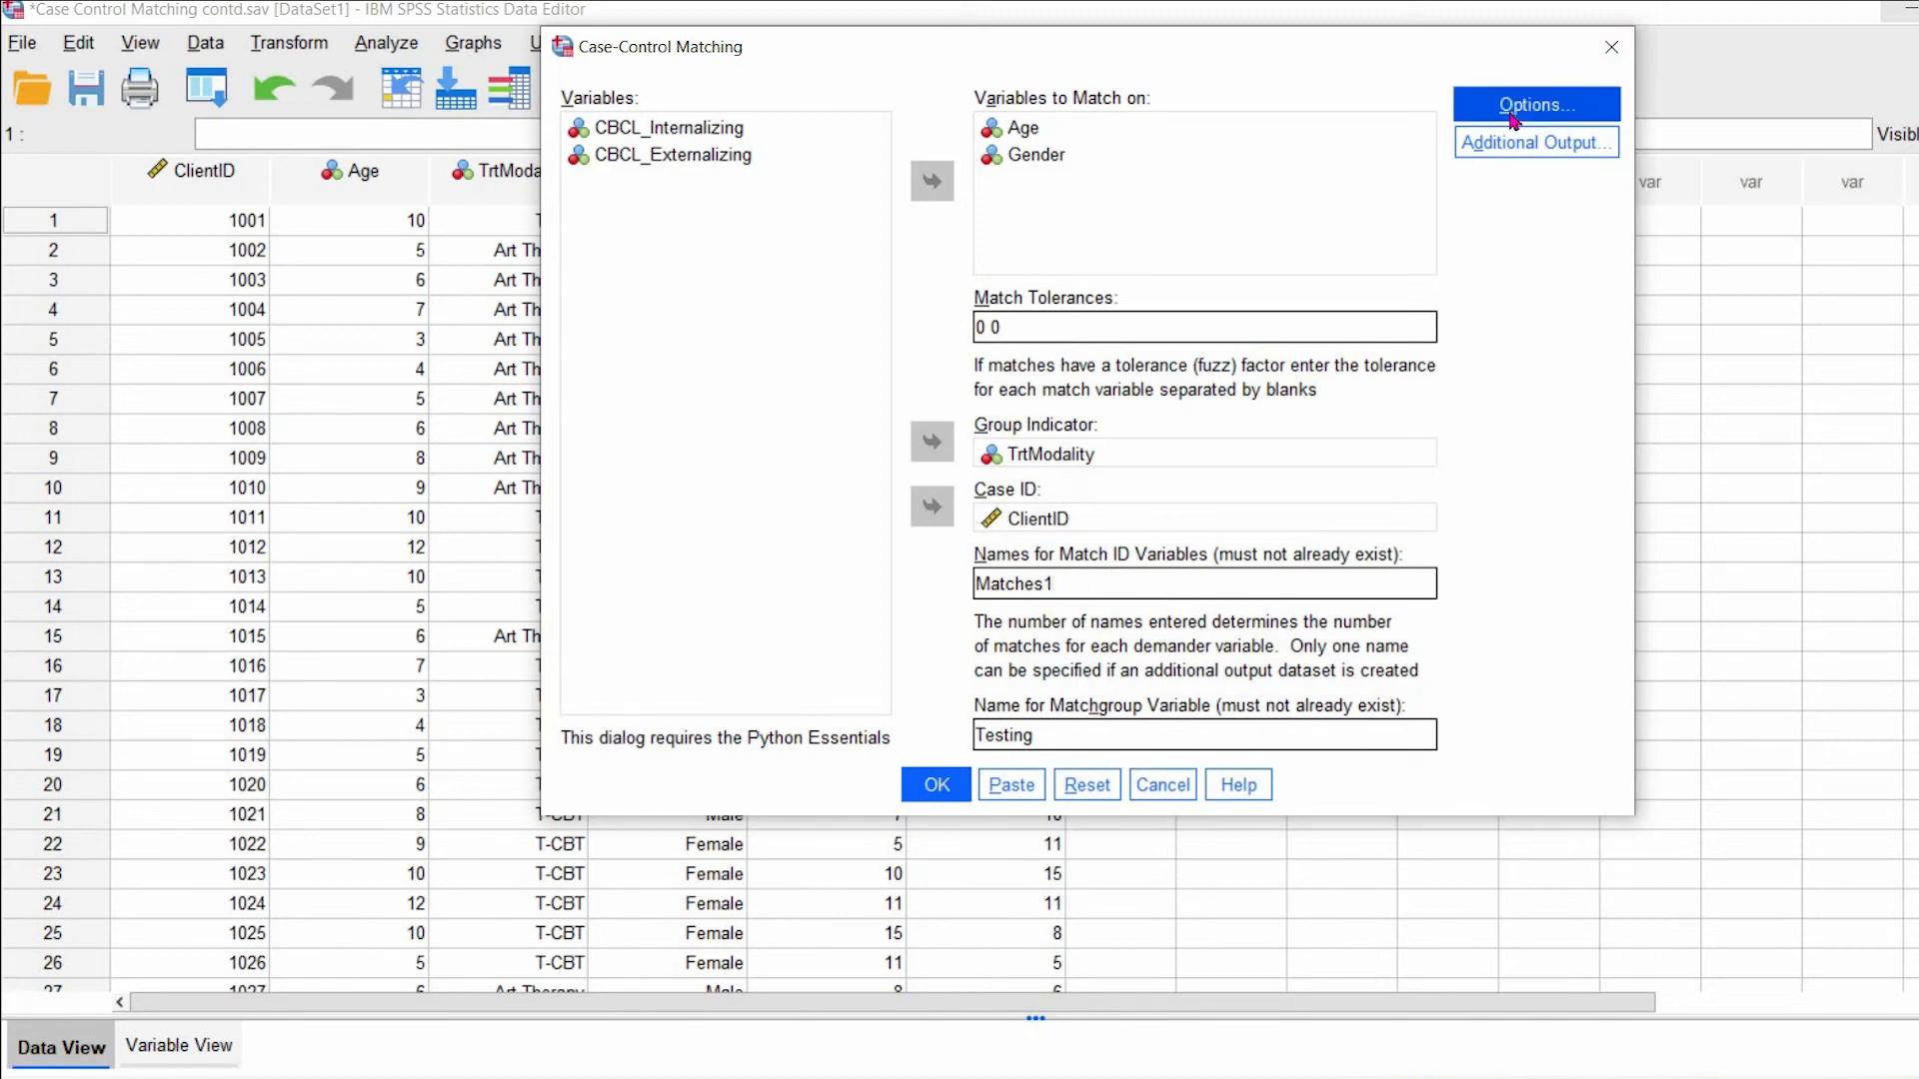
click(1535, 104)
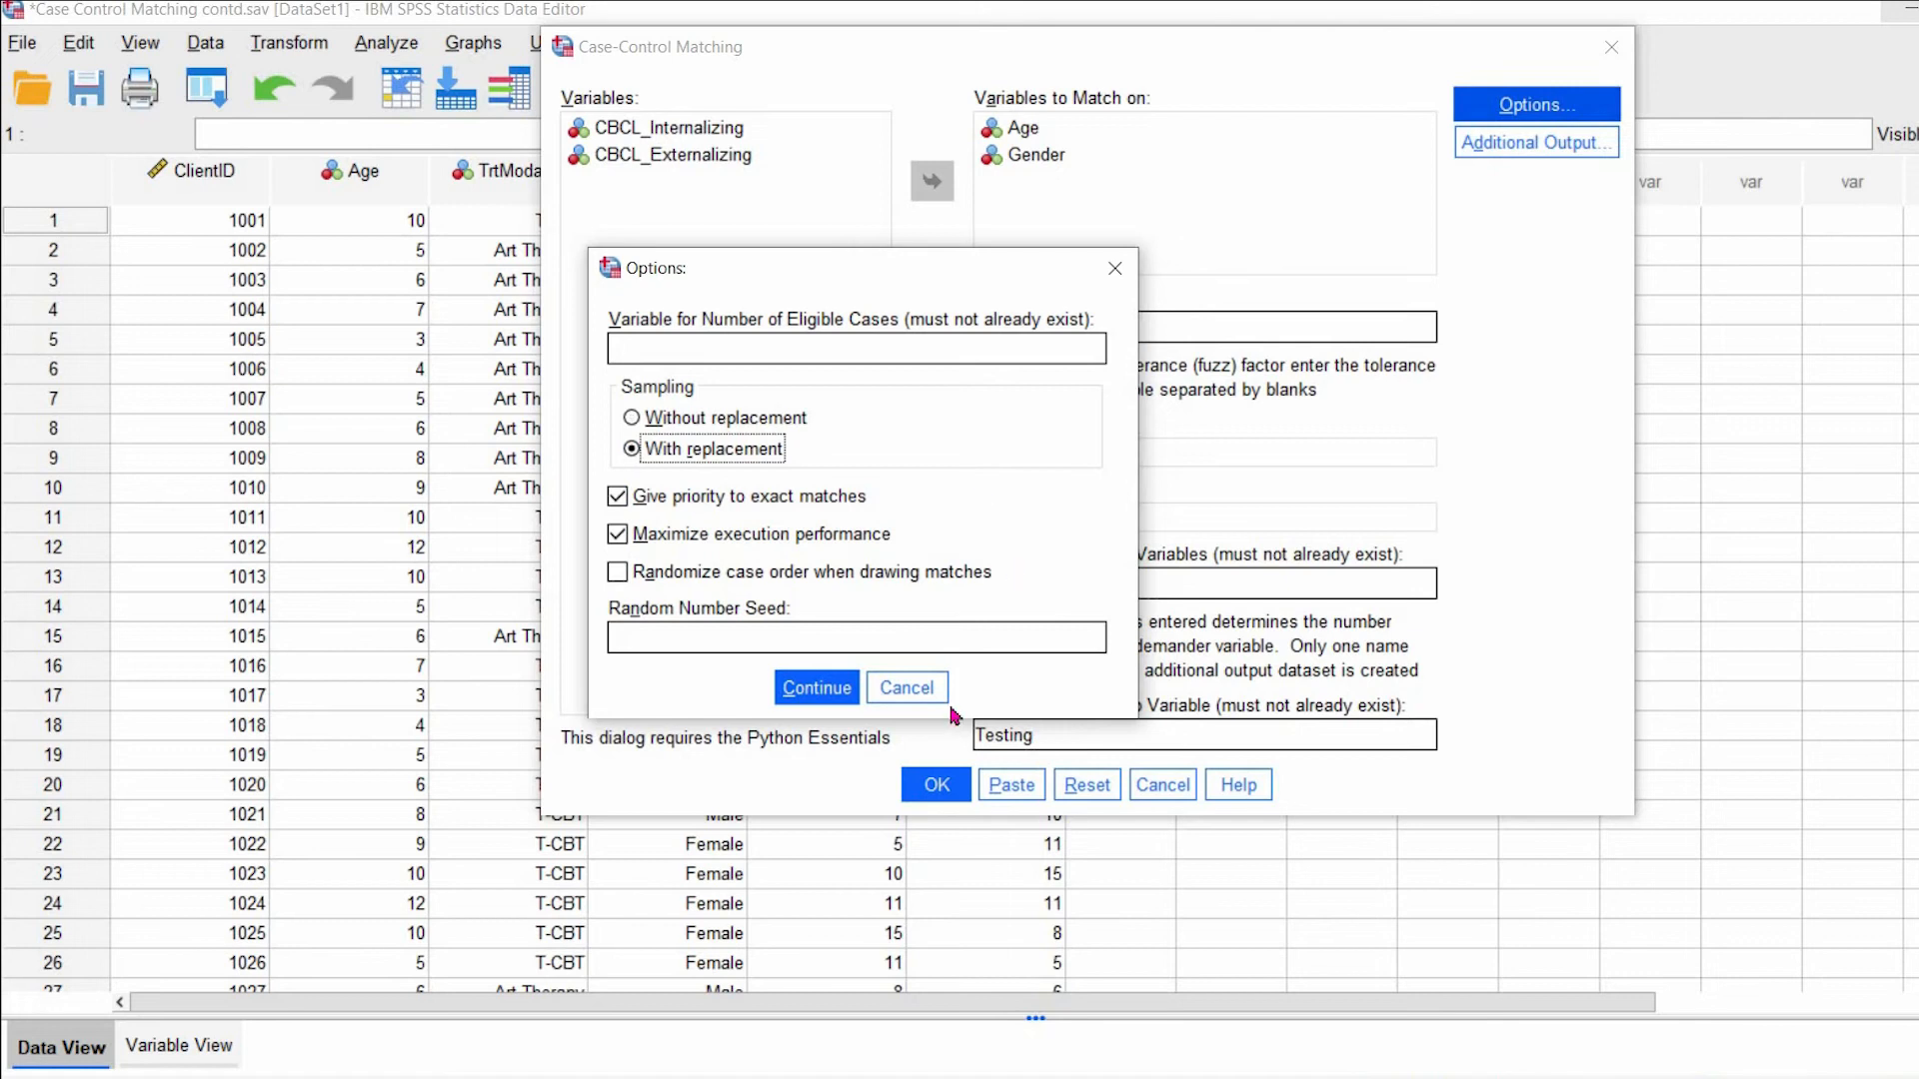
click(816, 688)
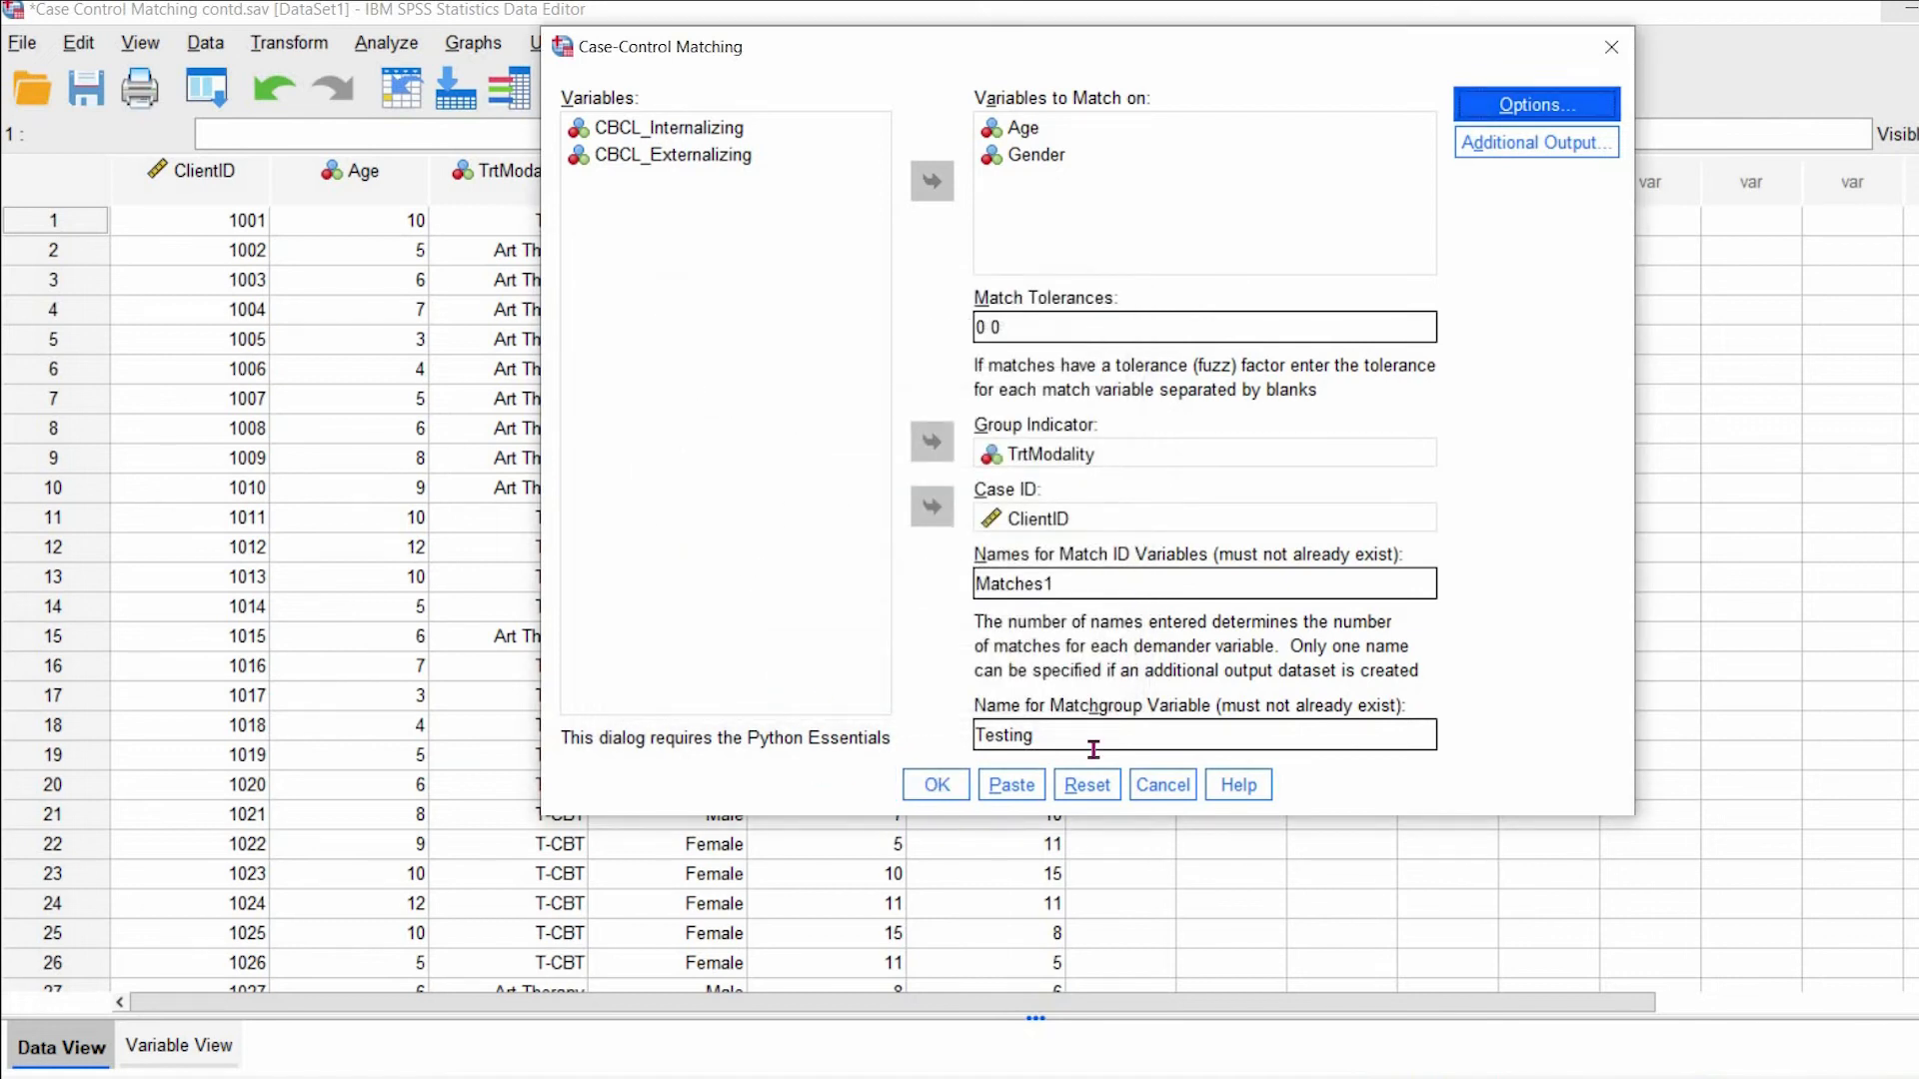
- Request the MatchedID output dataset and run the matching to get Testing and matches1
click(1535, 144)
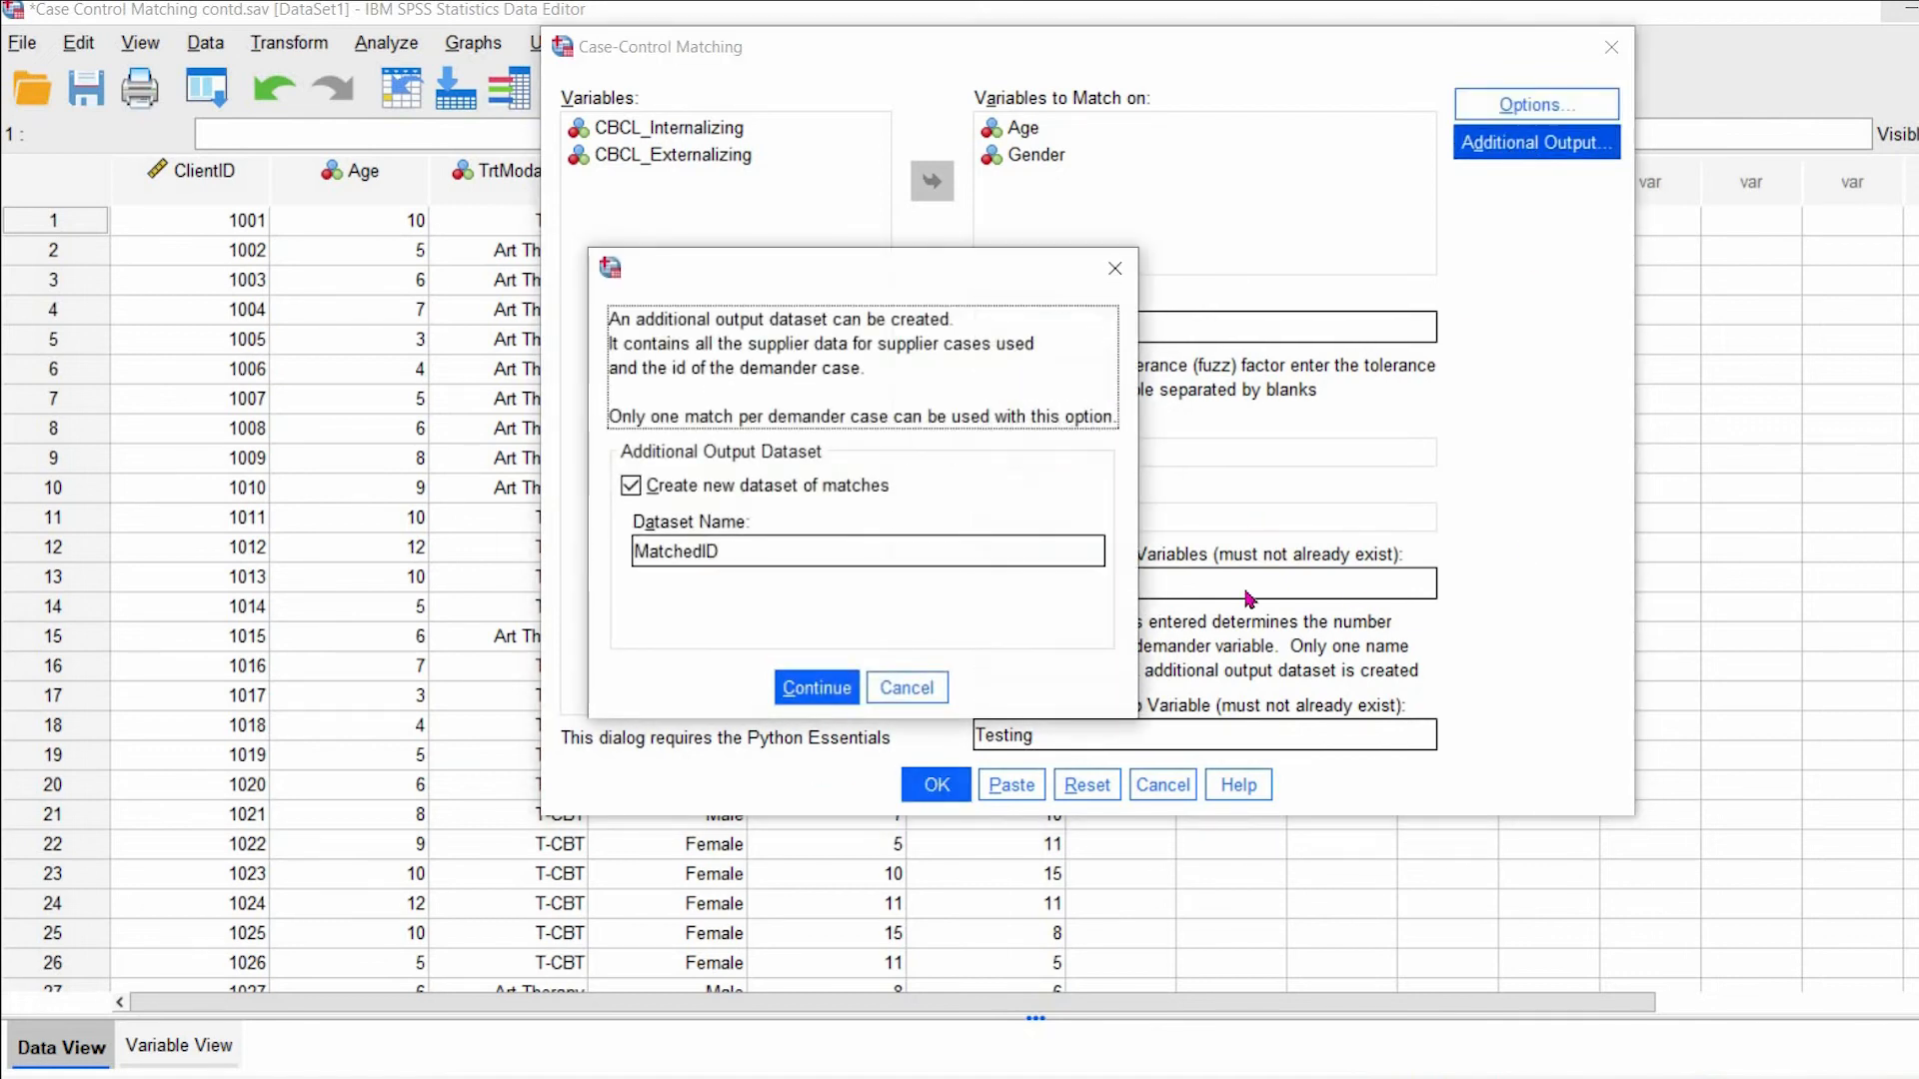
click(815, 688)
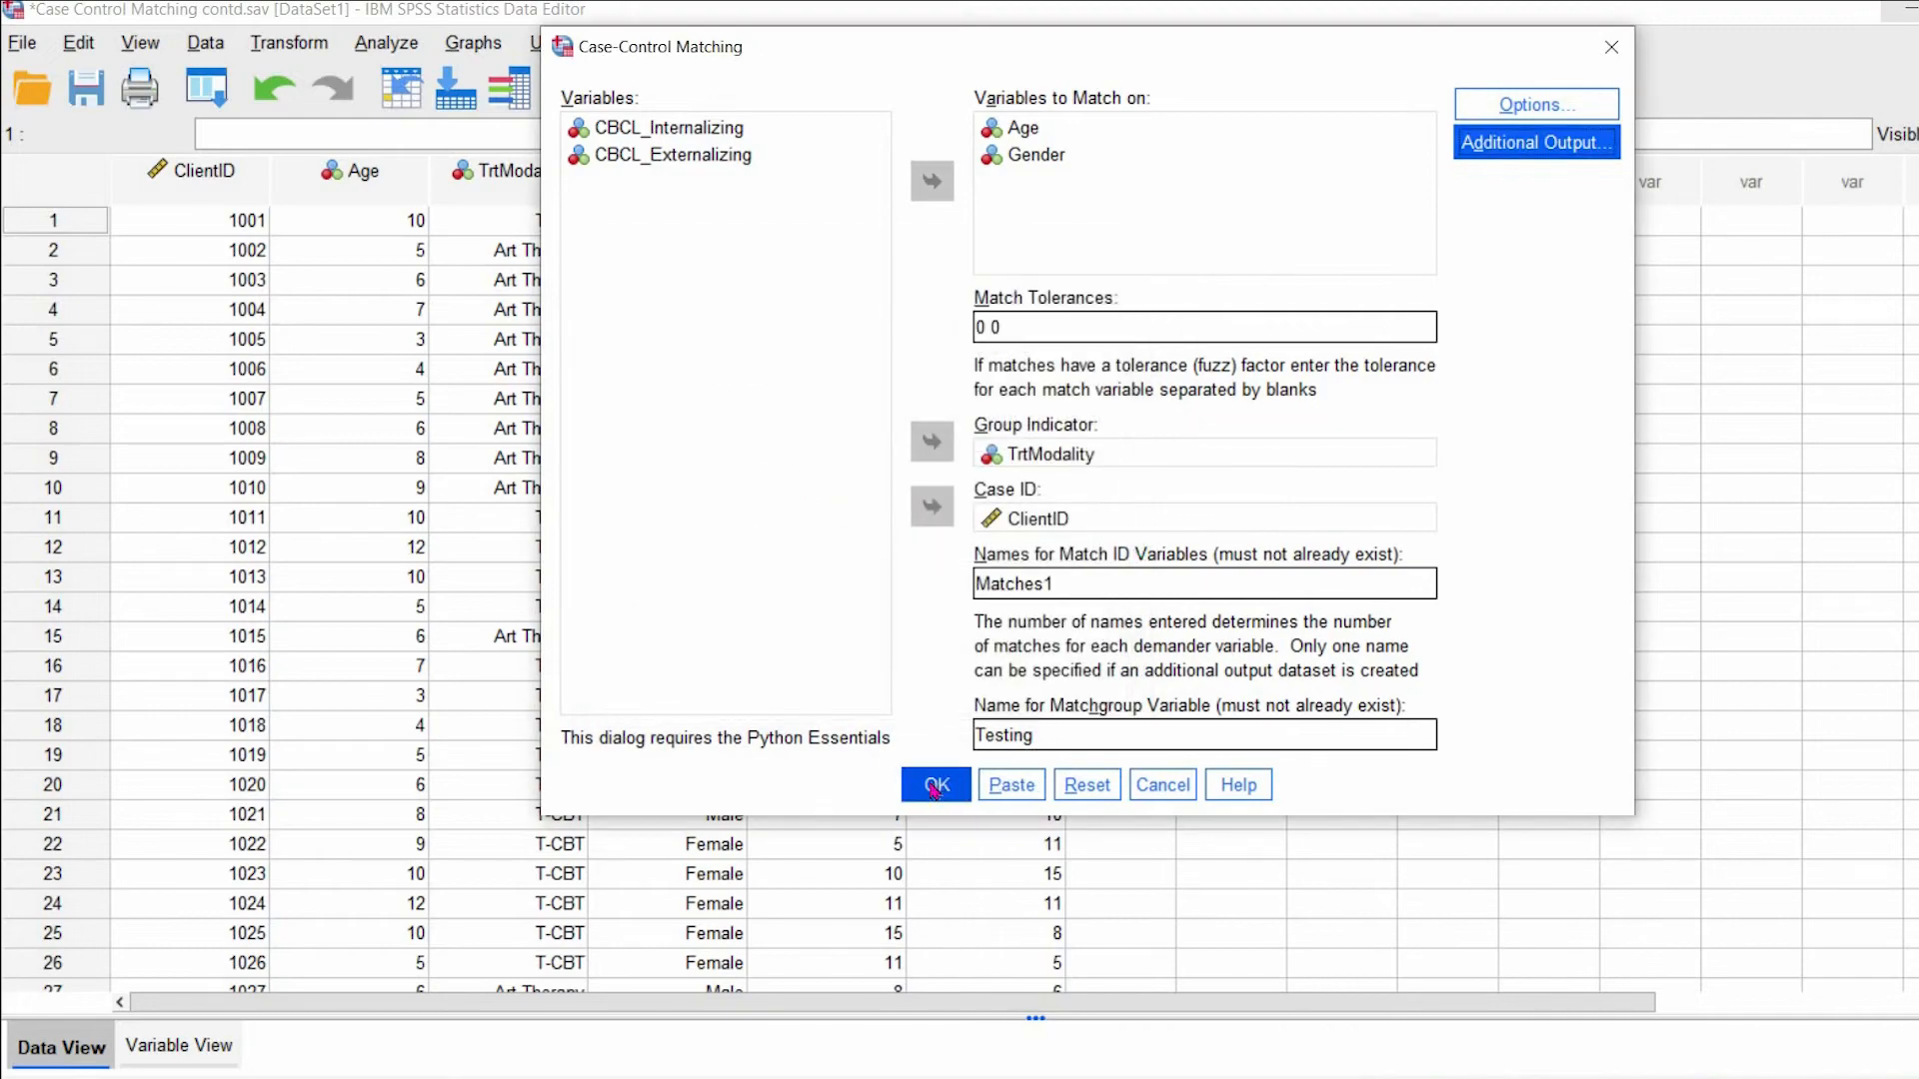
click(935, 784)
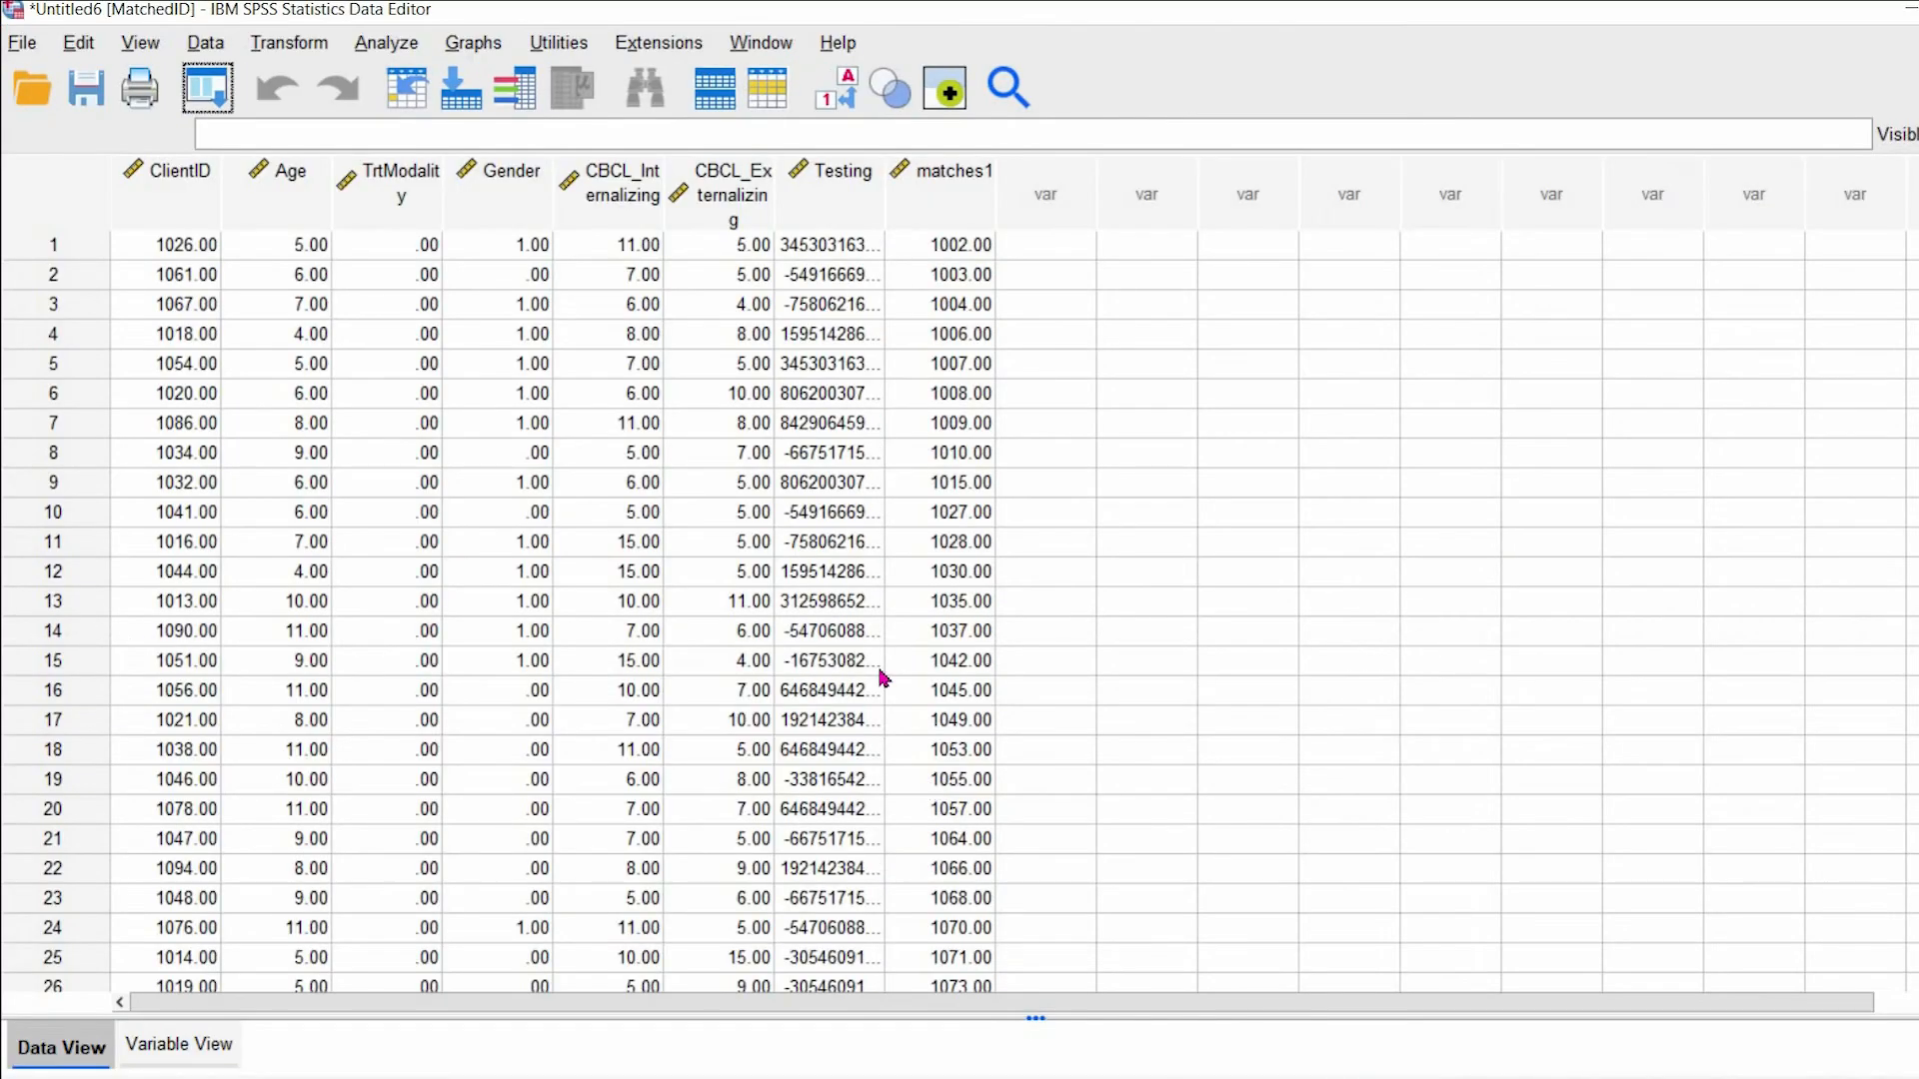
mouse_move(118, 188)
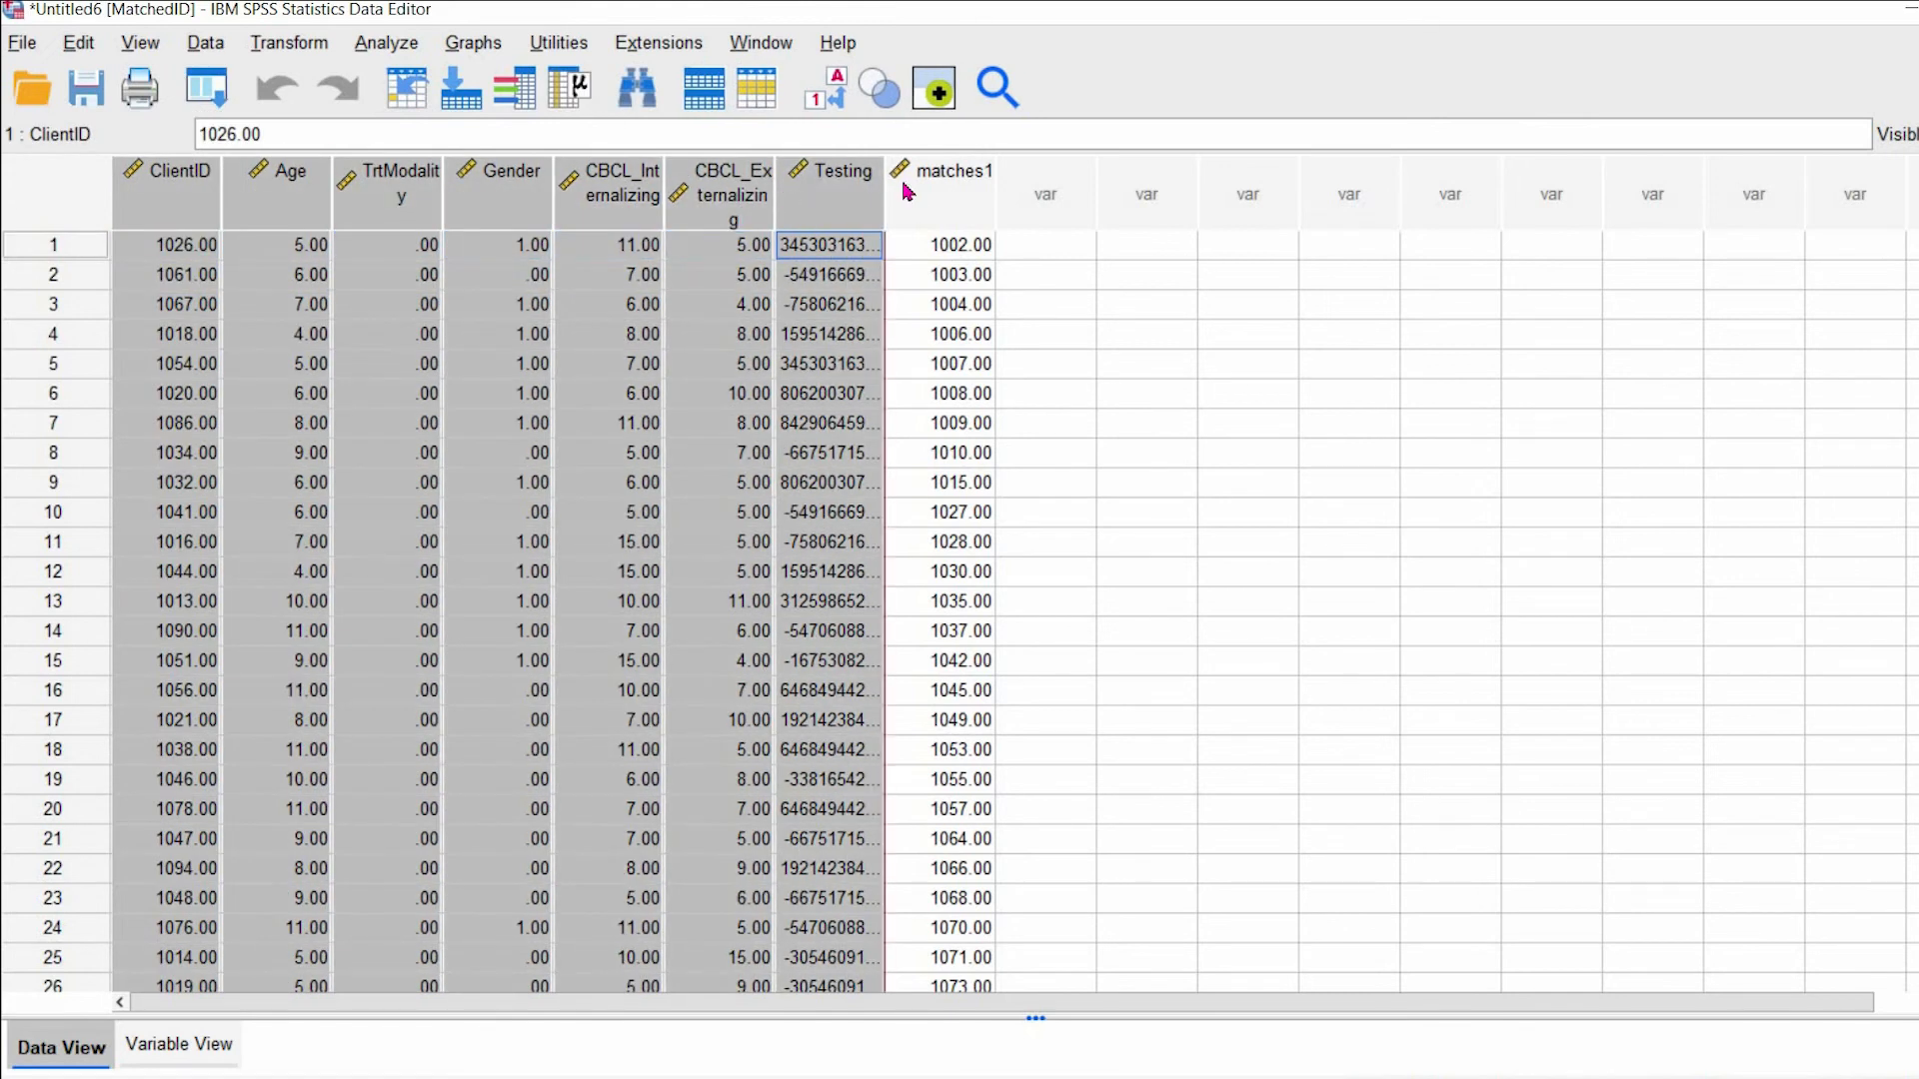
mouse_move(251, 93)
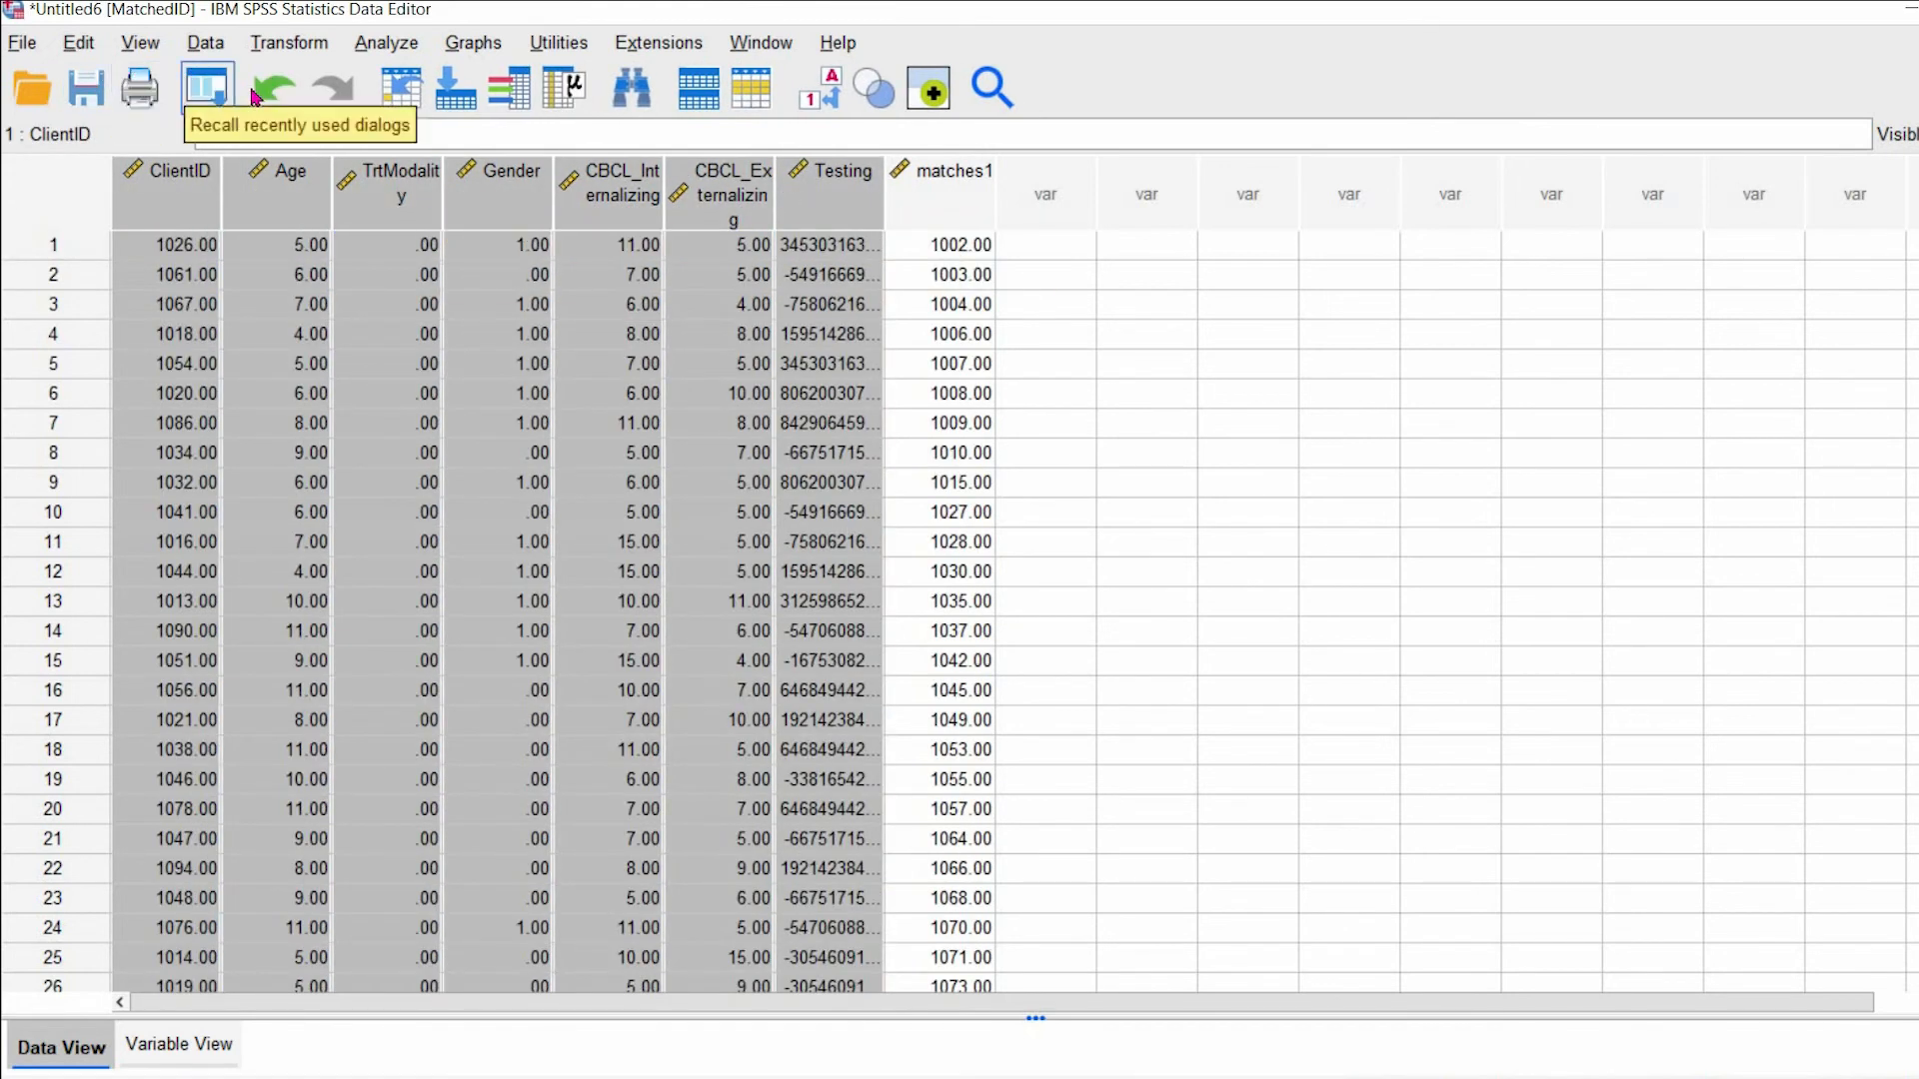
click(1248, 424)
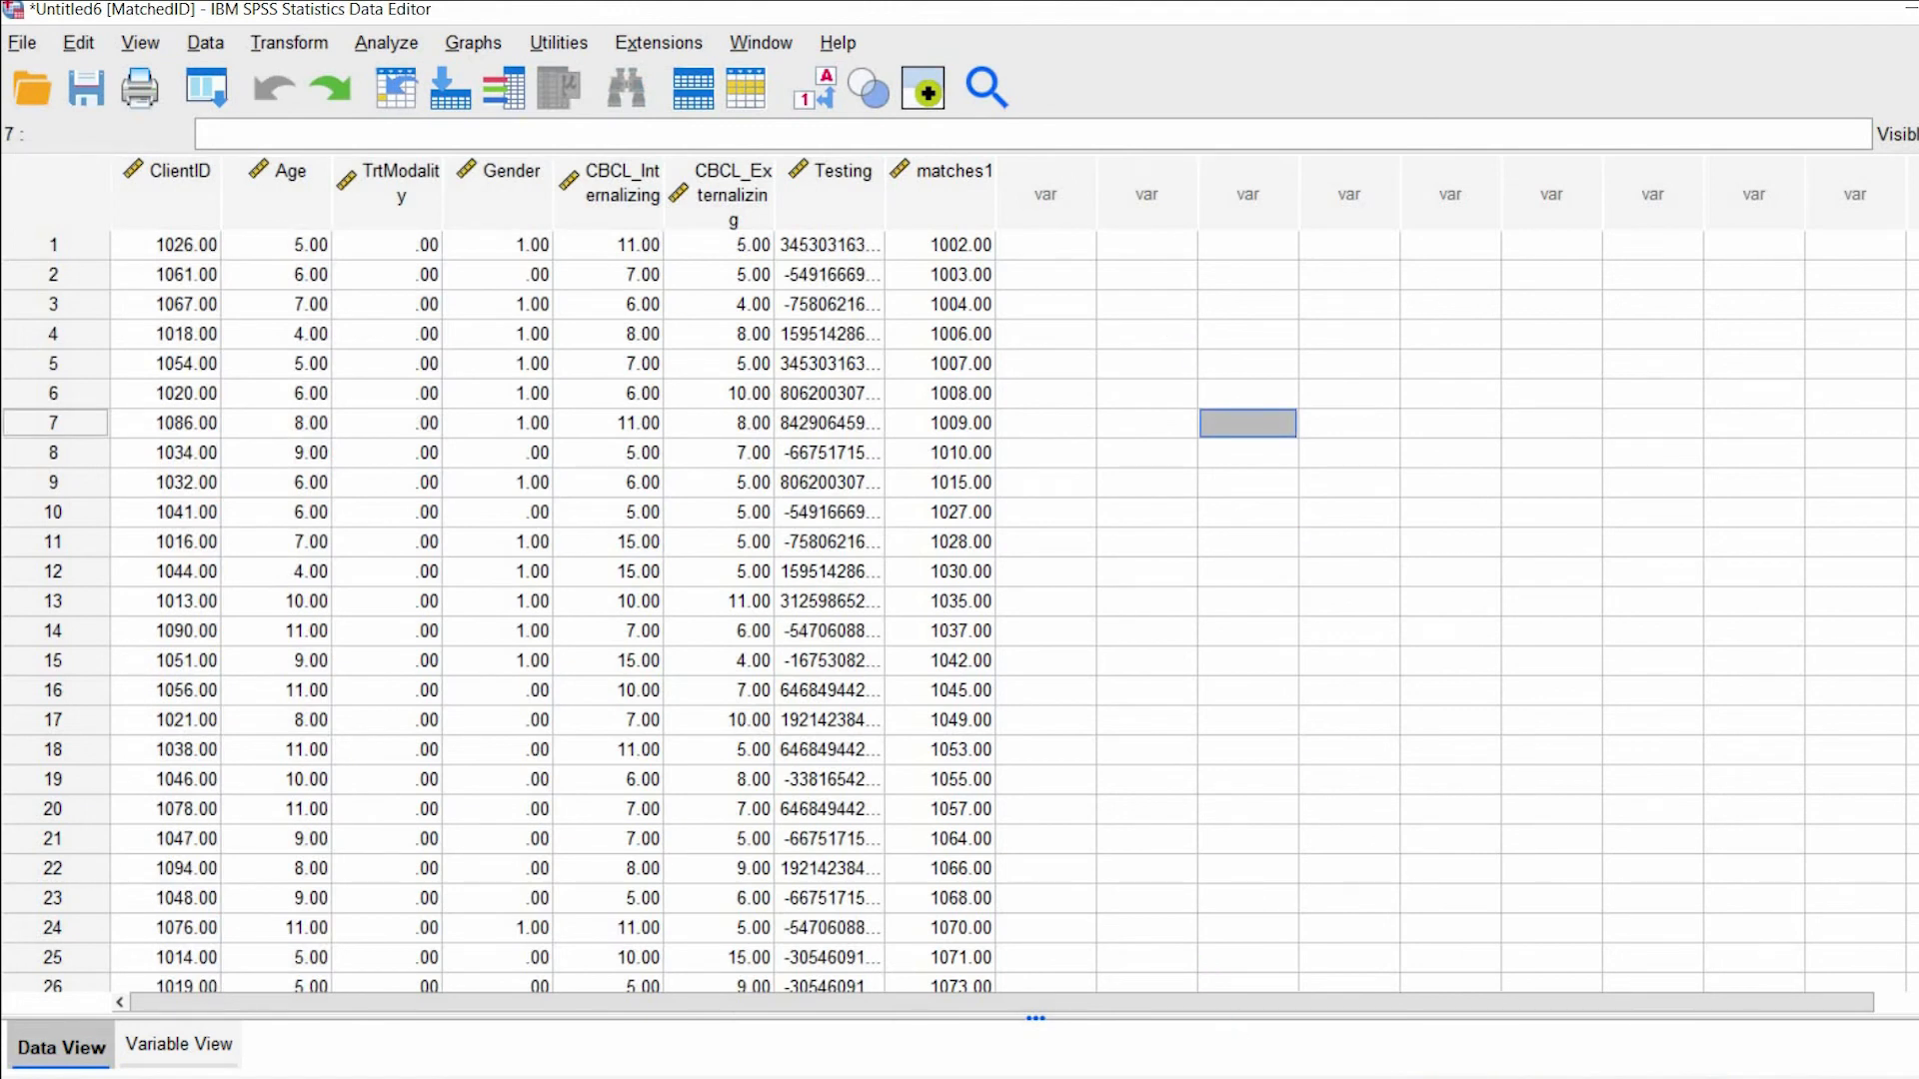
mouse_move(1555, 1035)
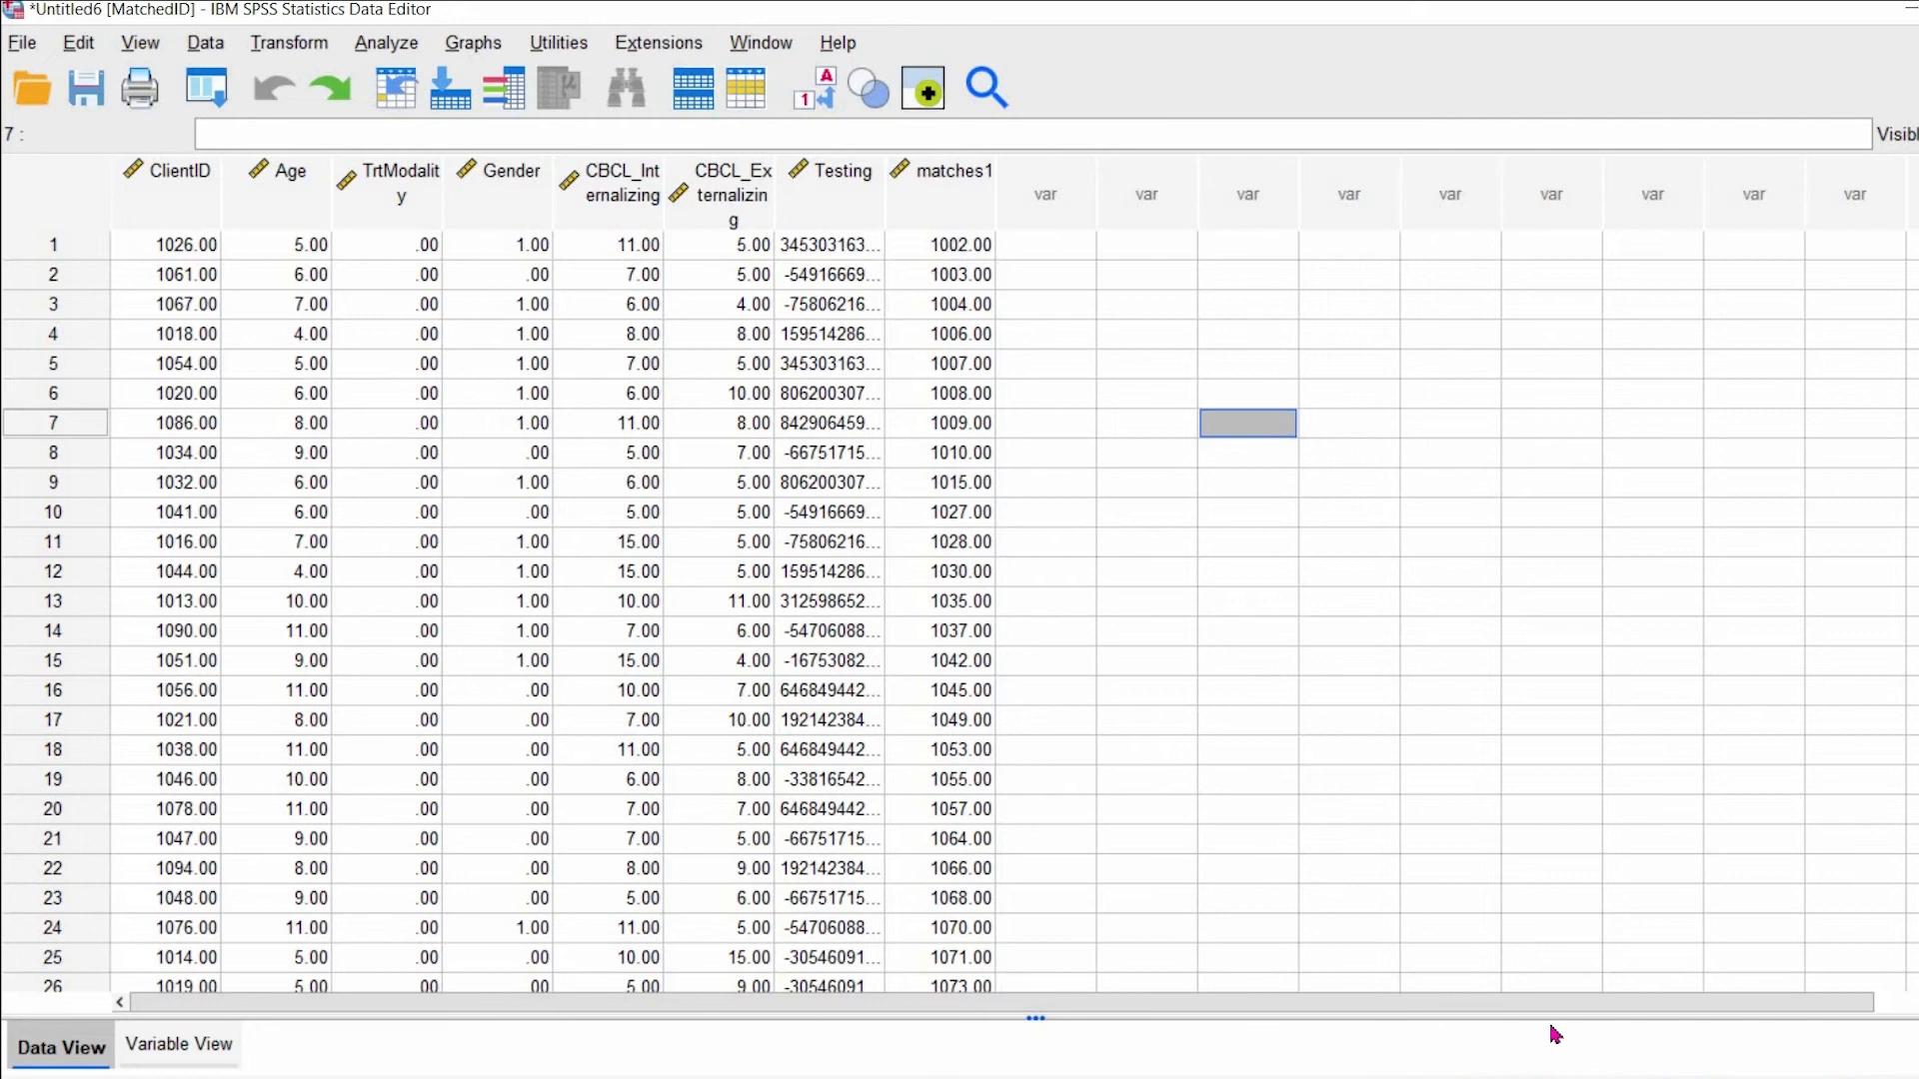
mouse_move(971, 387)
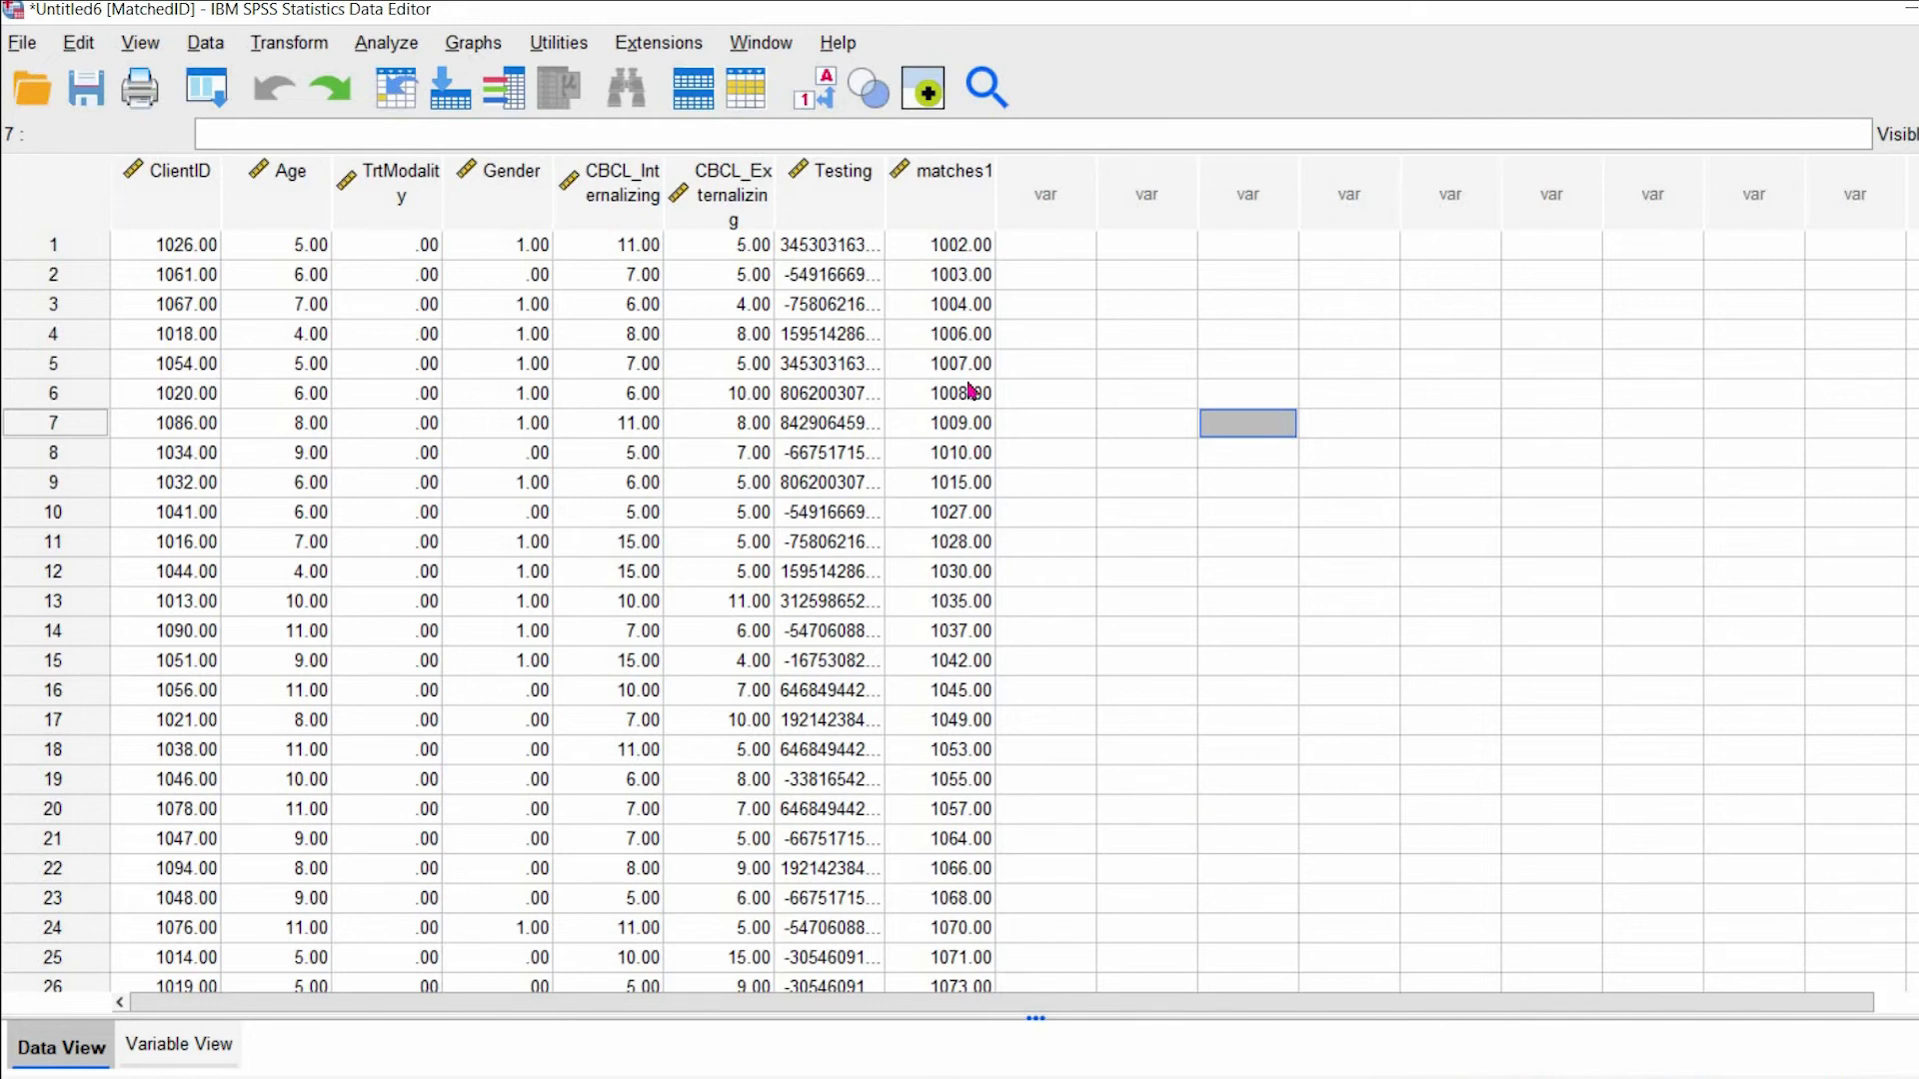
- Show the context actions for the Testing column in the MatchedID dataset
right_click(832, 172)
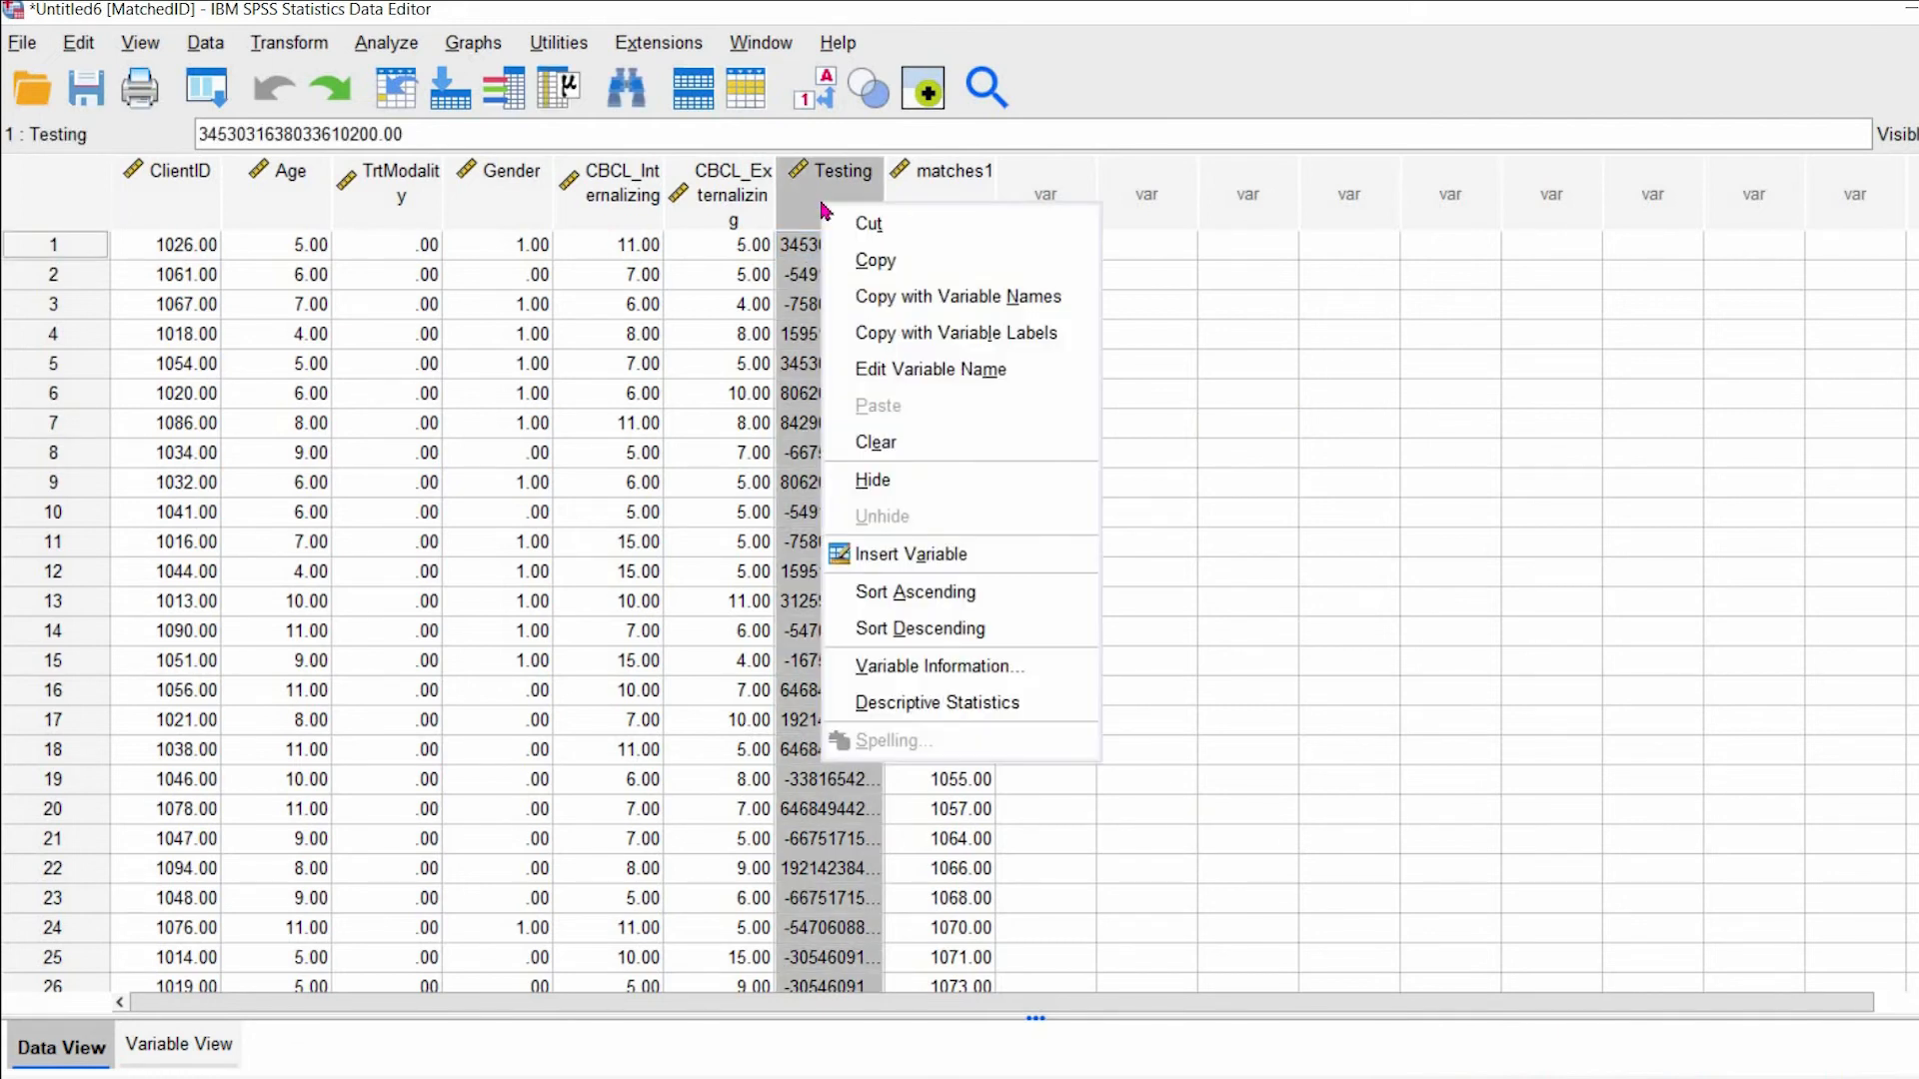
mouse_move(1014, 610)
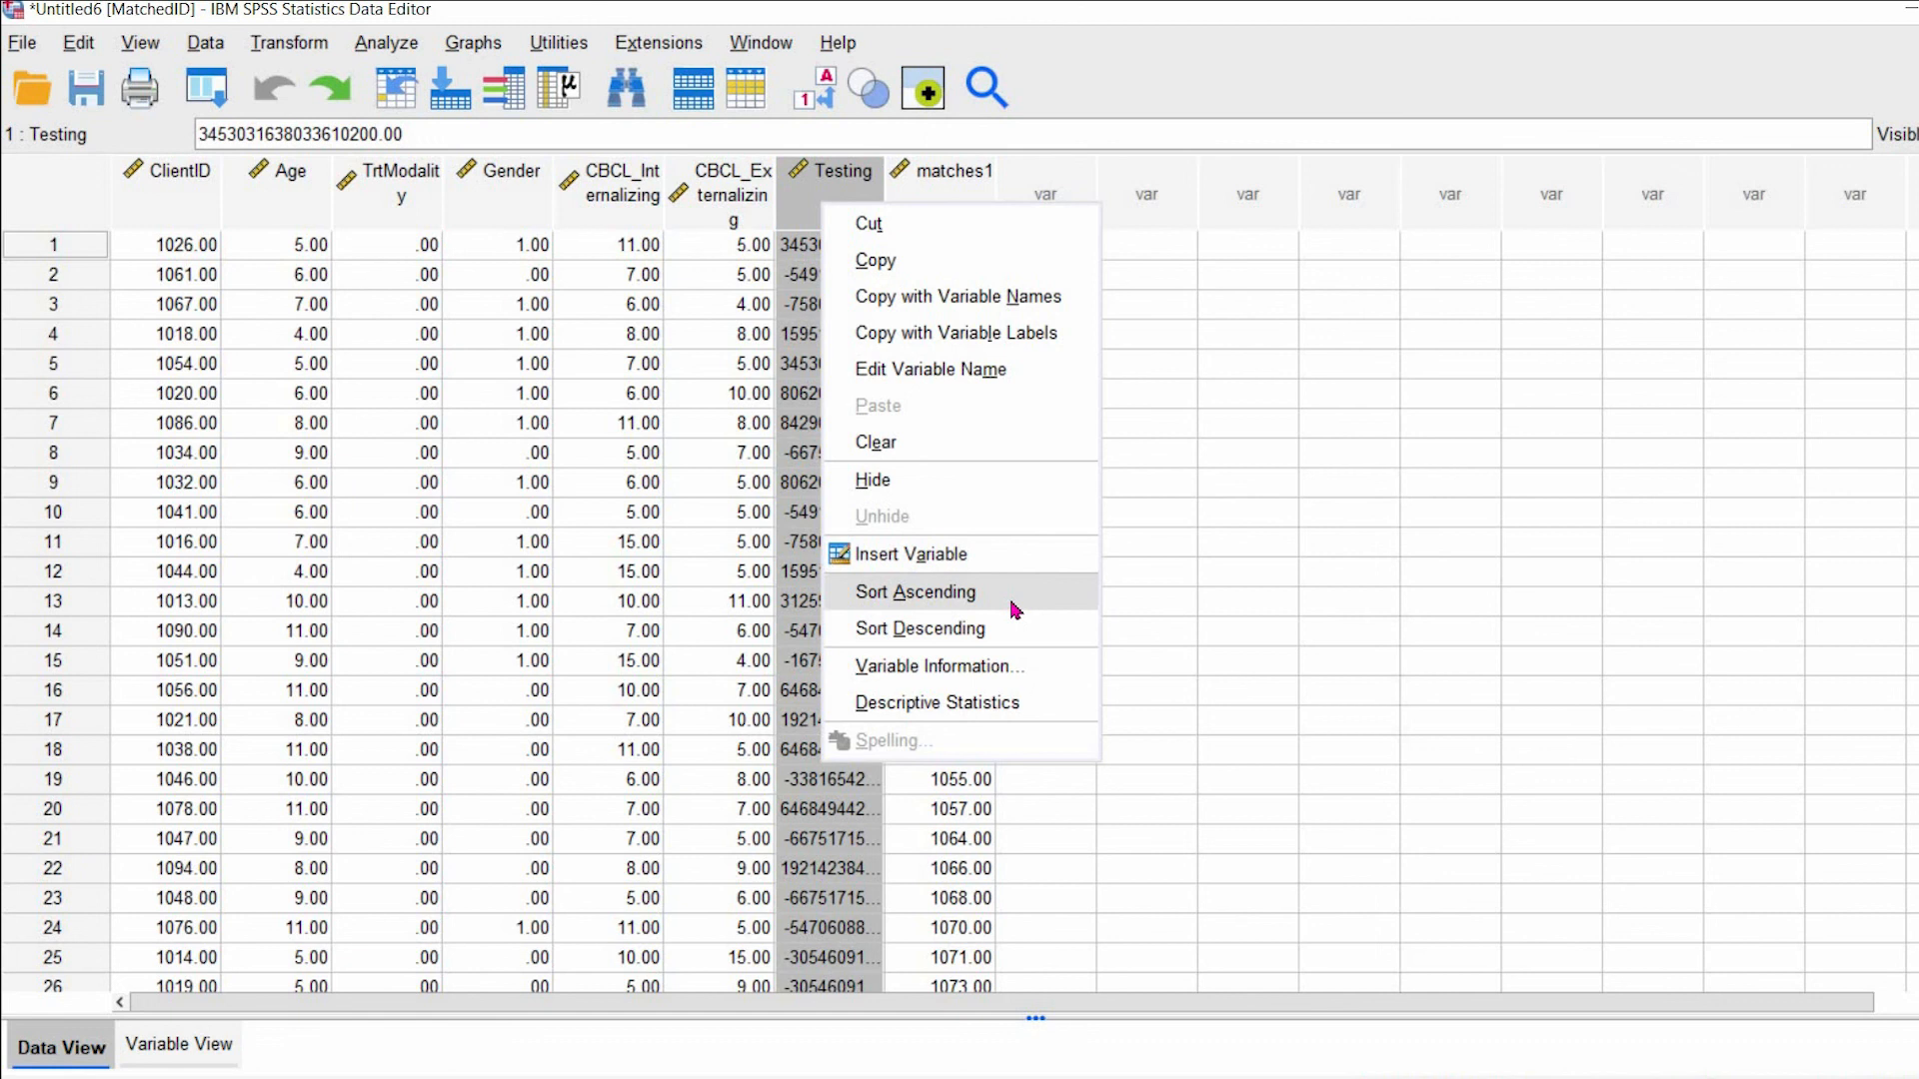
- Sort the MatchedID cases ascending by Testing, then check Variable View and return to Data View
click(915, 592)
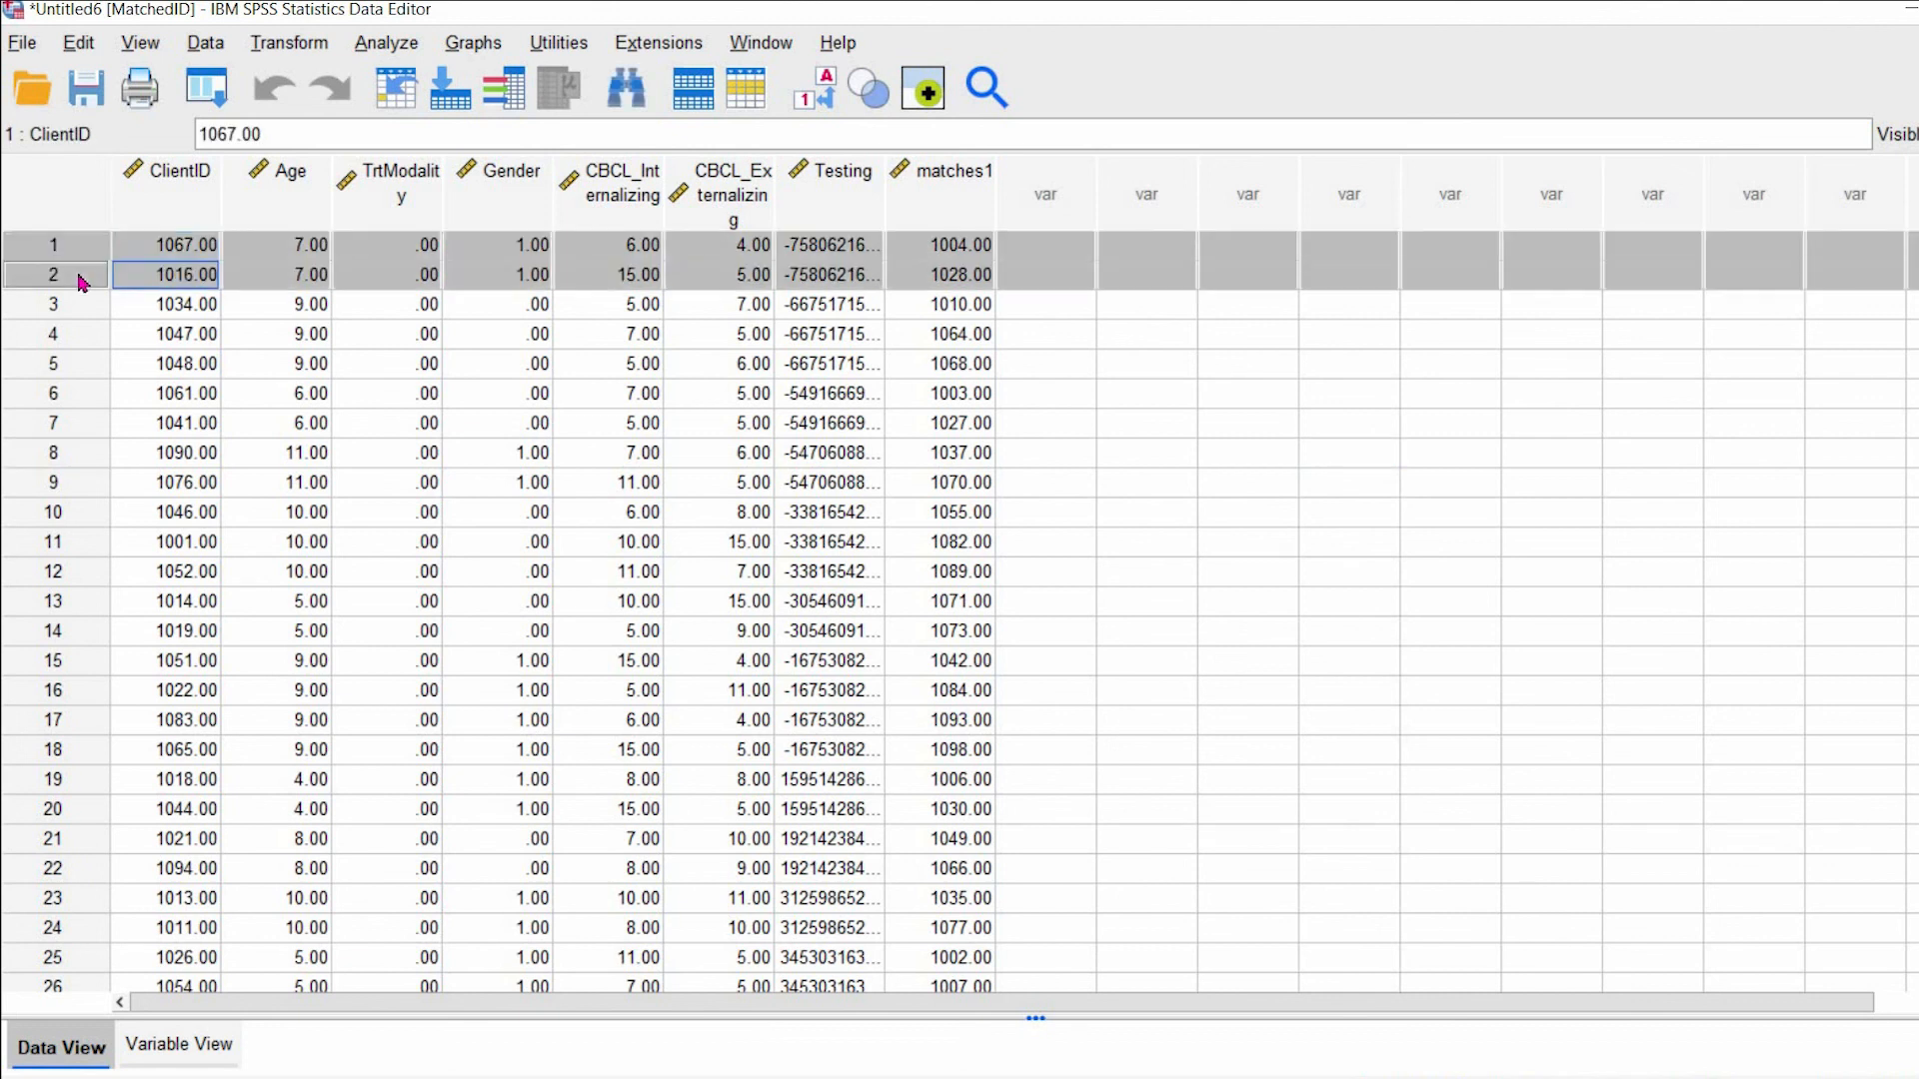
mouse_move(887, 188)
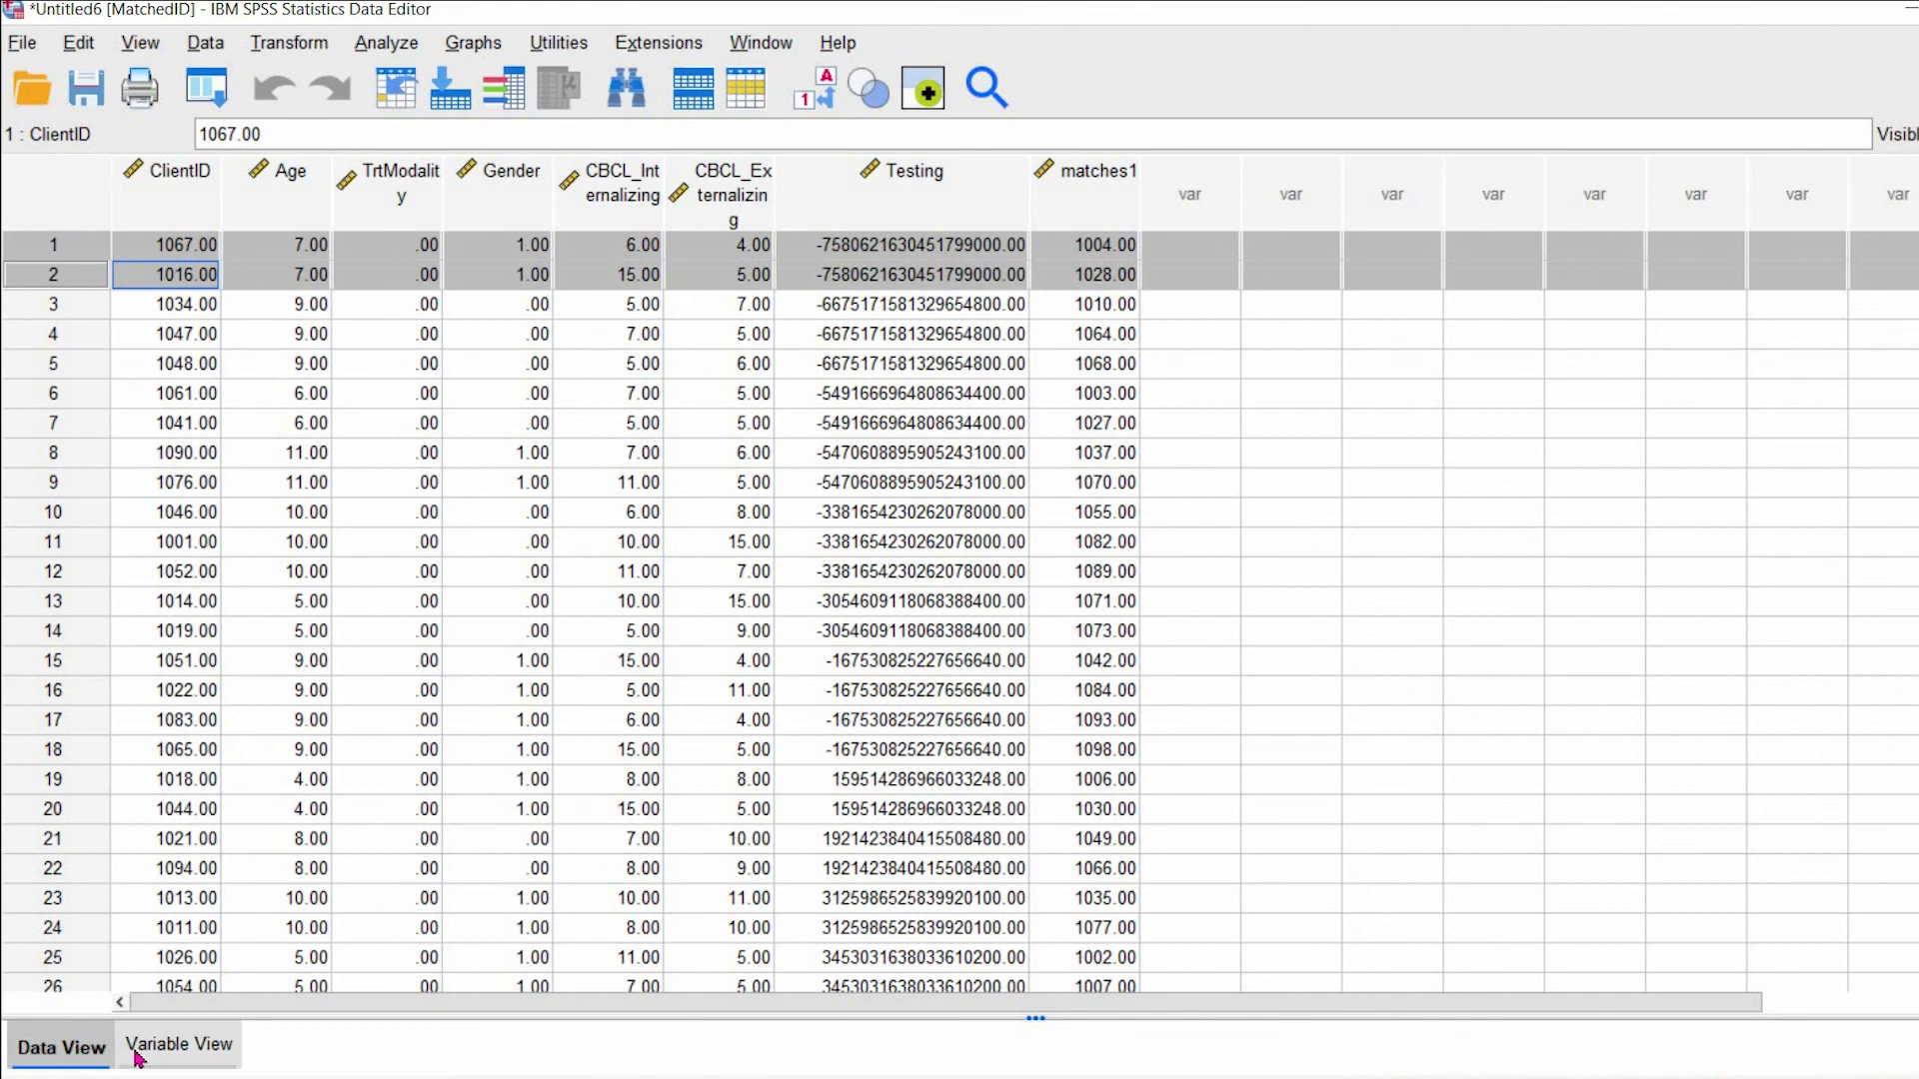
click(180, 1072)
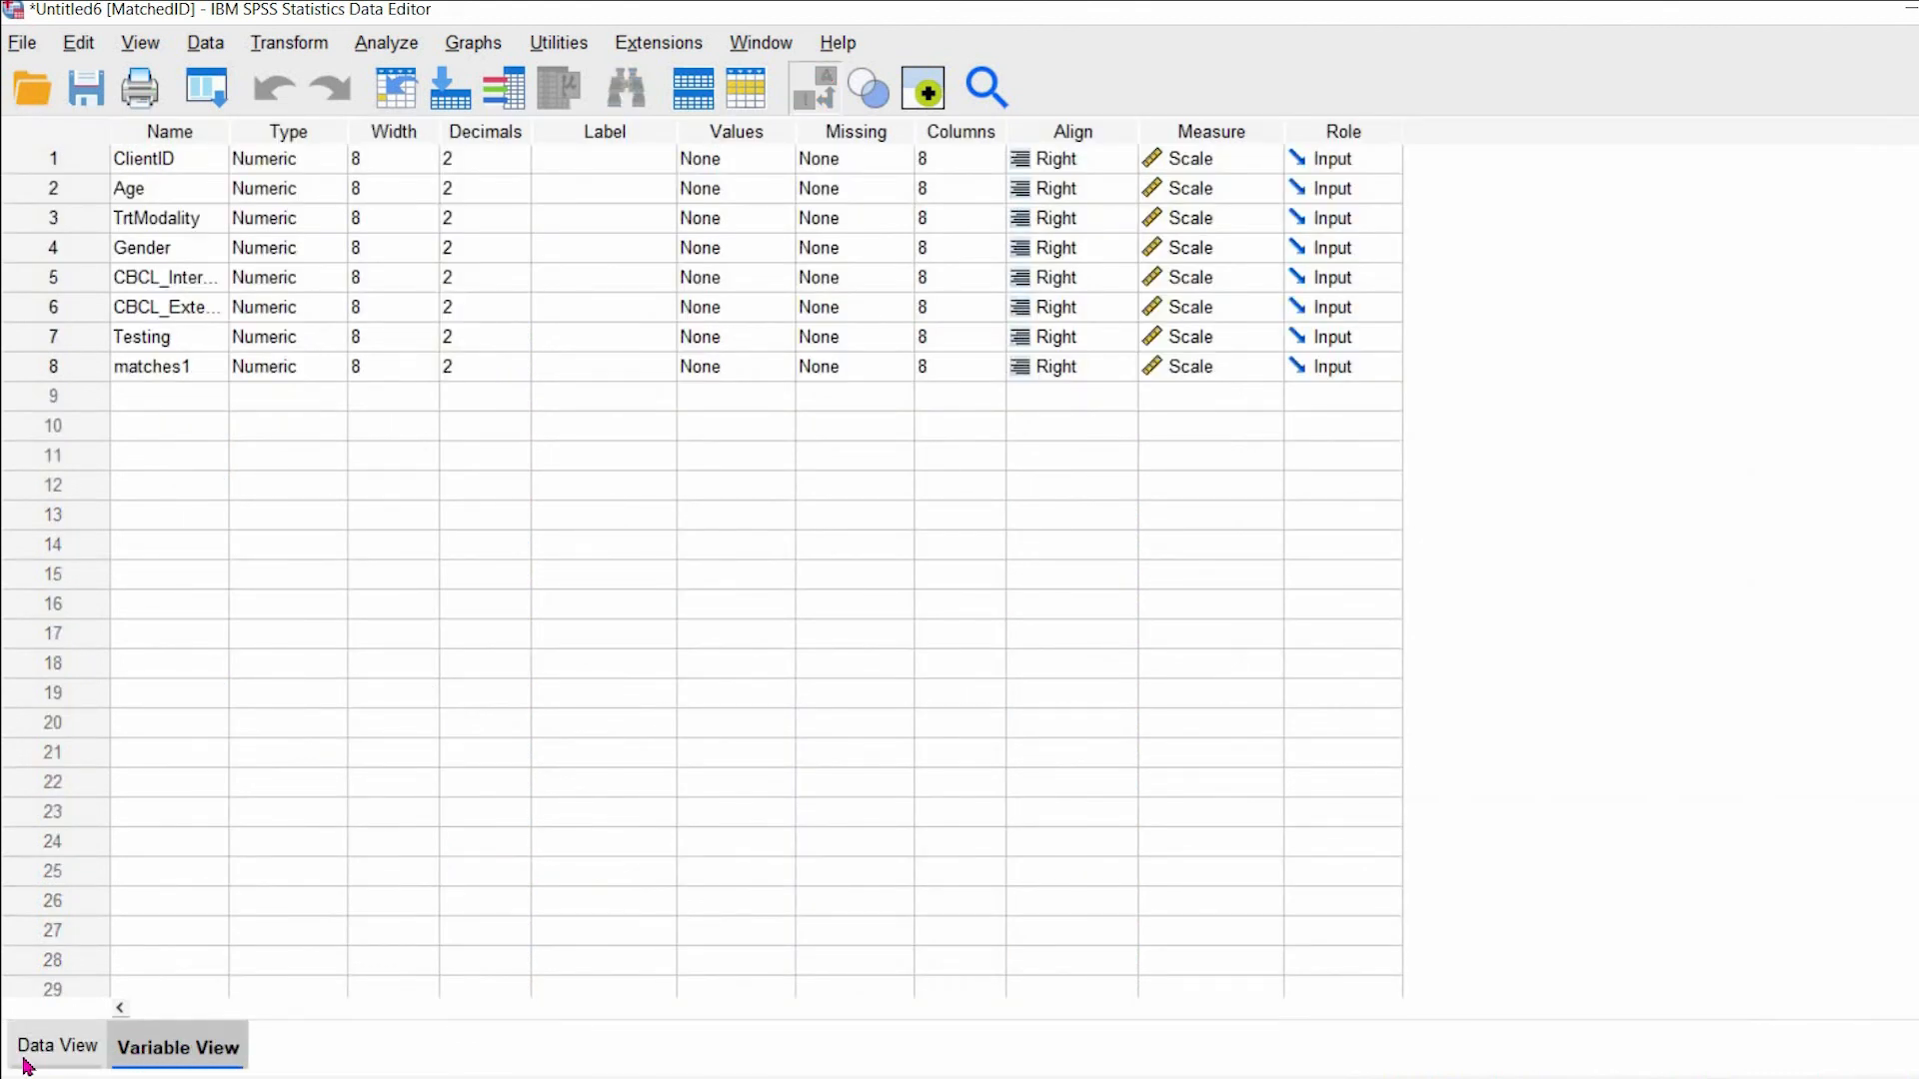
click(56, 1046)
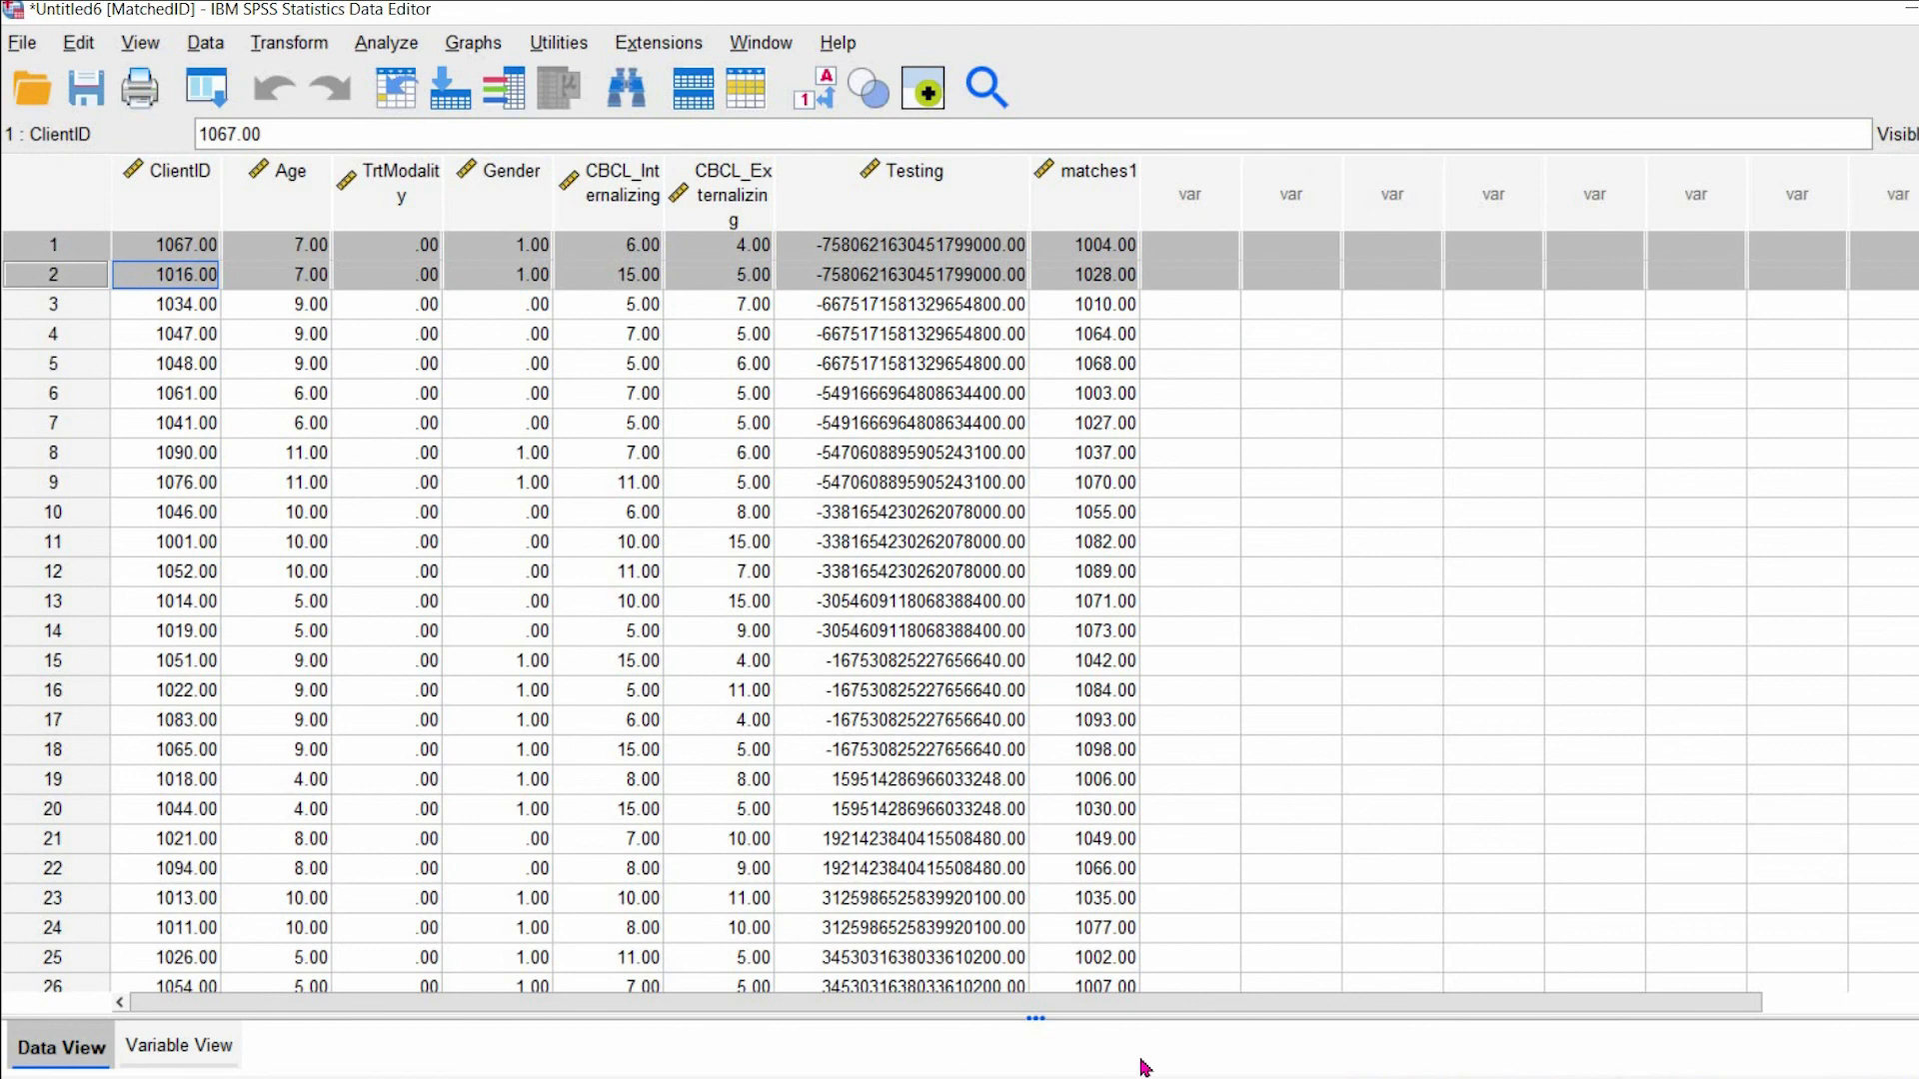